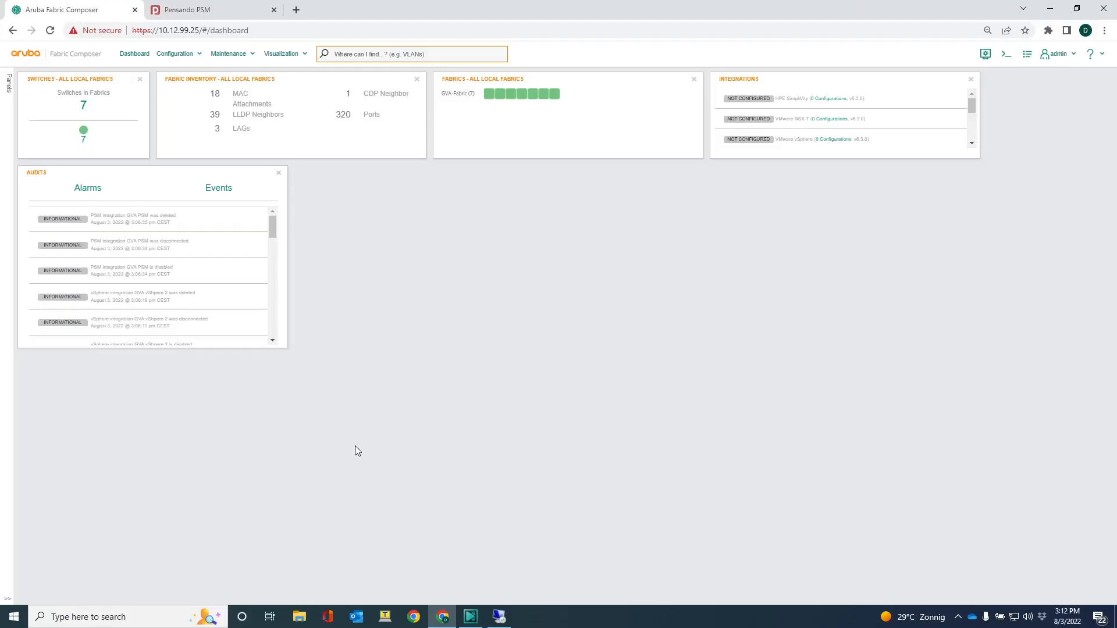
mouse_move(299, 306)
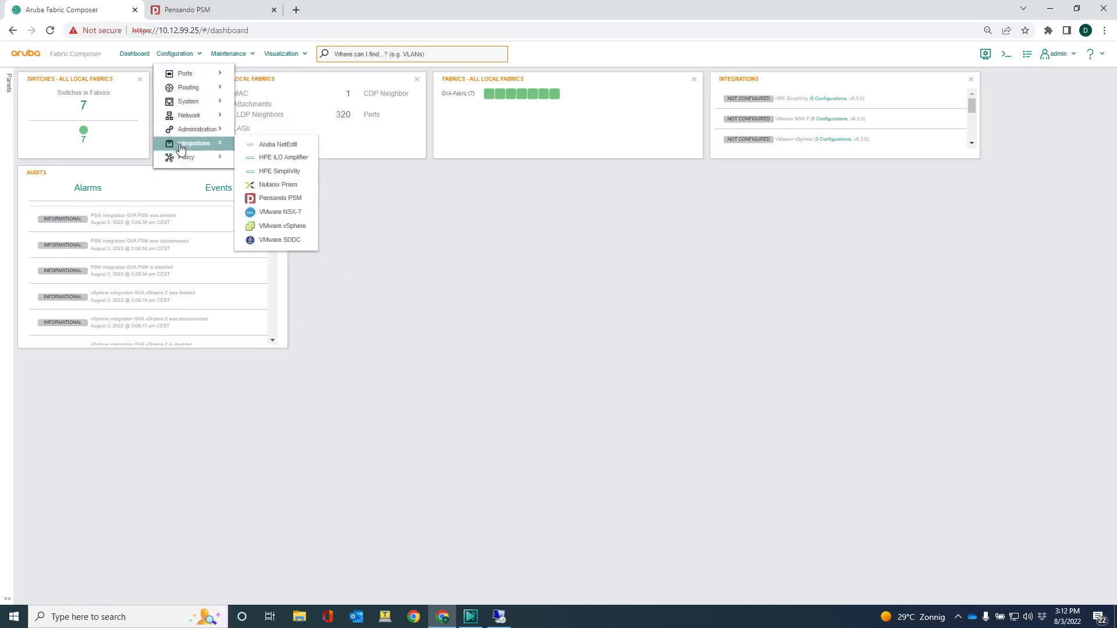
mouse_move(280, 226)
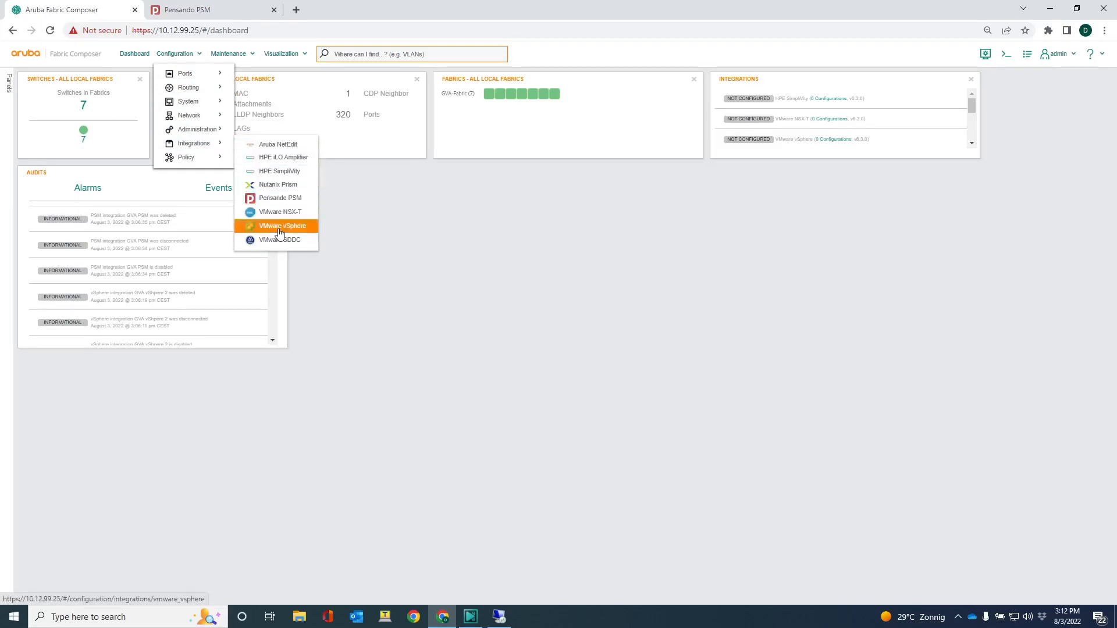
- Go to Integrations > VMware vSphere and expand the ACTIONS menu showing Add
left_click(283, 226)
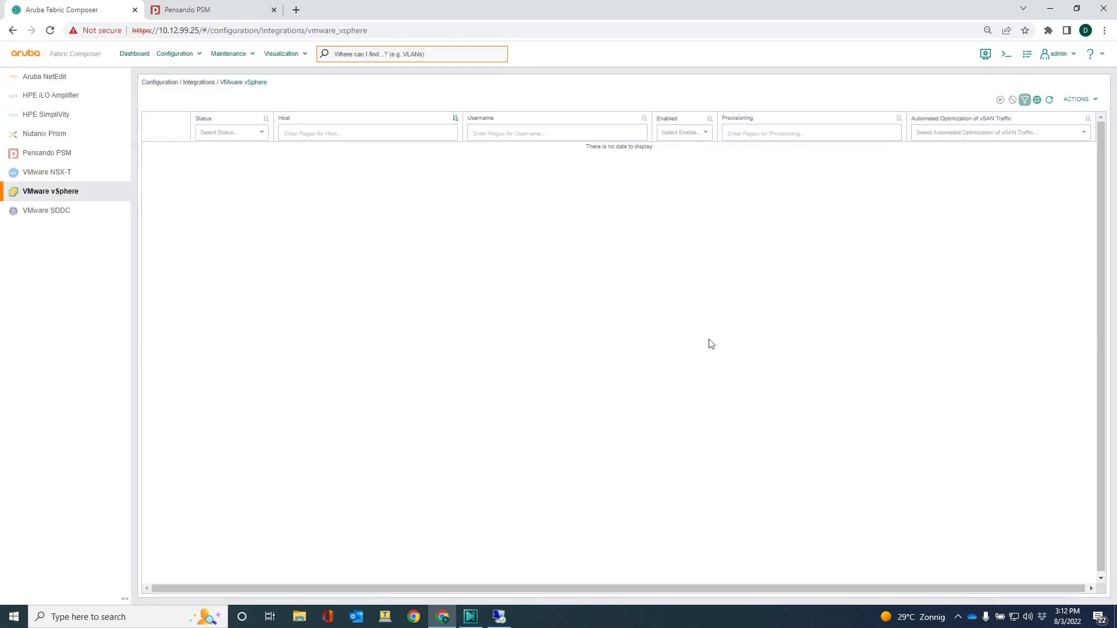
mouse_move(1079, 137)
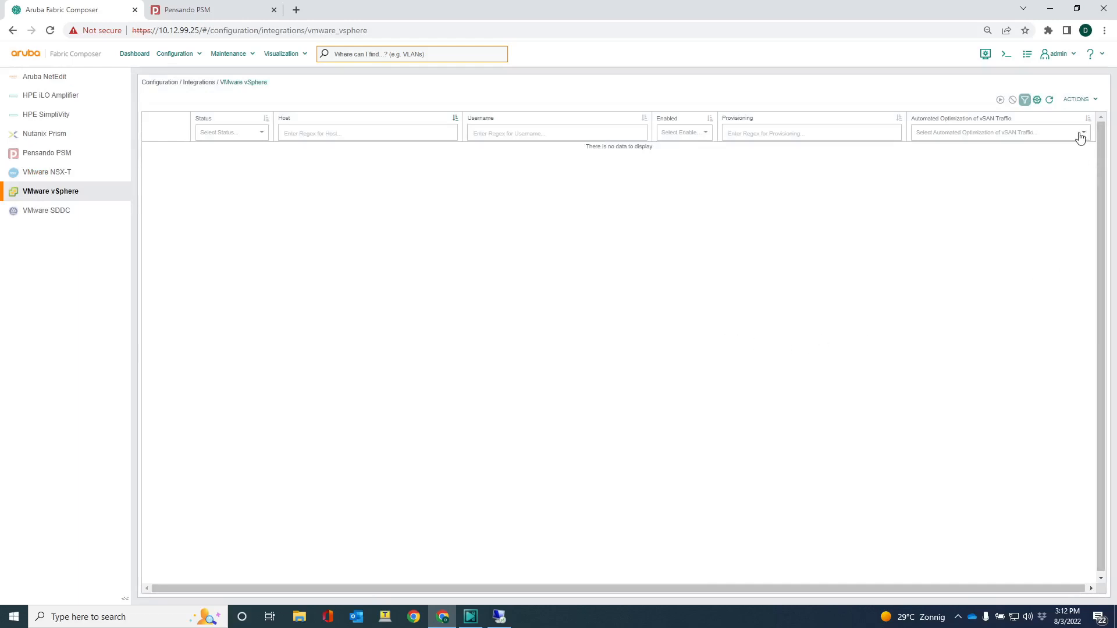
mouse_move(1077, 108)
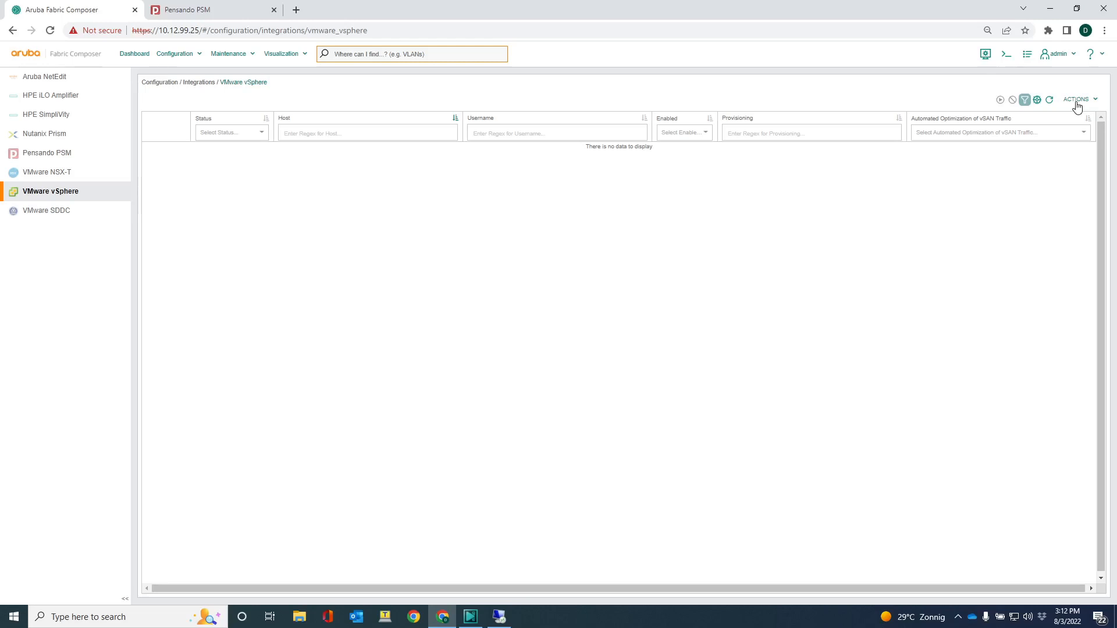
mouse_move(836, 320)
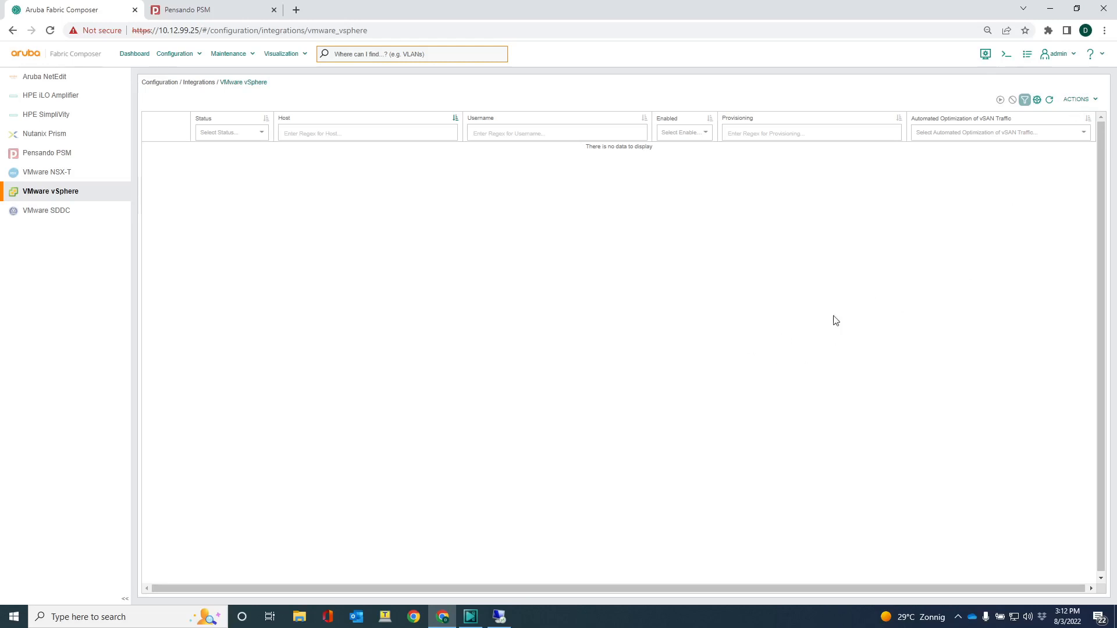
mouse_move(720, 309)
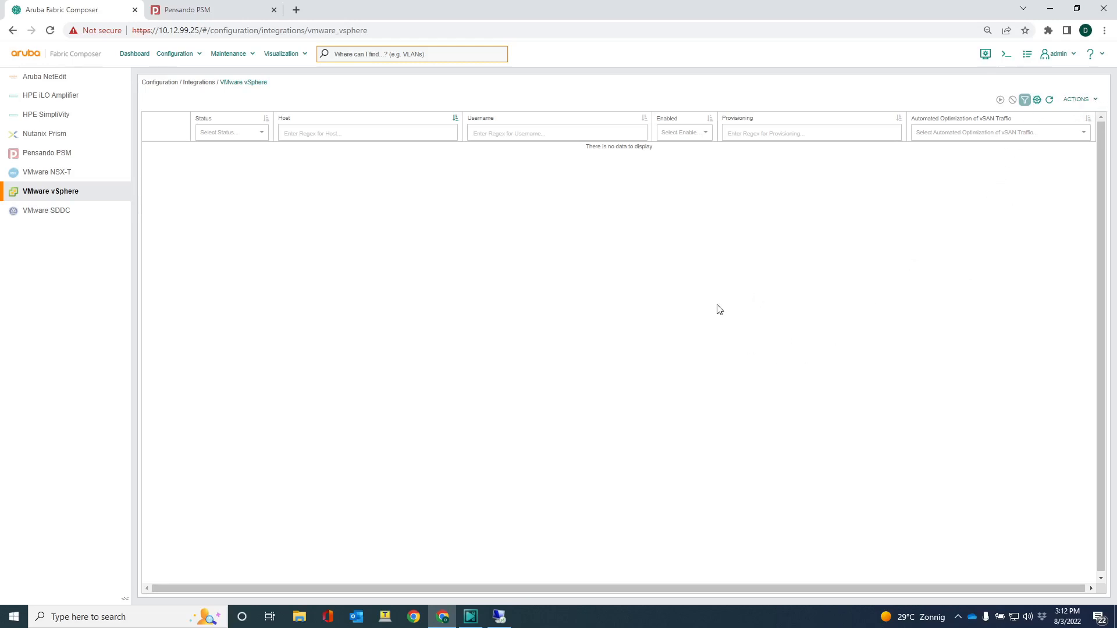
mouse_move(1048, 155)
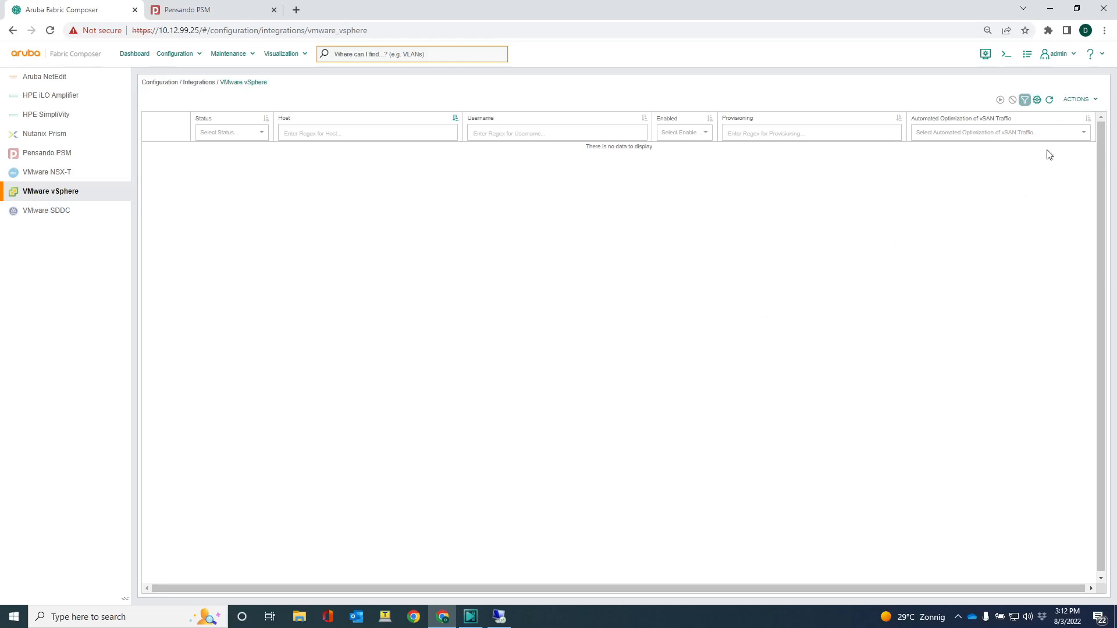
left_click(1080, 99)
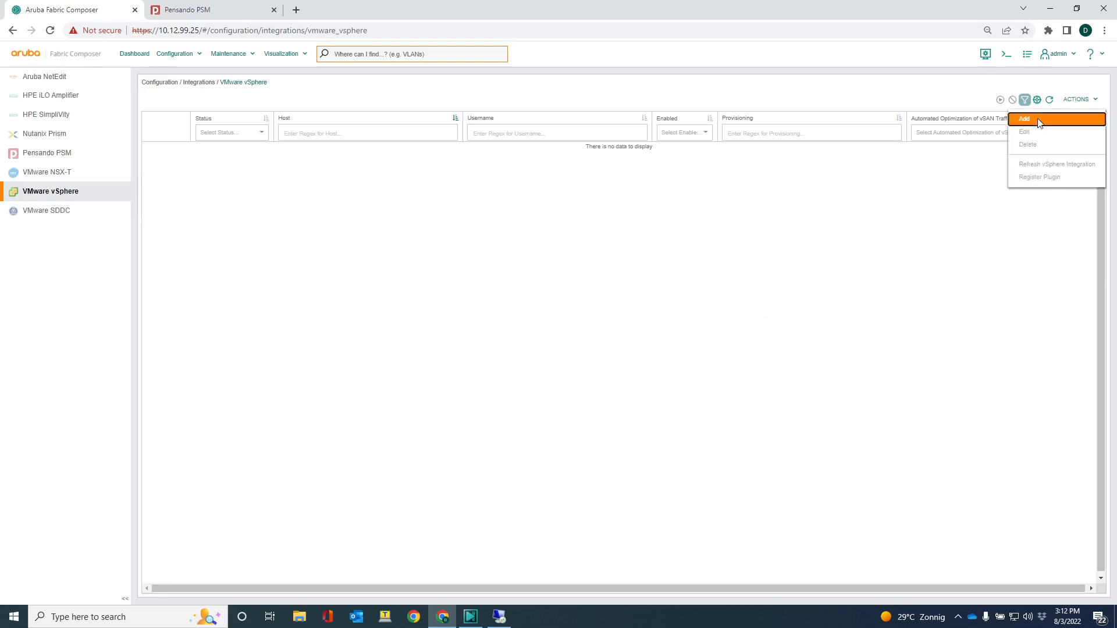
- Add integration GVA vSphere 1, host 10.6.59.7, user ITAdmin with password, and validate successfully
left_click(1024, 119)
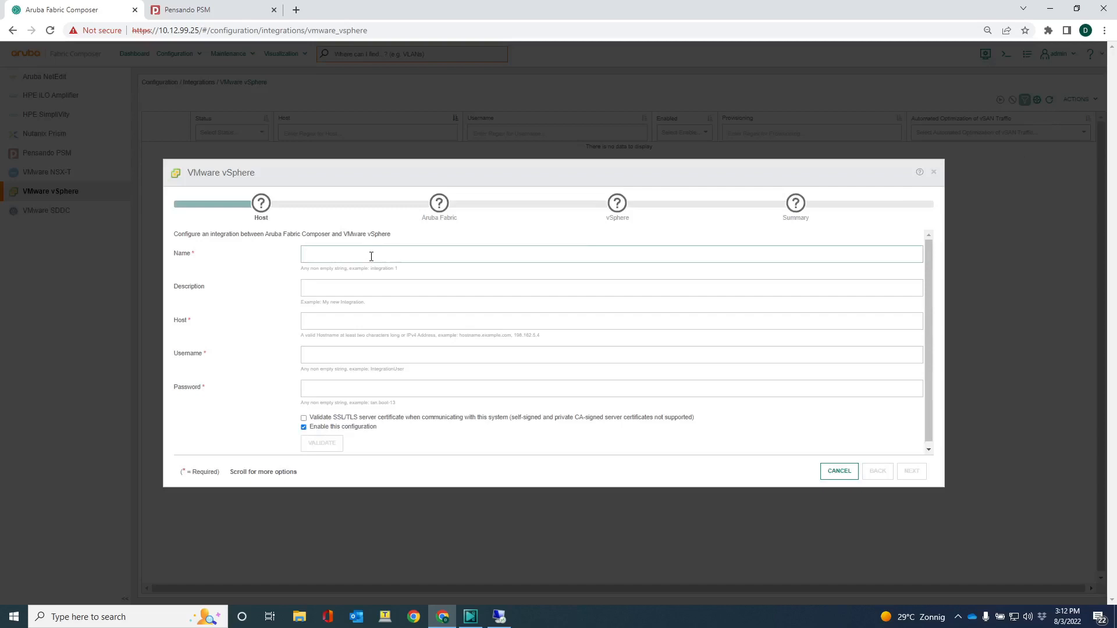
type("GVA vSphere")
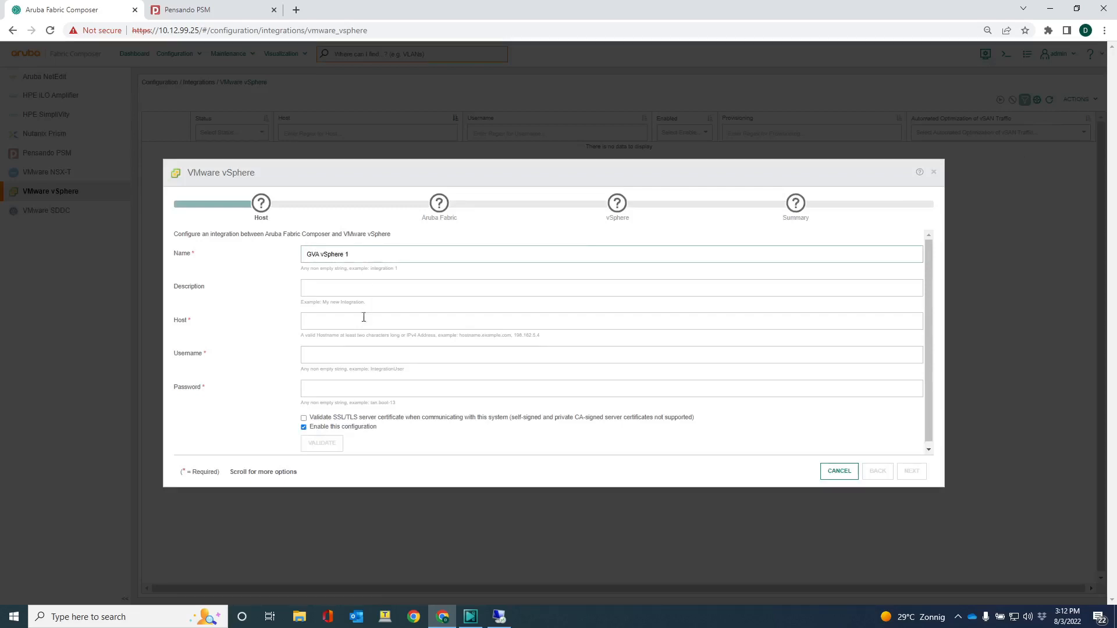
type("10.6.59.7")
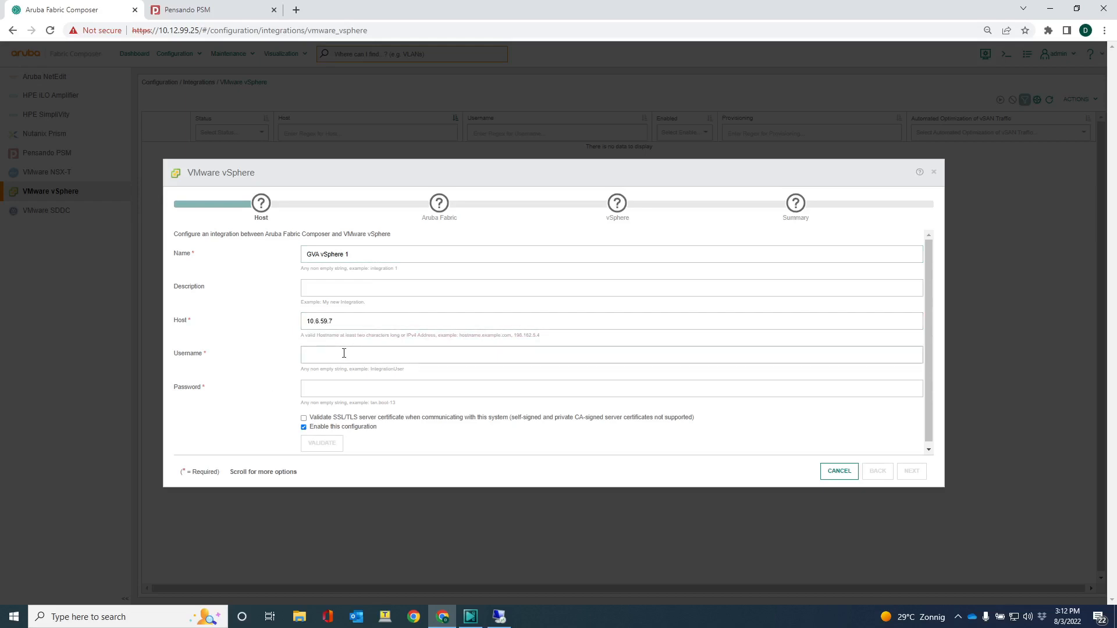
type("ITAdmin")
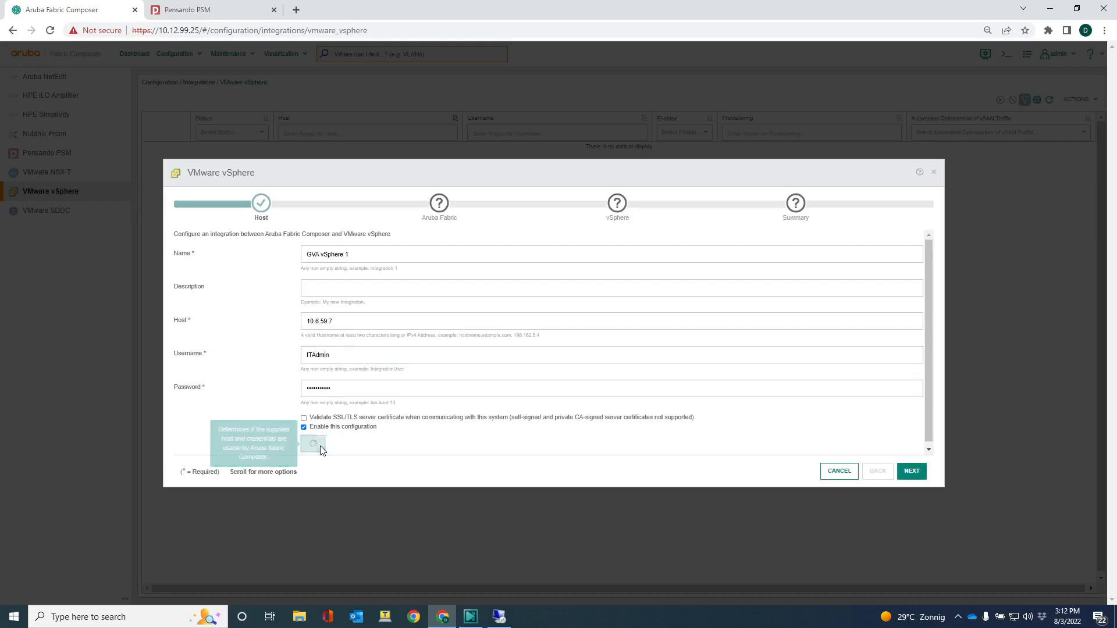
left_click(321, 442)
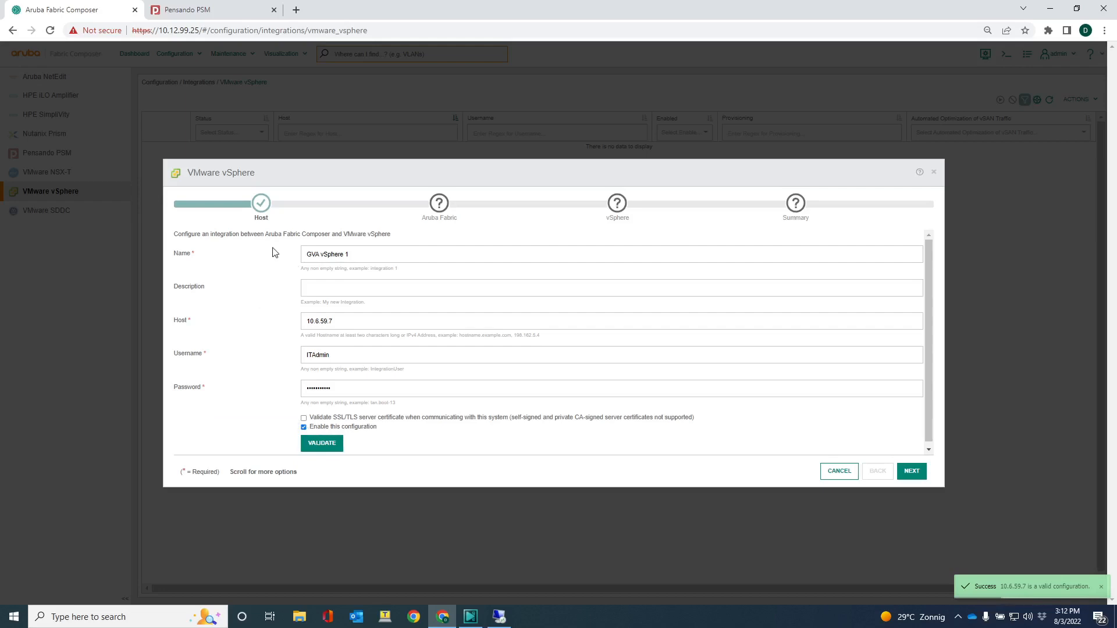
mouse_move(891, 480)
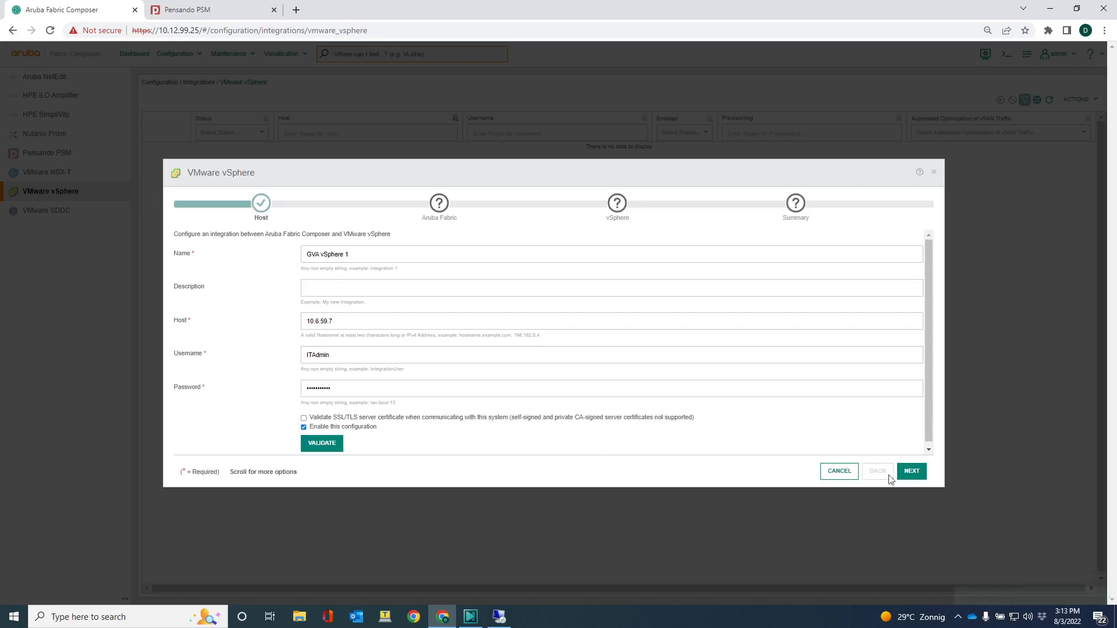
- On the Aruba Fabric stage, enable automated VLAN provisioning for directly connected ESX hosts, range 1211-1213
left_click(911, 471)
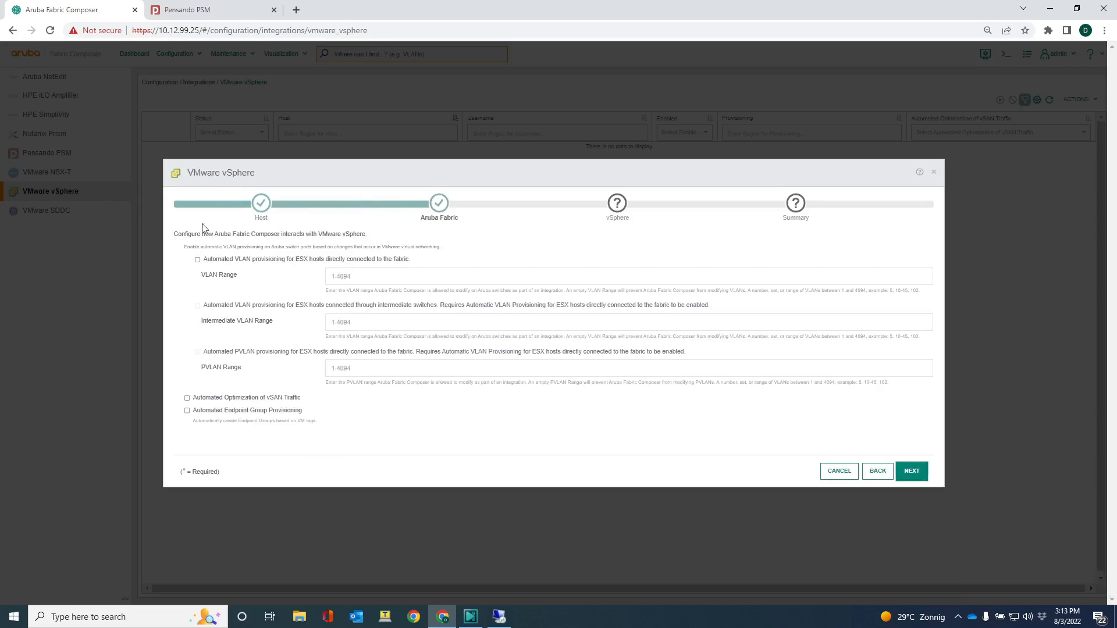
mouse_move(237, 274)
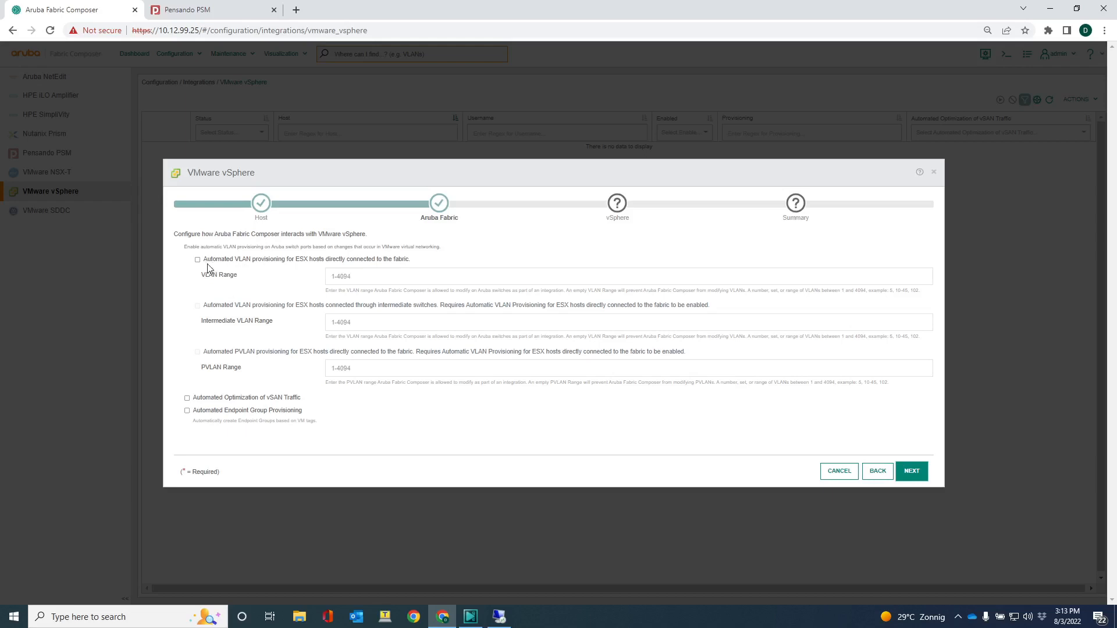
left_click(197, 260)
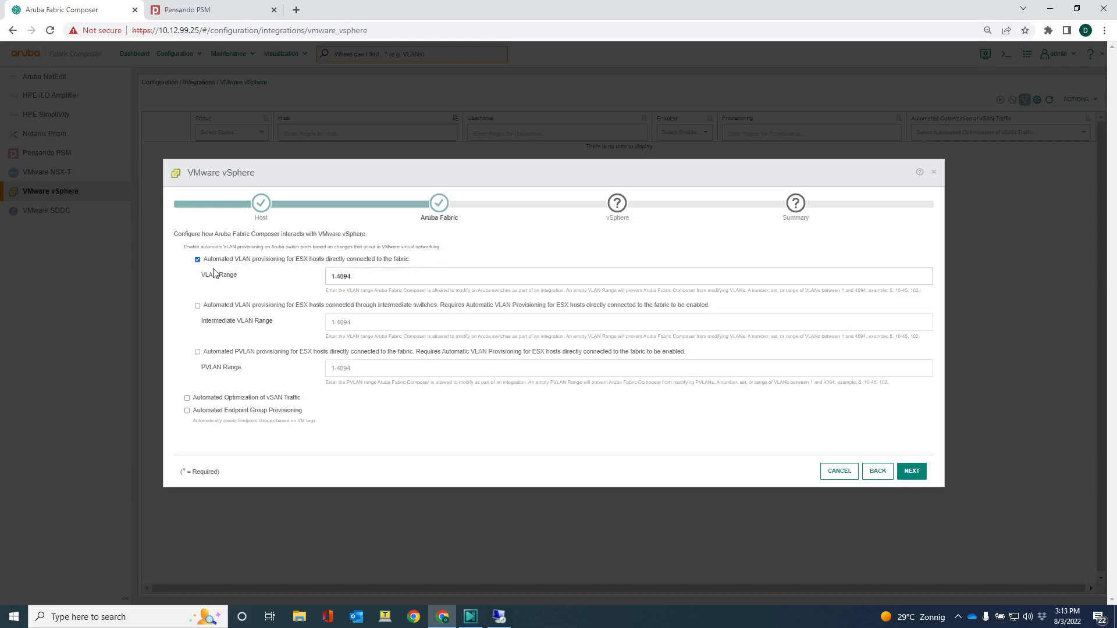
mouse_move(292, 274)
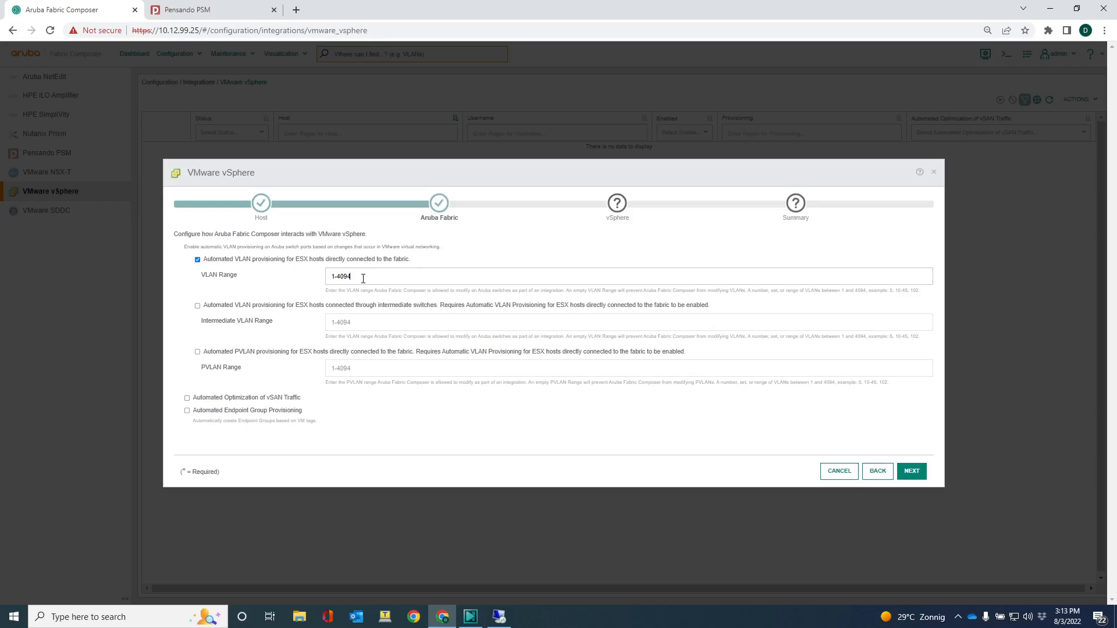
type("1211-1213")
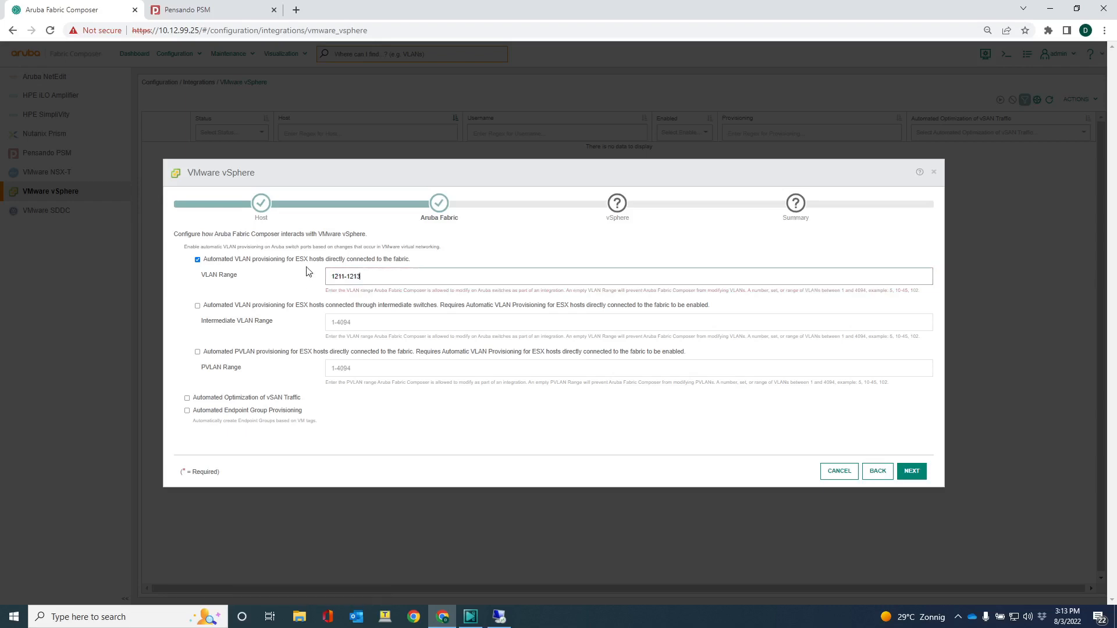
mouse_move(318, 297)
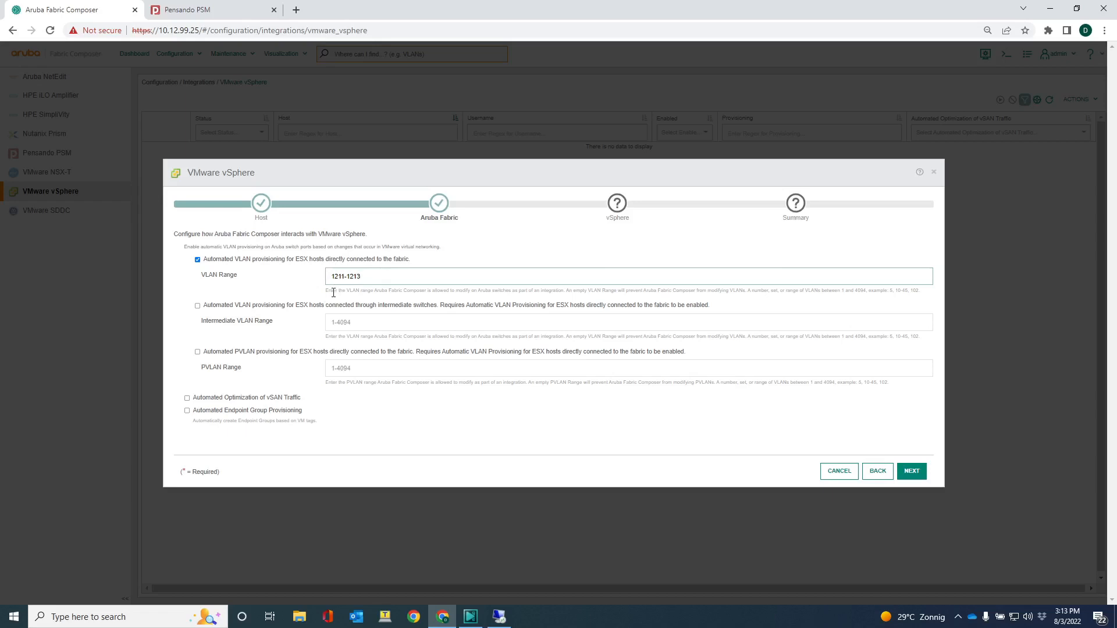
mouse_move(335, 299)
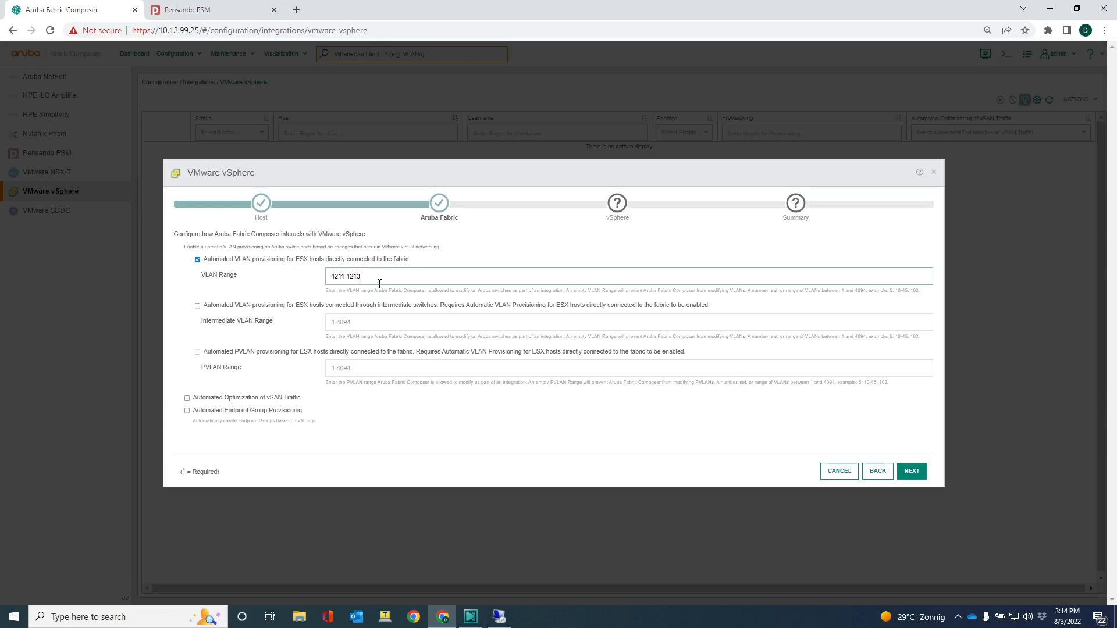
mouse_move(374, 289)
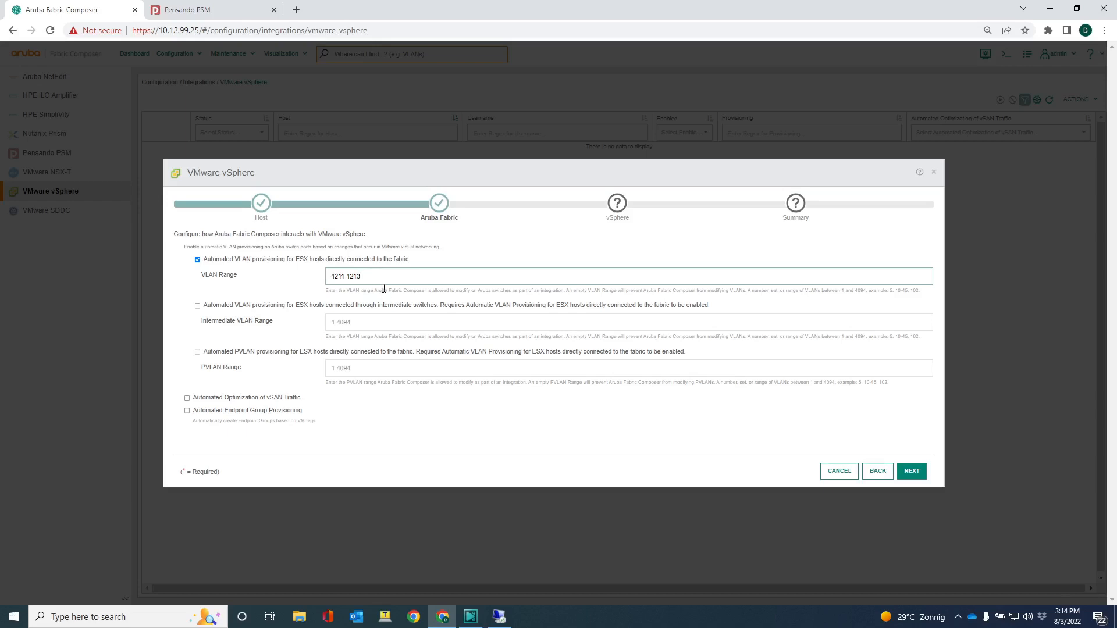
mouse_move(388, 288)
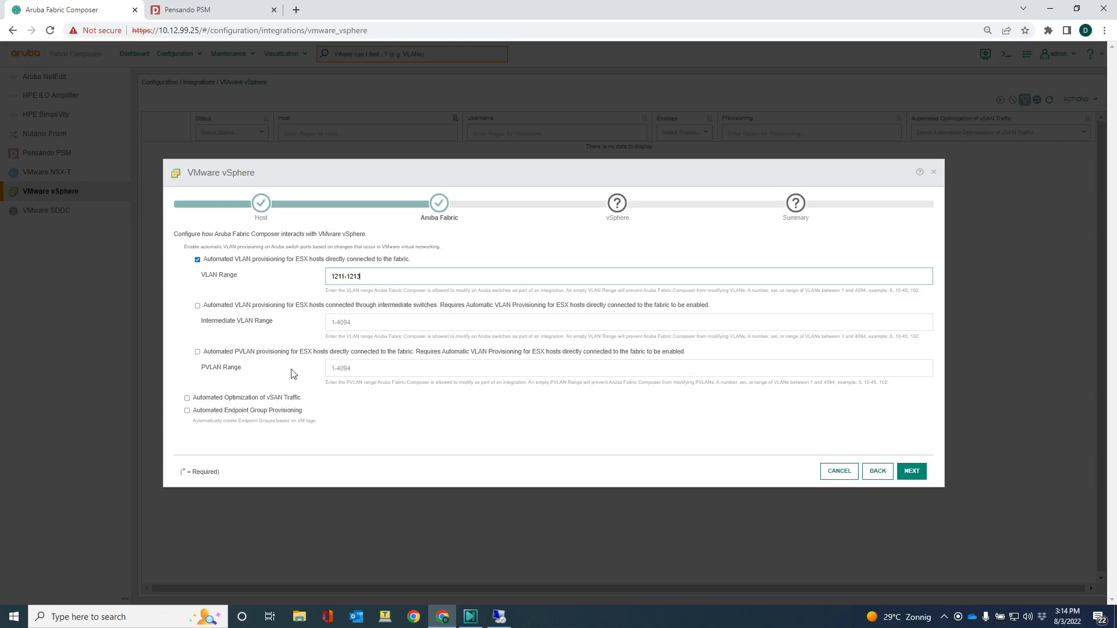
mouse_move(231, 324)
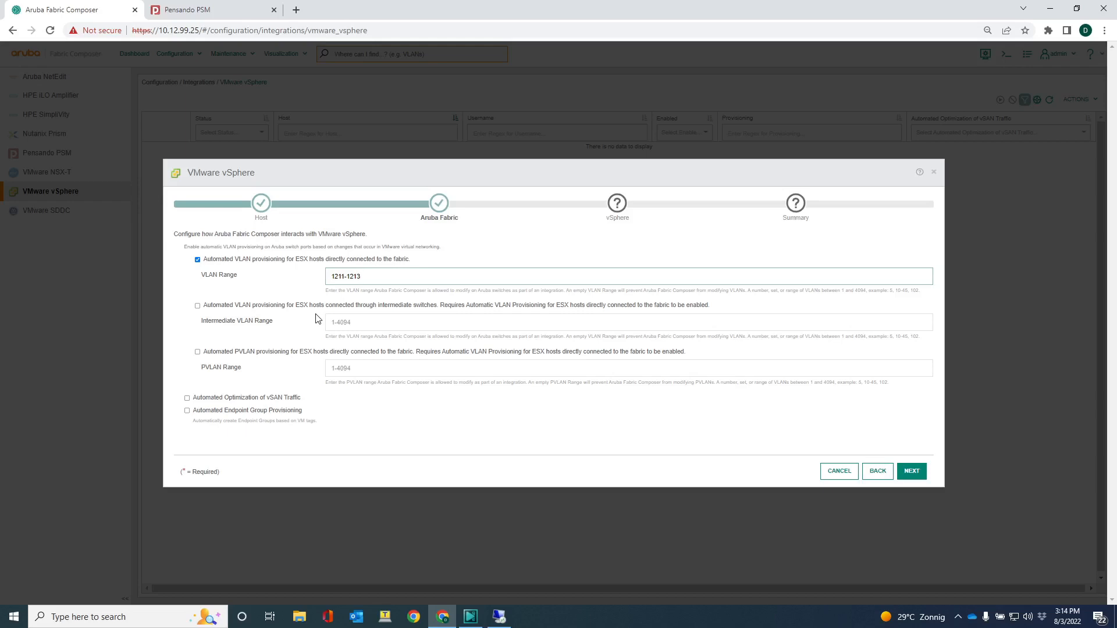
mouse_move(317, 322)
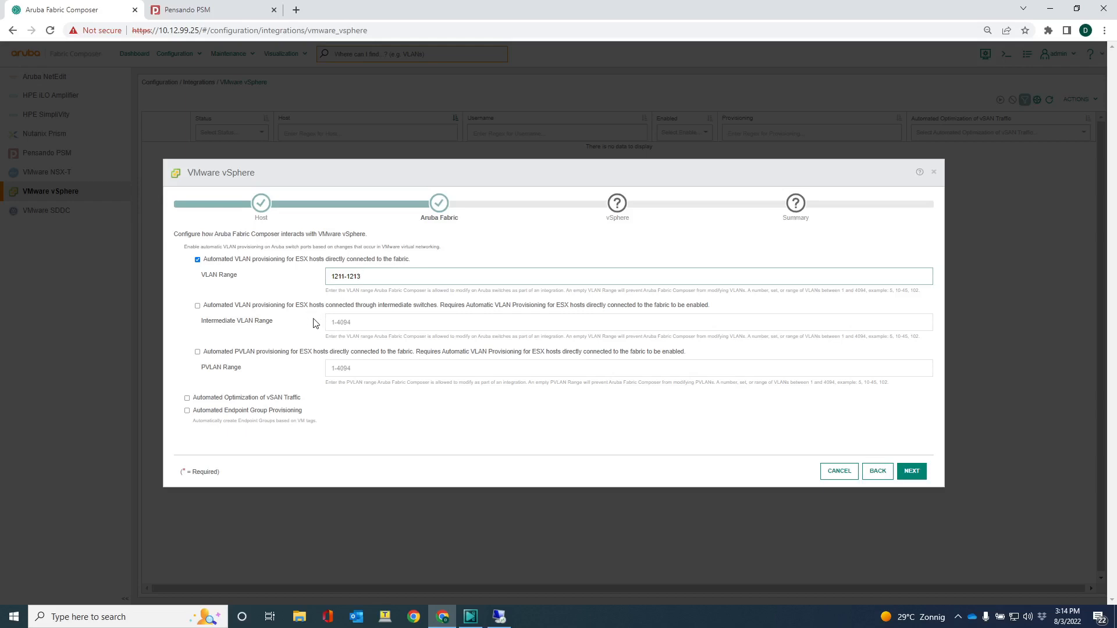
- Enable automated PVLAN provisioning for directly connected ESX hosts with PVLAN range 1203,2203
left_click(360, 277)
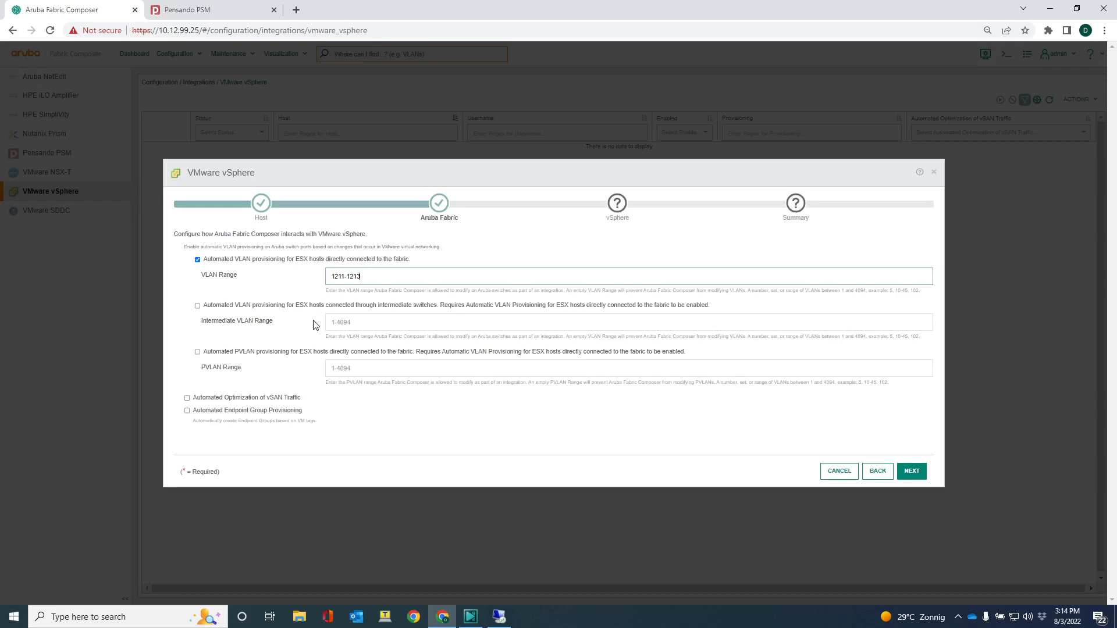
mouse_move(275, 321)
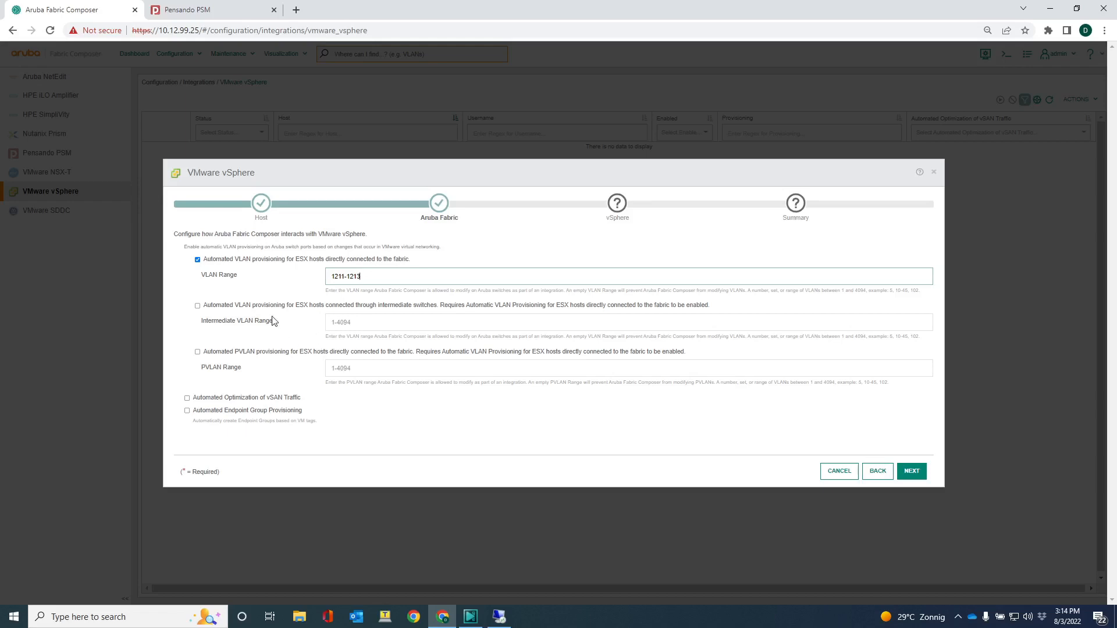
mouse_move(248, 313)
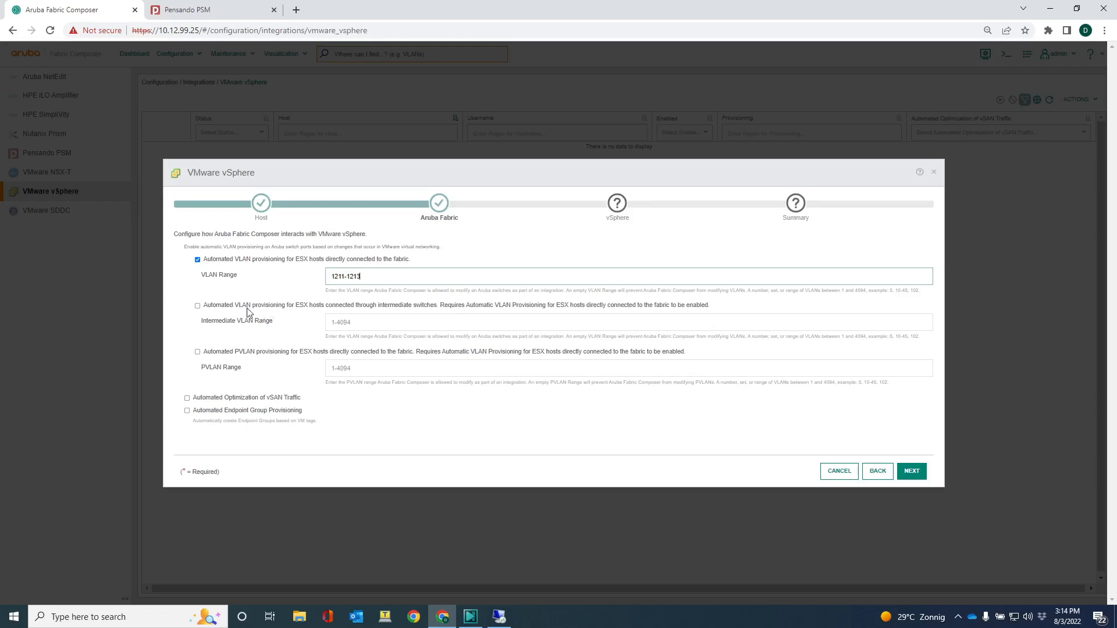
mouse_move(275, 377)
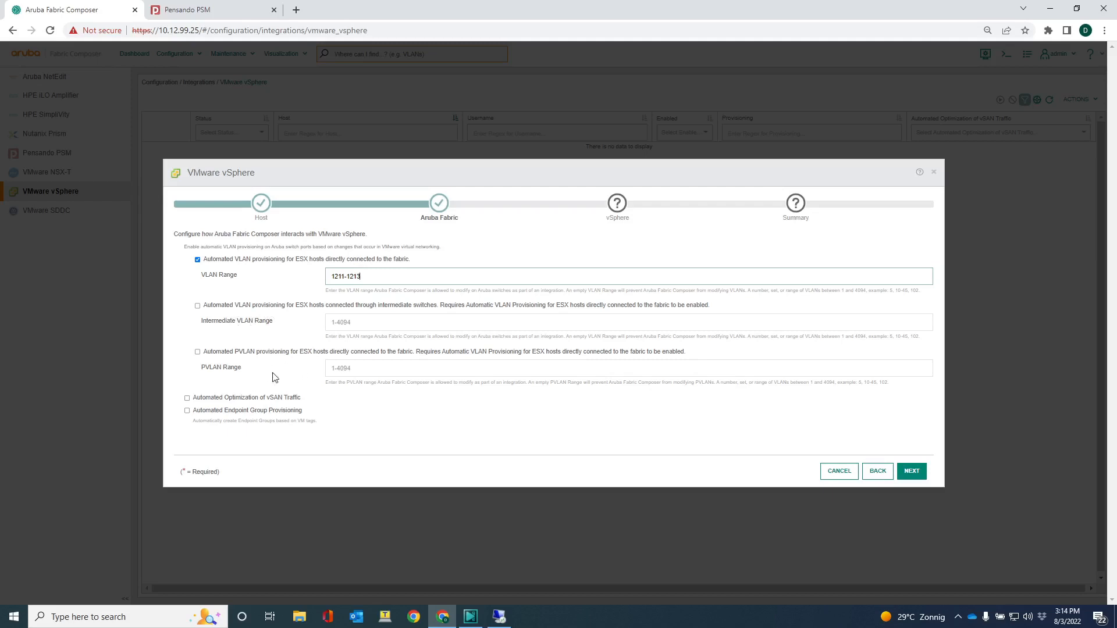
left_click(198, 352)
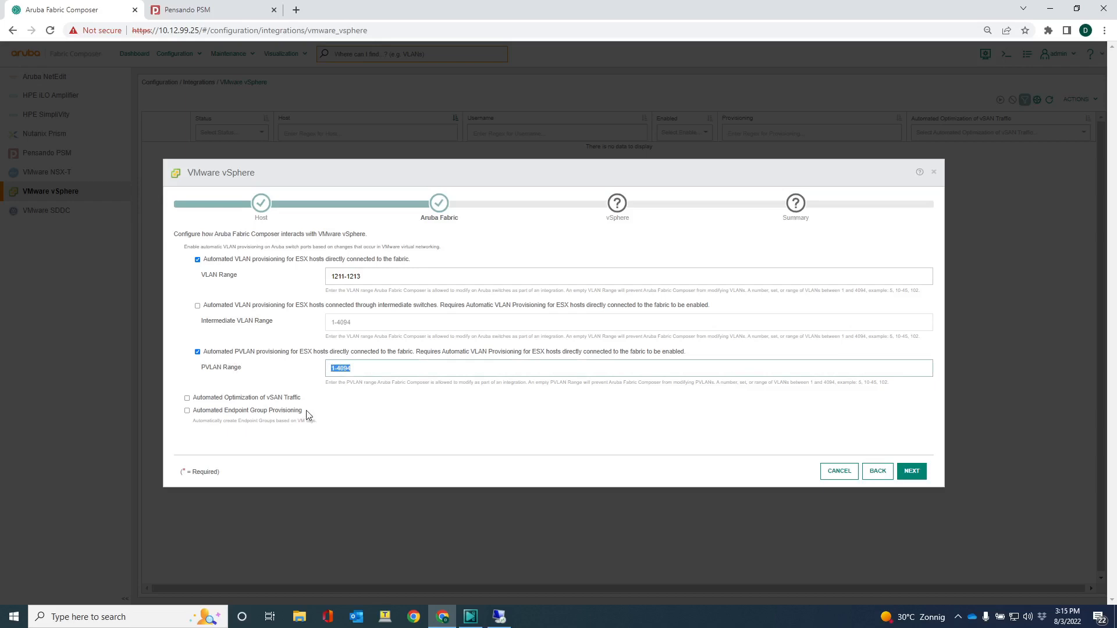
type("1203,2203")
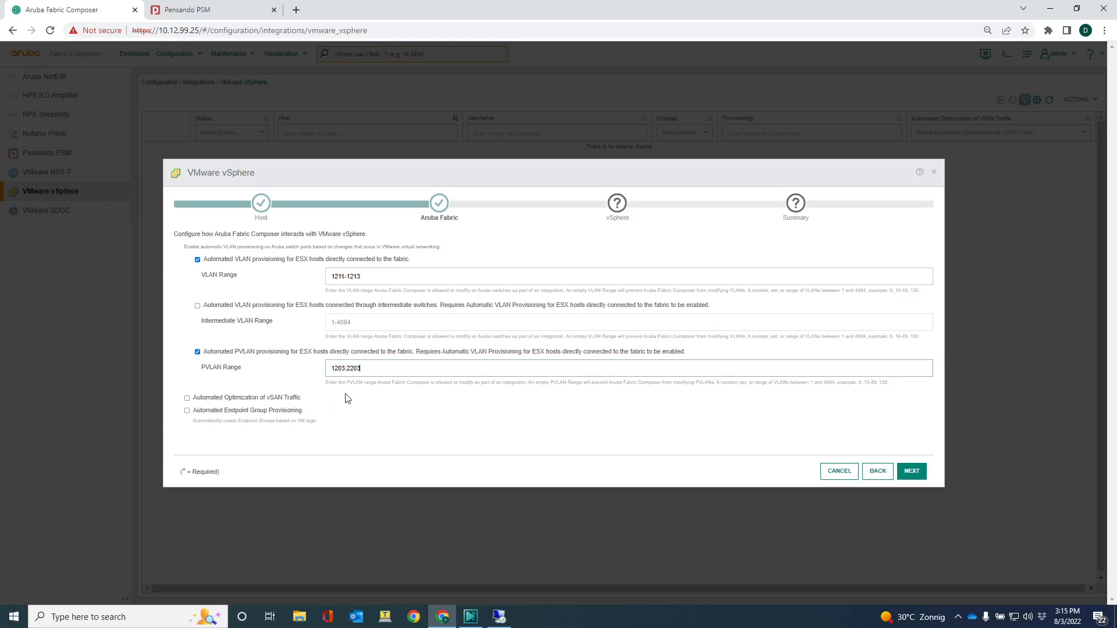
mouse_move(345, 399)
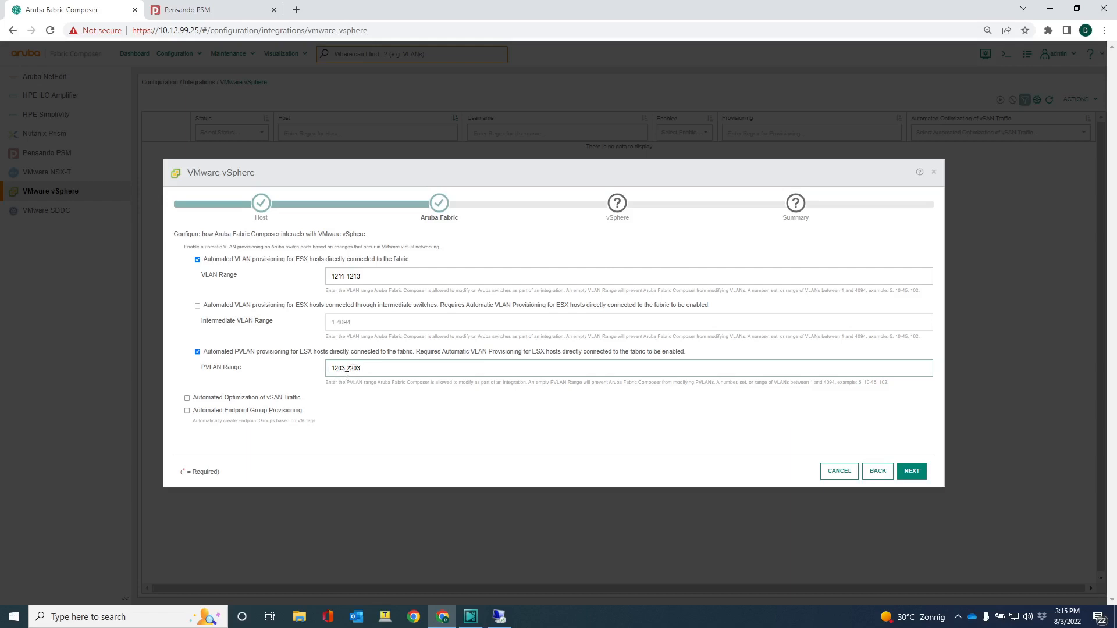
mouse_move(350, 396)
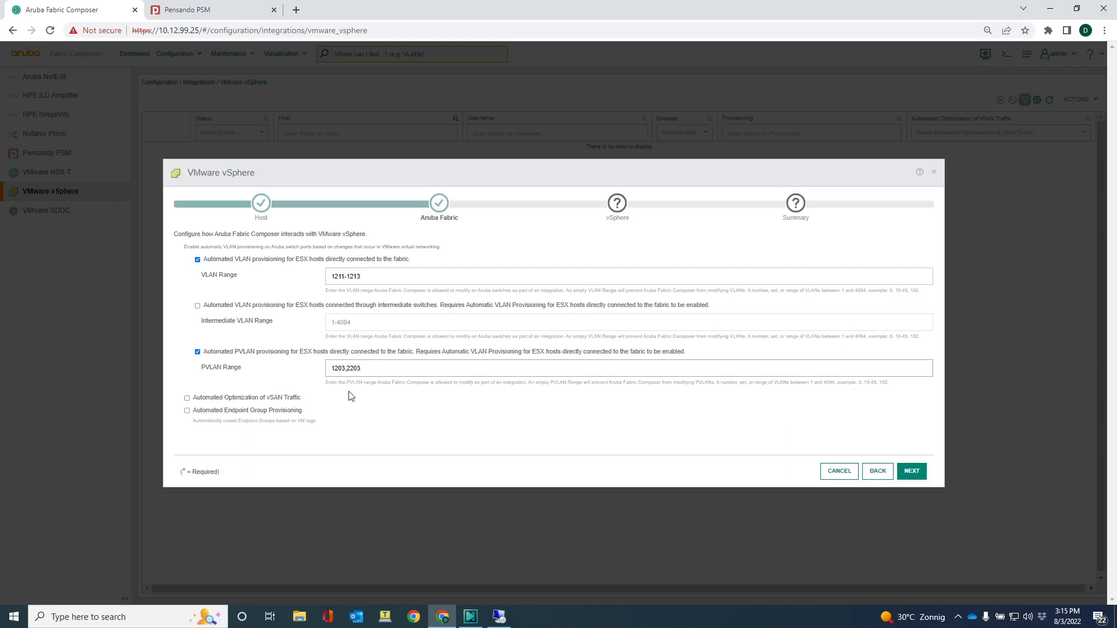
mouse_move(357, 414)
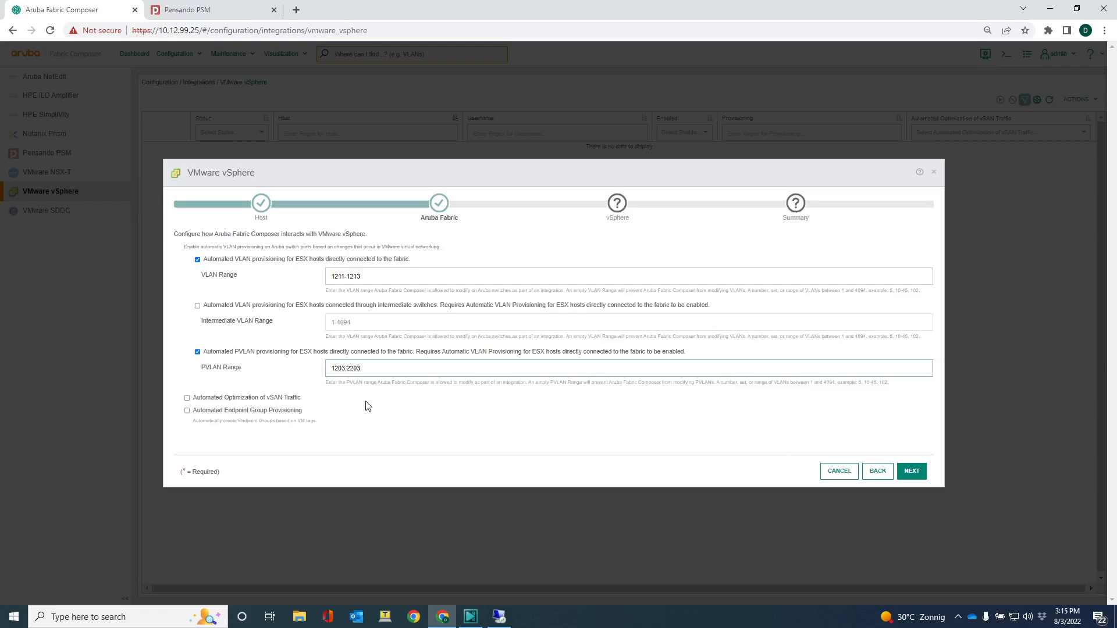
mouse_move(423, 428)
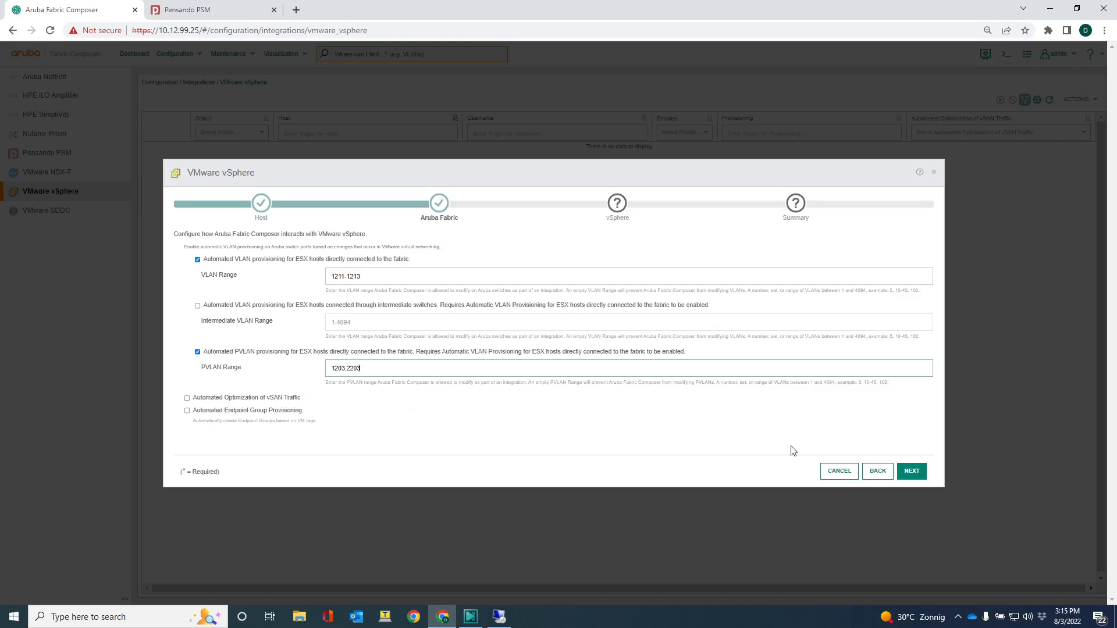
- Advance to the vSphere stage and enable Discovery protocols
left_click(911, 472)
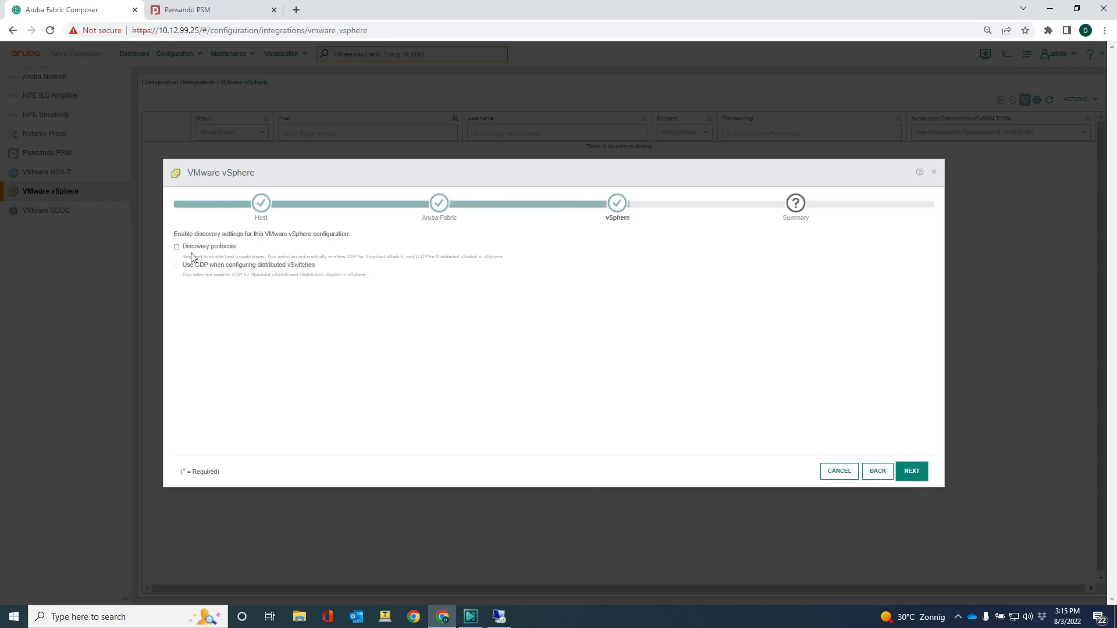
left_click(176, 247)
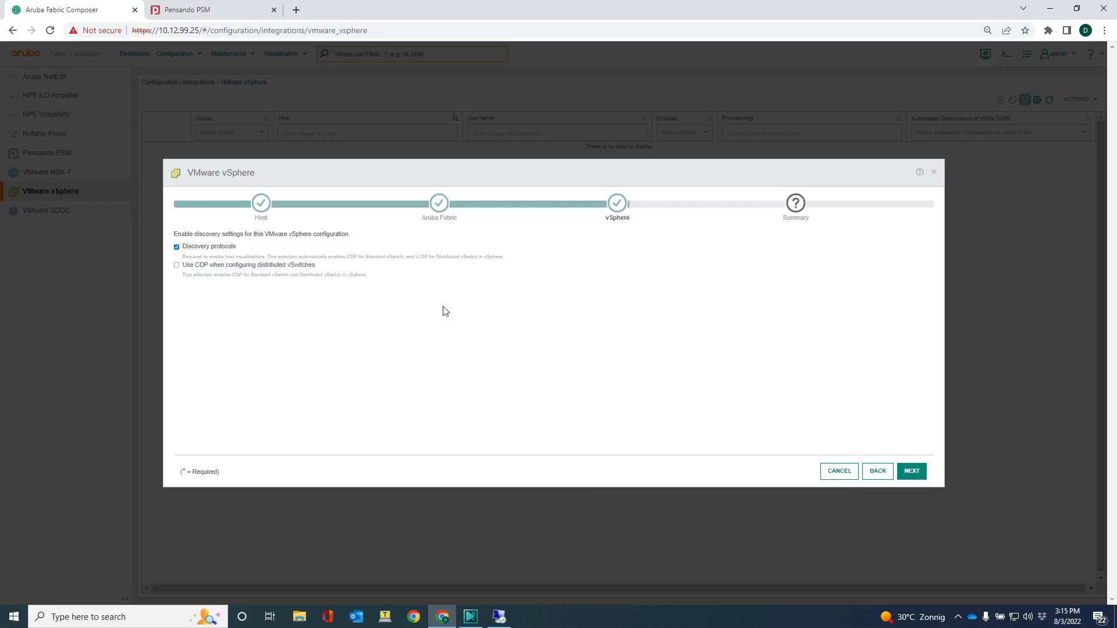
mouse_move(653, 375)
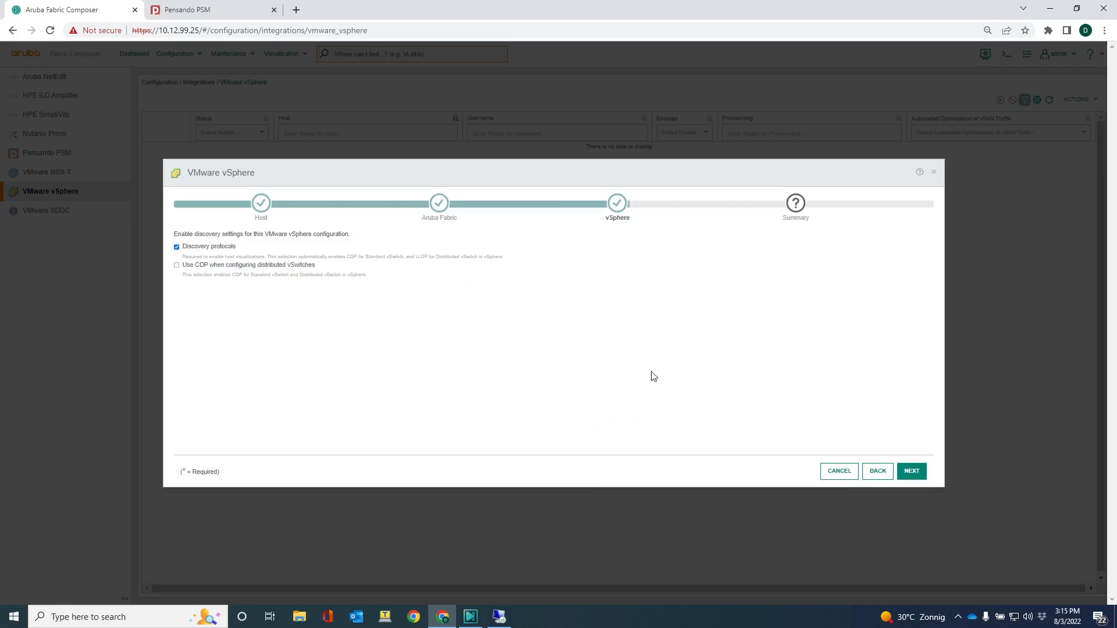
mouse_move(675, 390)
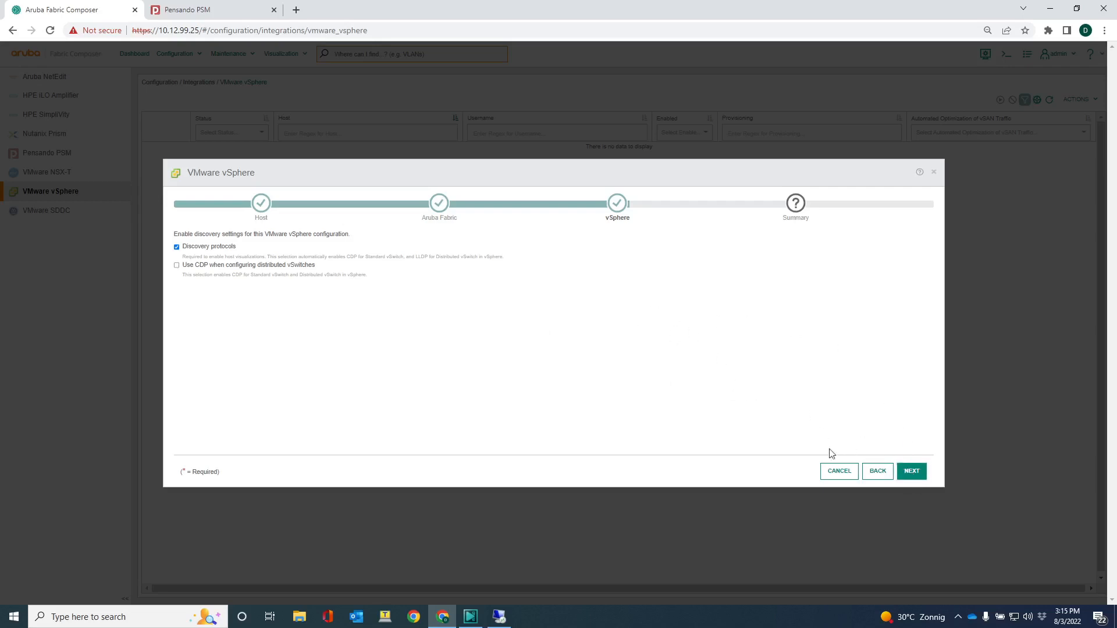
- Review the summary and apply, creating GVA vSphere 1 (10.6.59.7) listed as connected
left_click(912, 471)
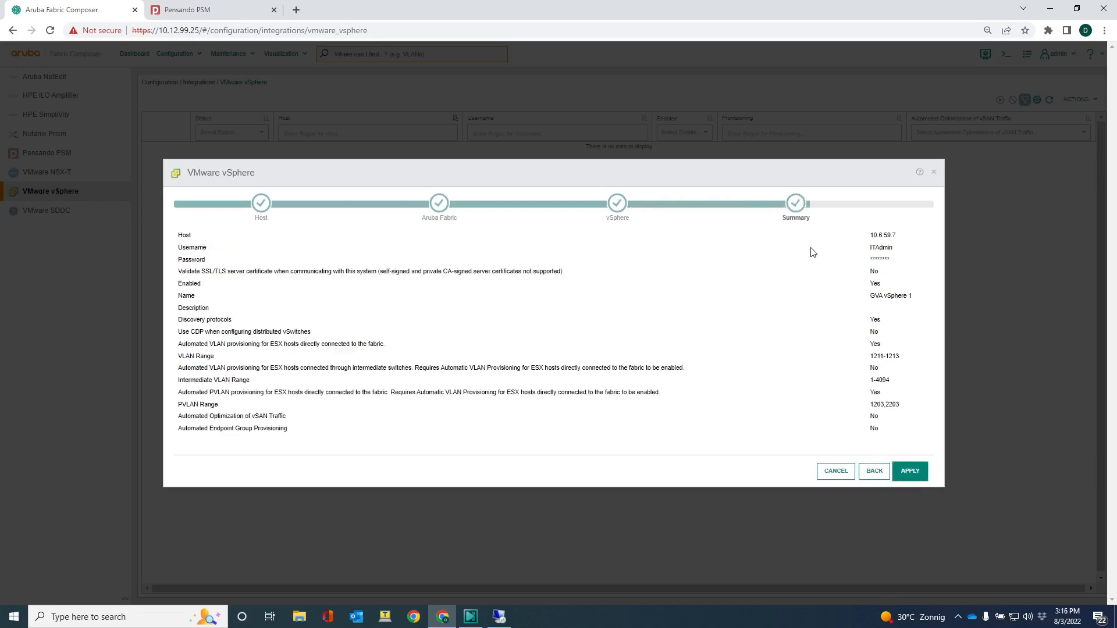
mouse_move(276, 316)
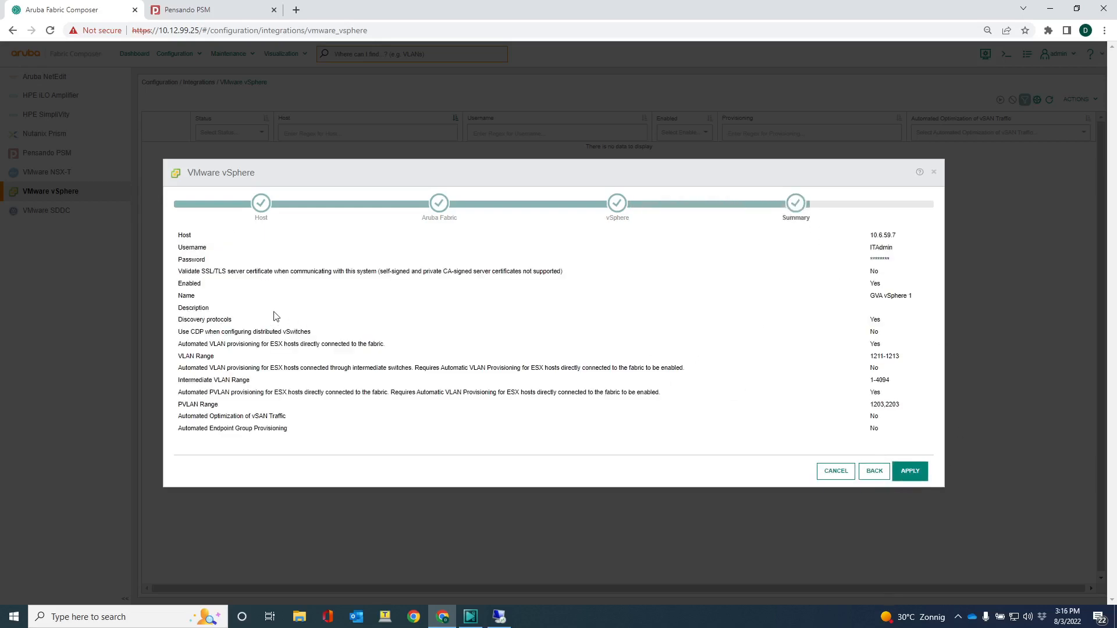
left_click(909, 471)
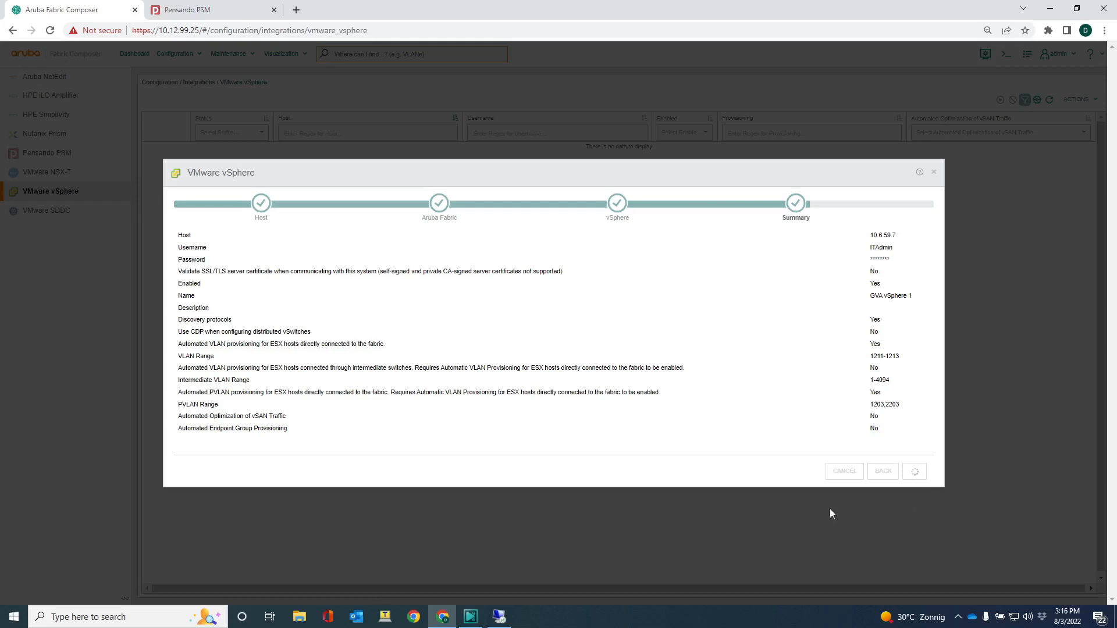
mouse_move(614, 408)
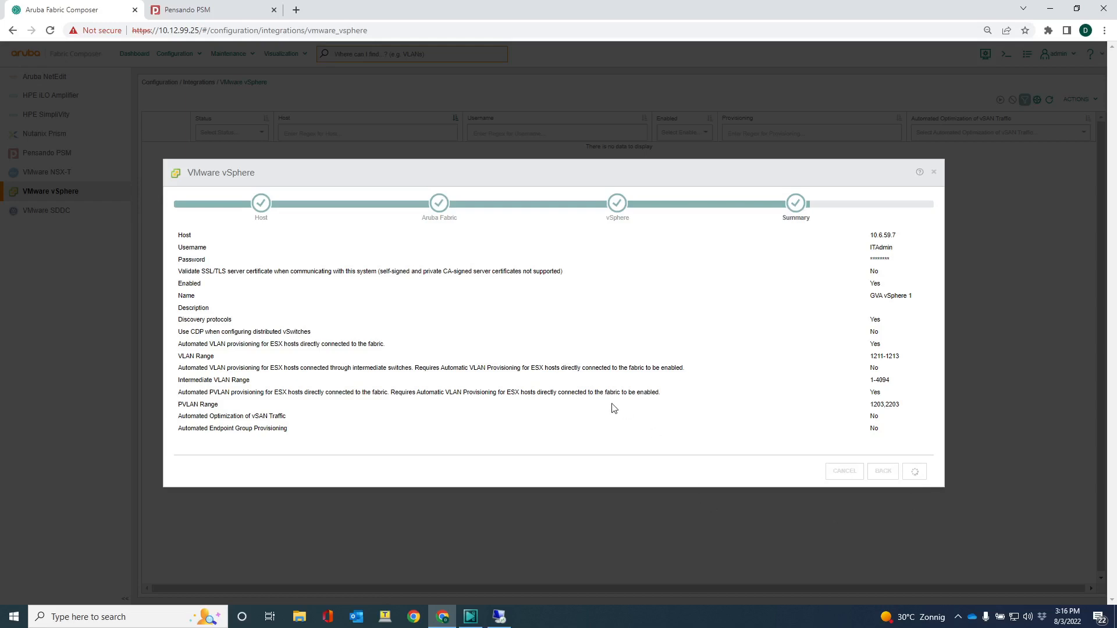
left_click(915, 471)
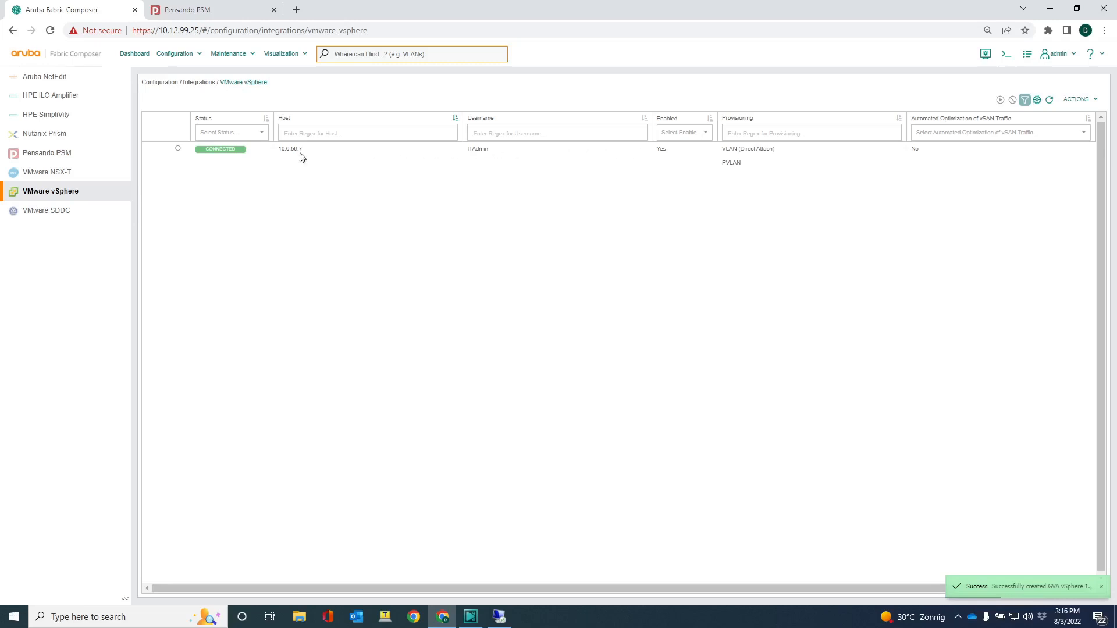
mouse_move(329, 282)
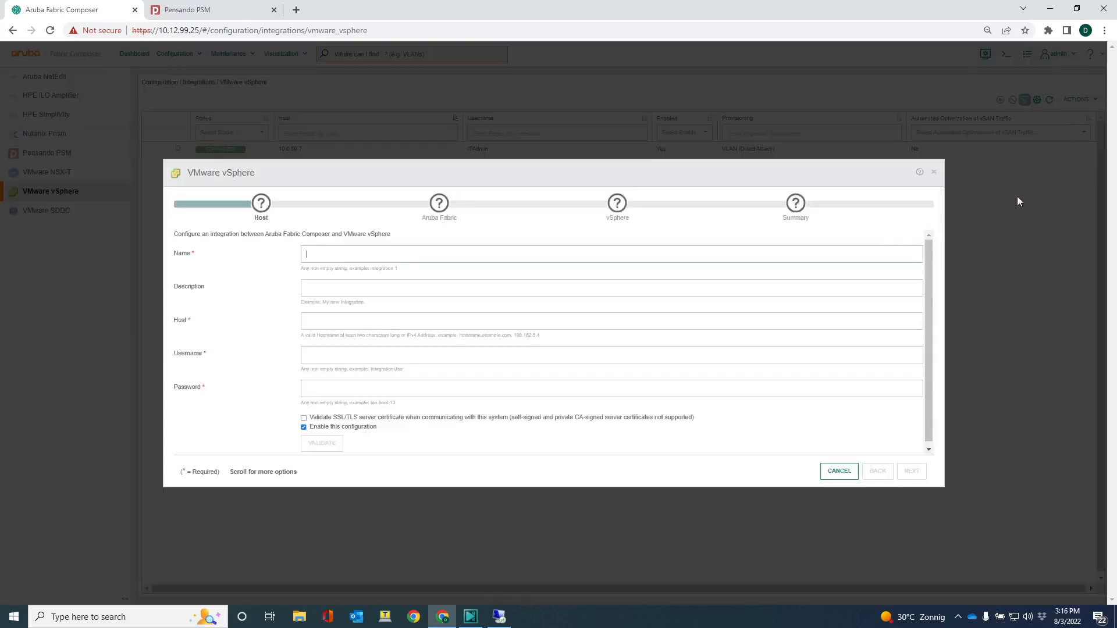
- Add GVA vSphere 2, host 10.6.59.8, user ITAdmin with password, validate, and continue to Aruba Fabric
type("GVA vSphere 2")
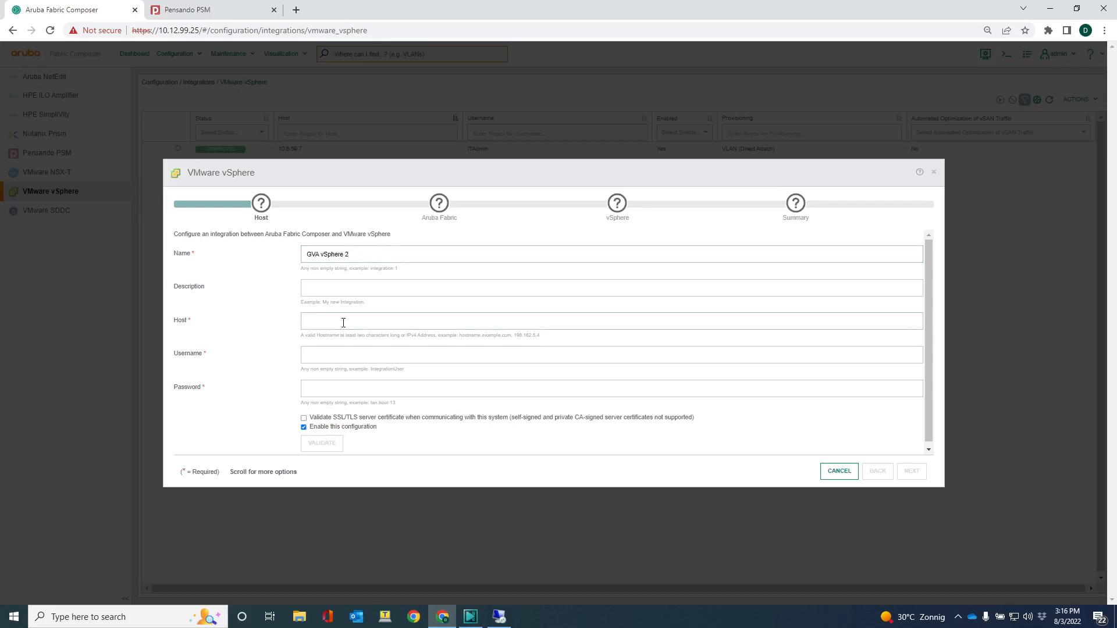
type("10.6.59.8")
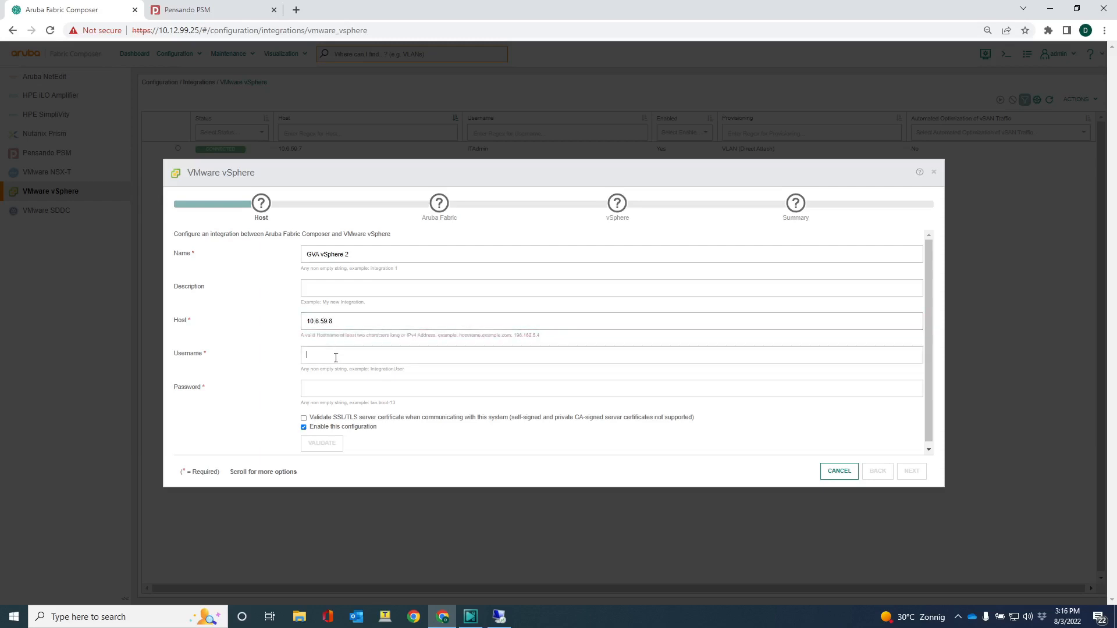
type("ITAdmin")
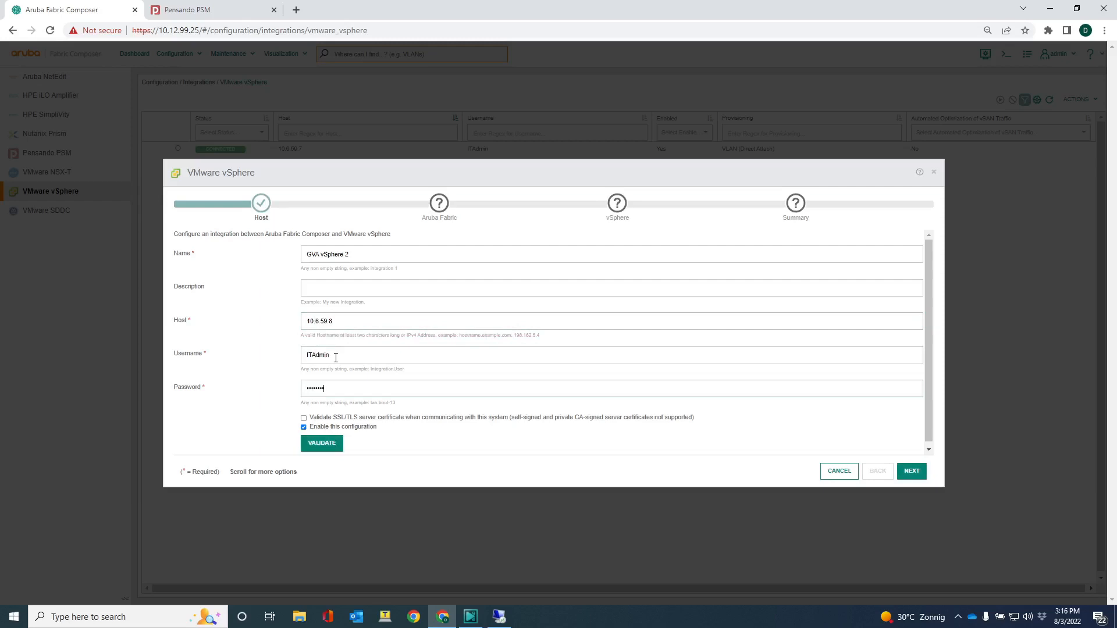
mouse_move(322, 442)
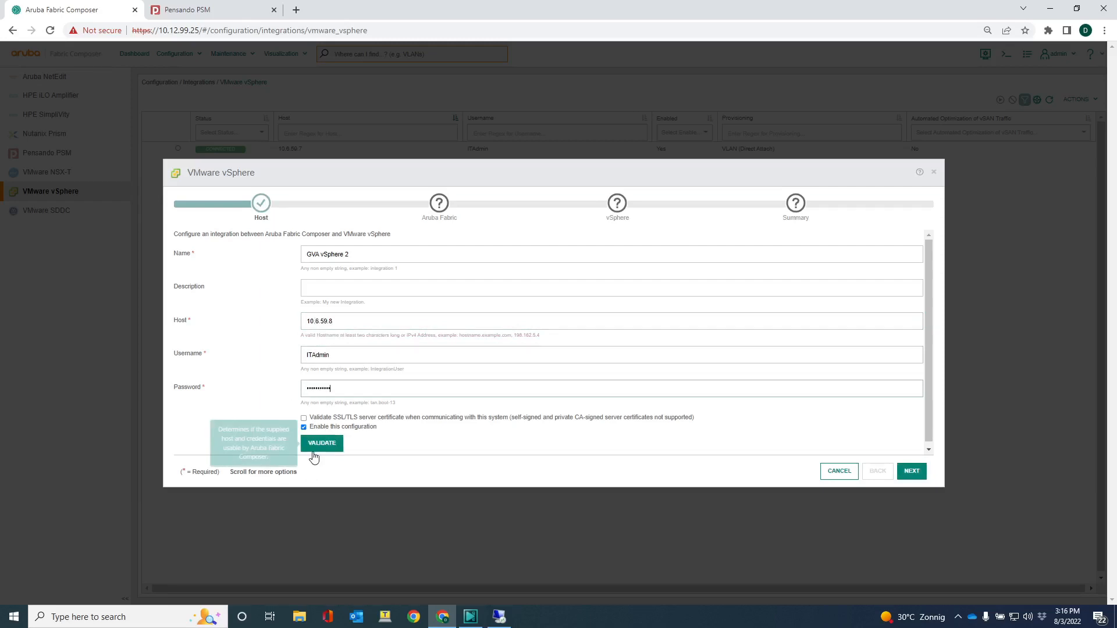
left_click(321, 442)
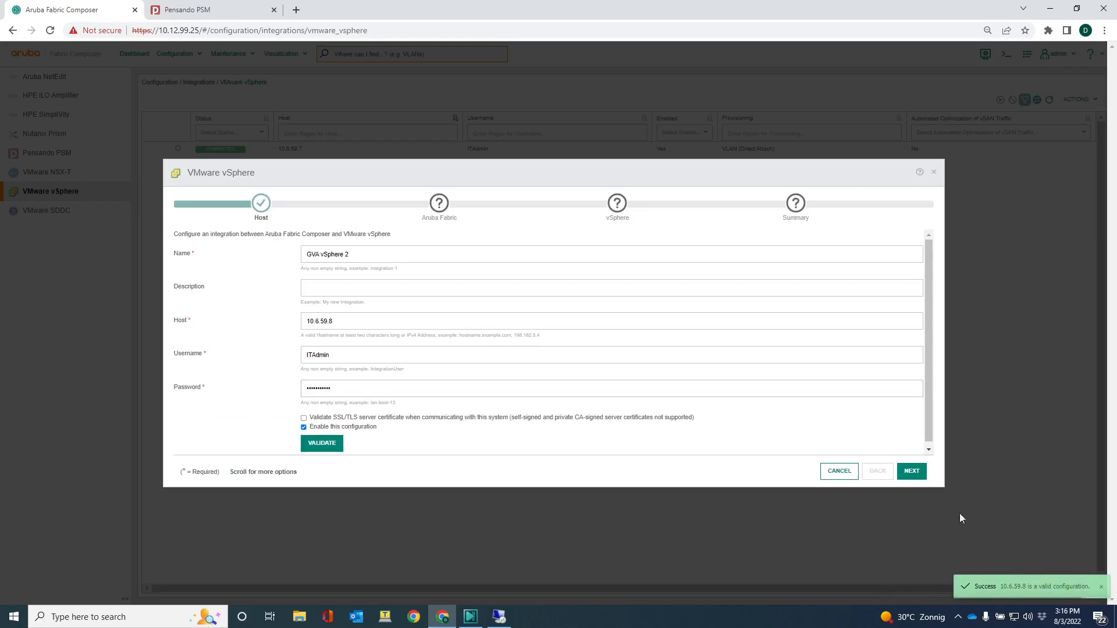
mouse_move(990, 587)
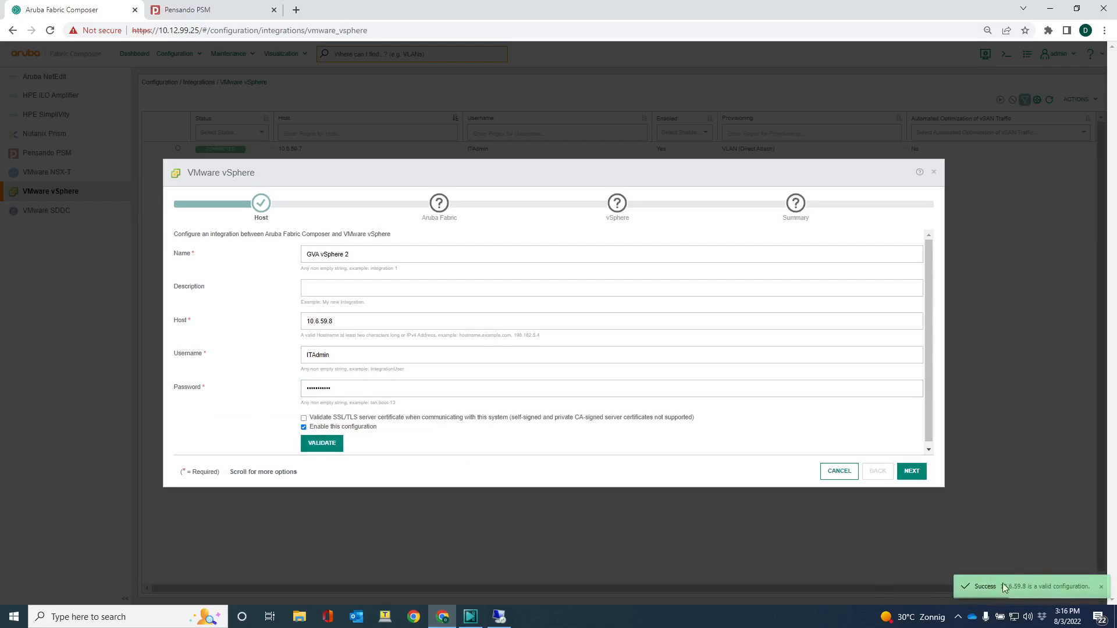
left_click(912, 472)
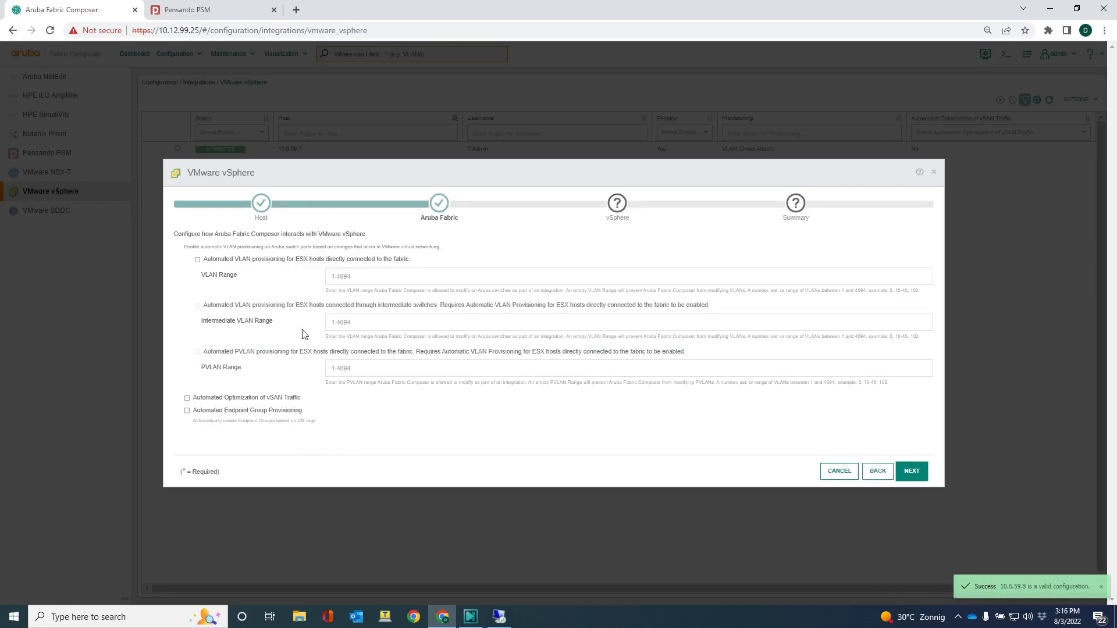
- Enable VLAN and PVLAN provisioning for directly connected ESX hosts, with PVLAN range 1203-2203
left_click(198, 259)
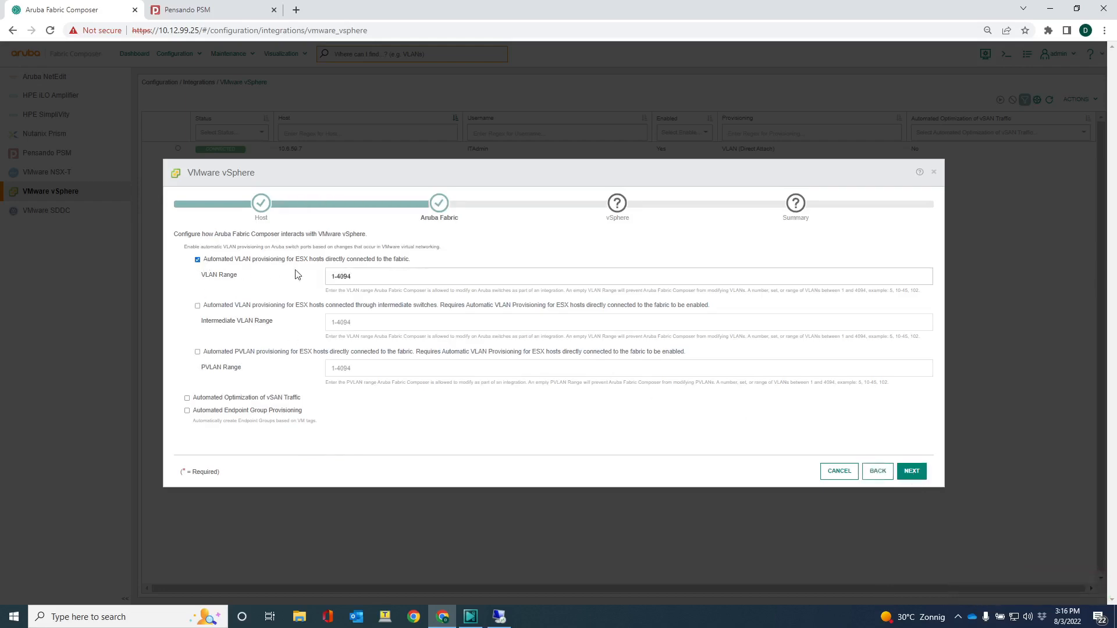
type("1211-1213")
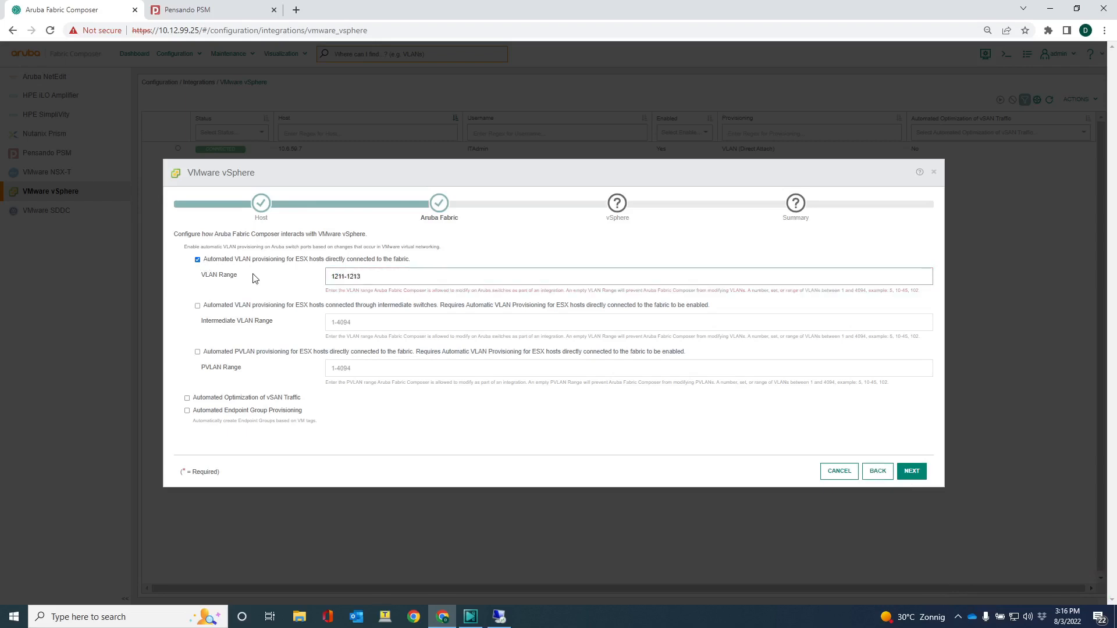
left_click(197, 351)
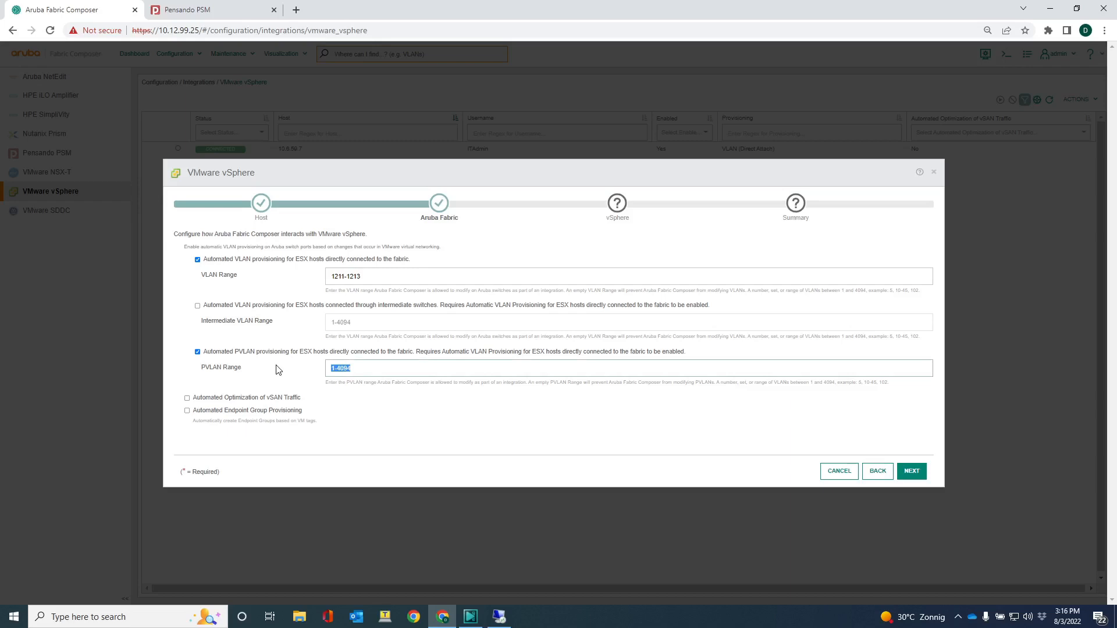
type("1203,2203")
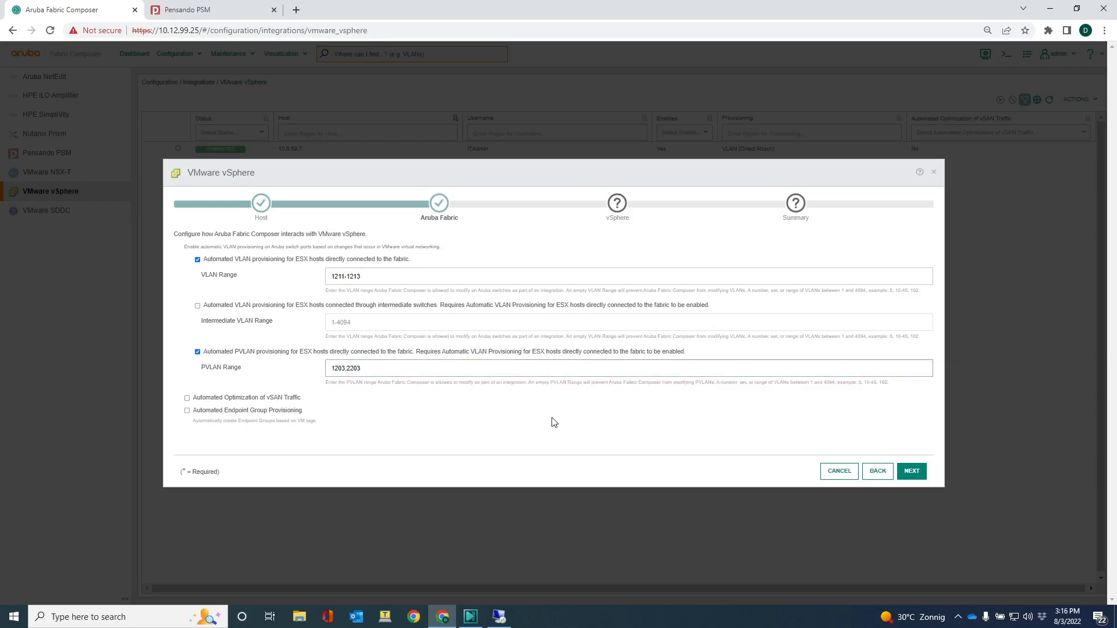
- Enable discovery protocols and apply, creating GVA vSphere 2 (10.6.59.8) listed as connected
left_click(910, 472)
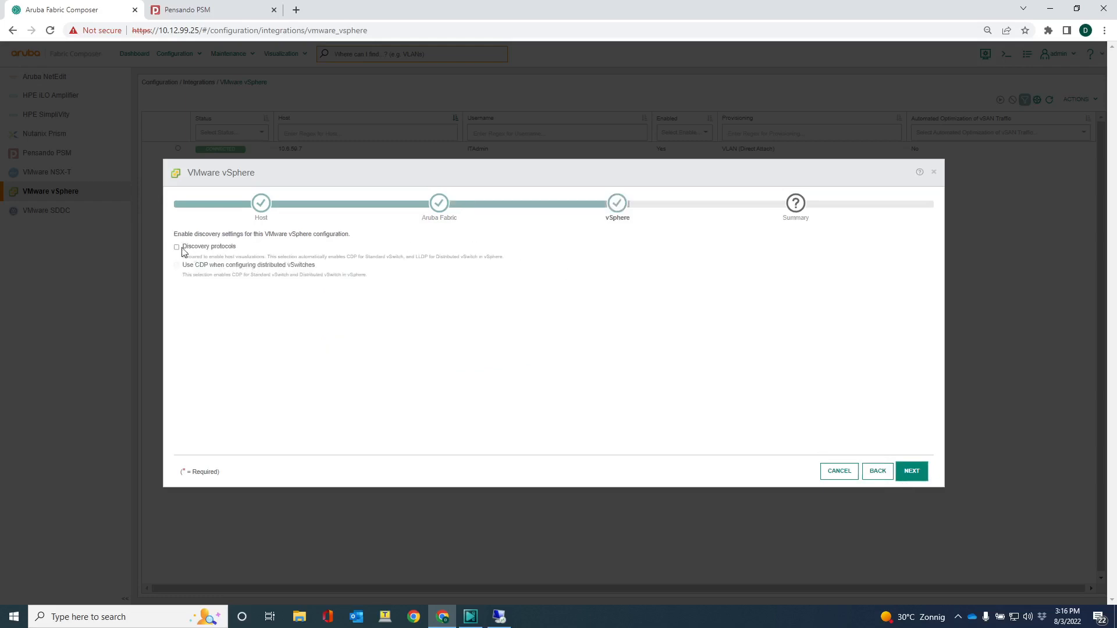
left_click(912, 471)
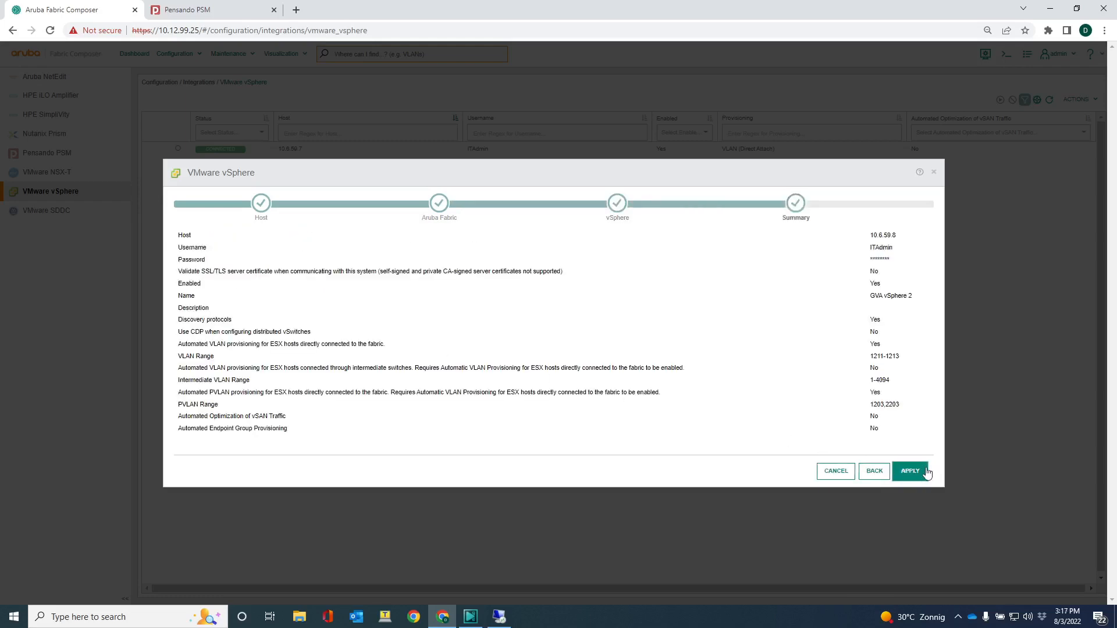
left_click(910, 471)
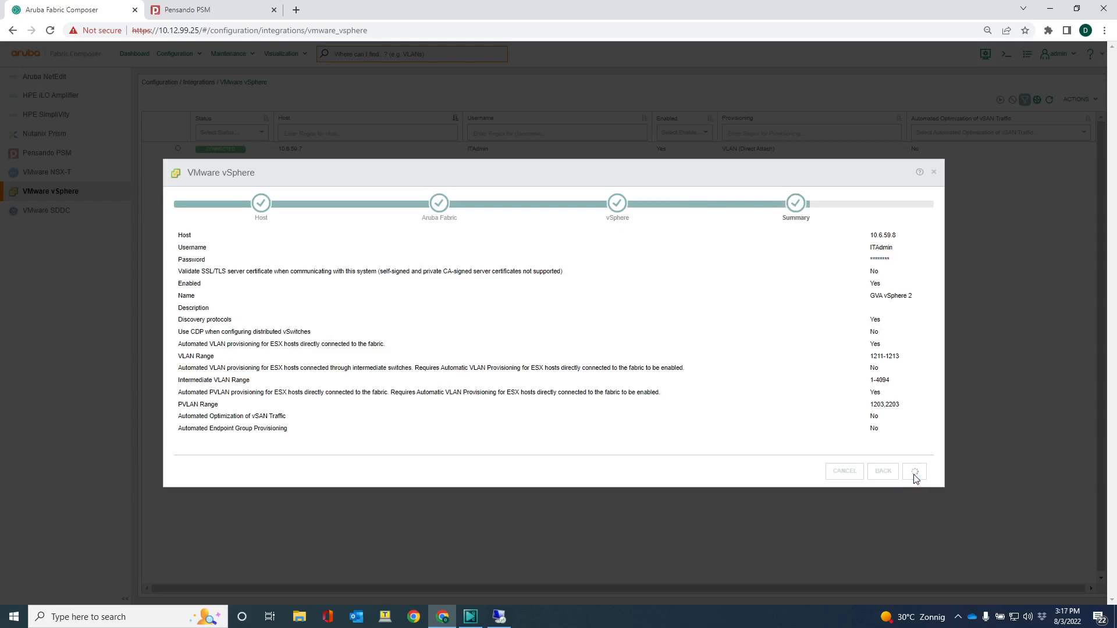
left_click(914, 471)
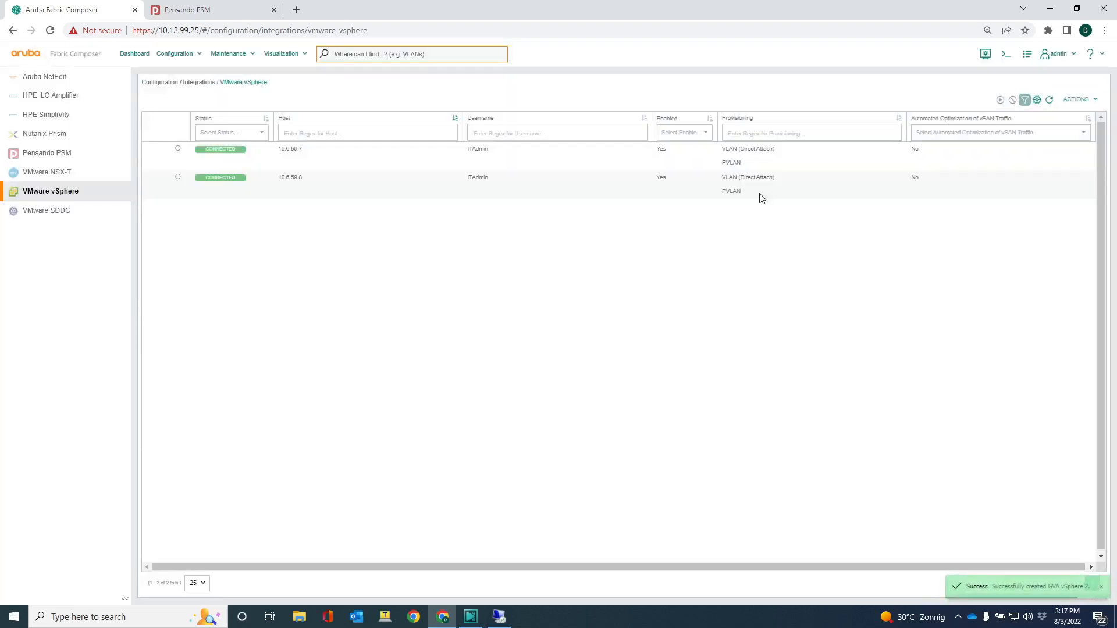
mouse_move(298, 268)
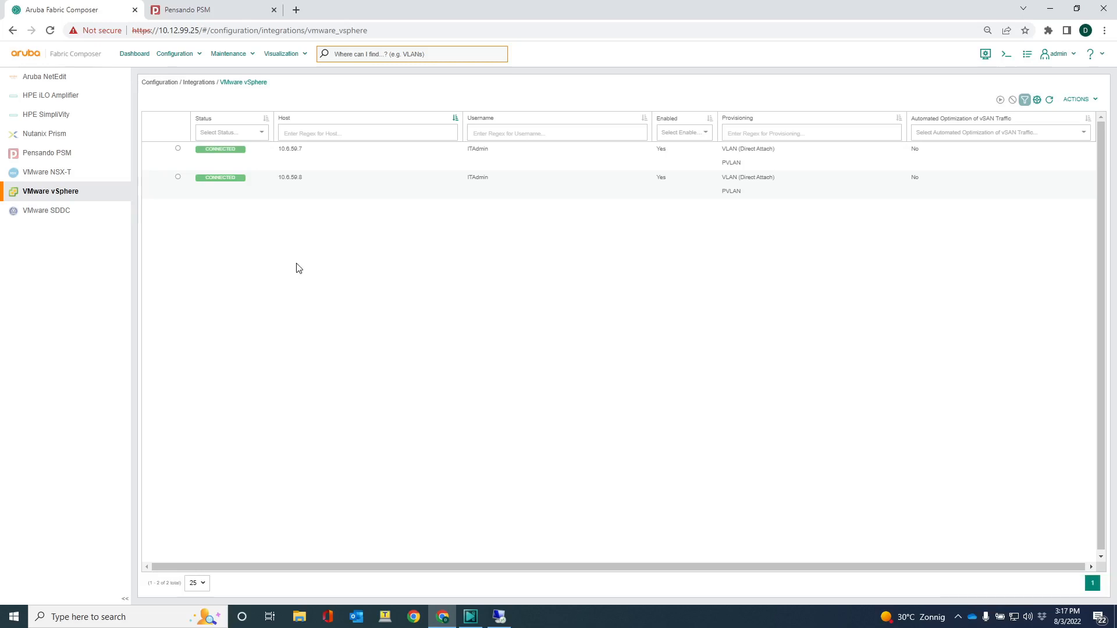
mouse_move(280, 53)
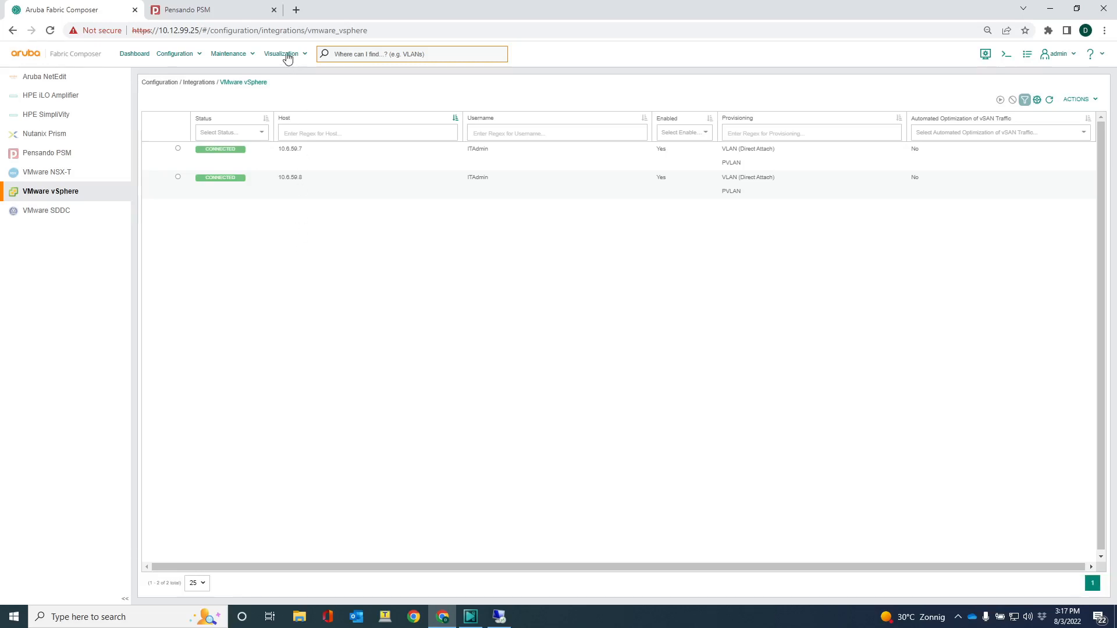
mouse_move(278, 57)
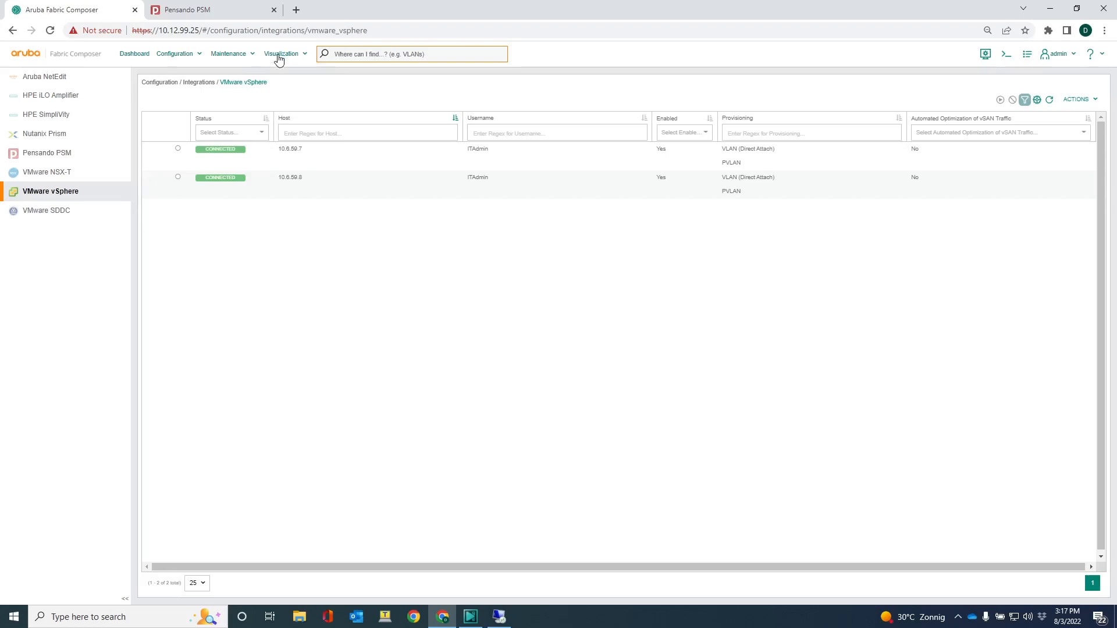
- Show GVA-Fabric leaf-spine links in Visualization > Networks and place all three VMware hosts (10.6.59.20–22) on the map
left_click(281, 53)
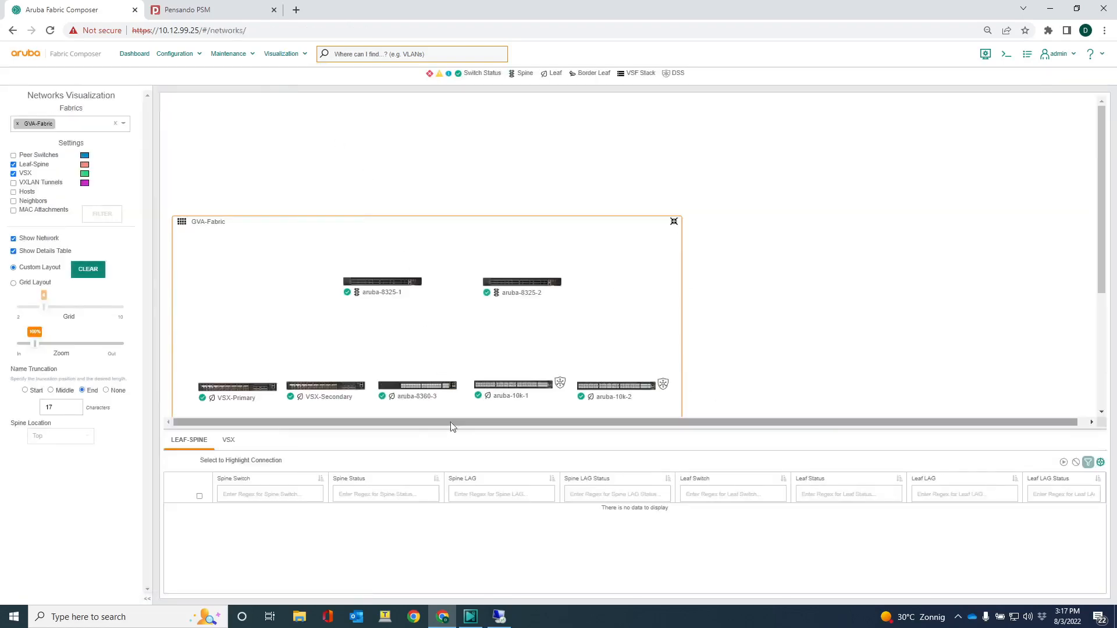
left_click(383, 282)
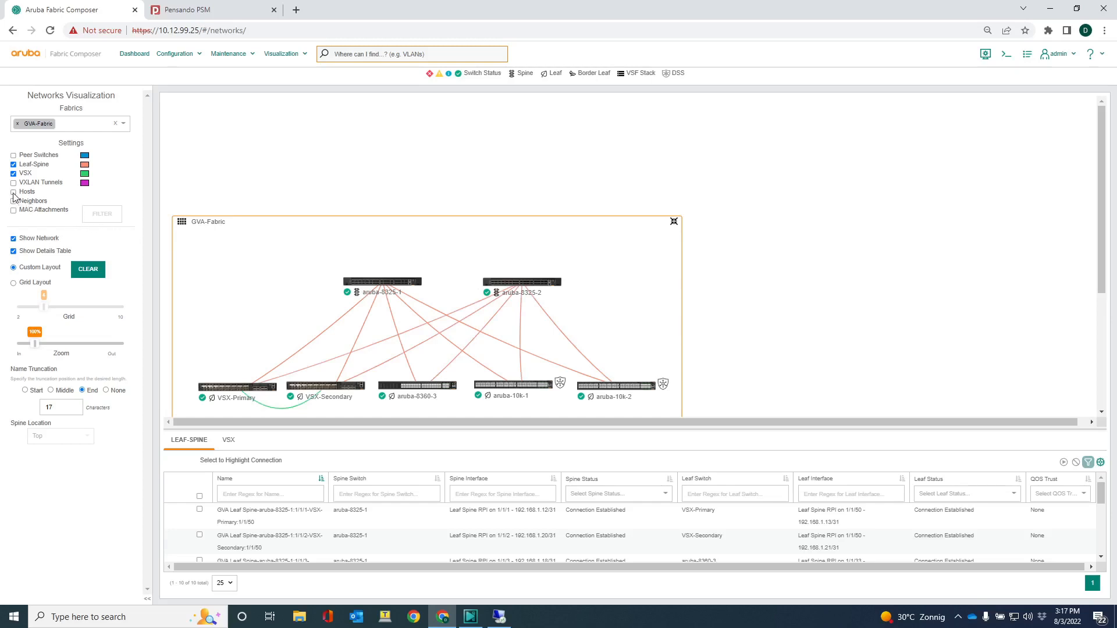
left_click(13, 192)
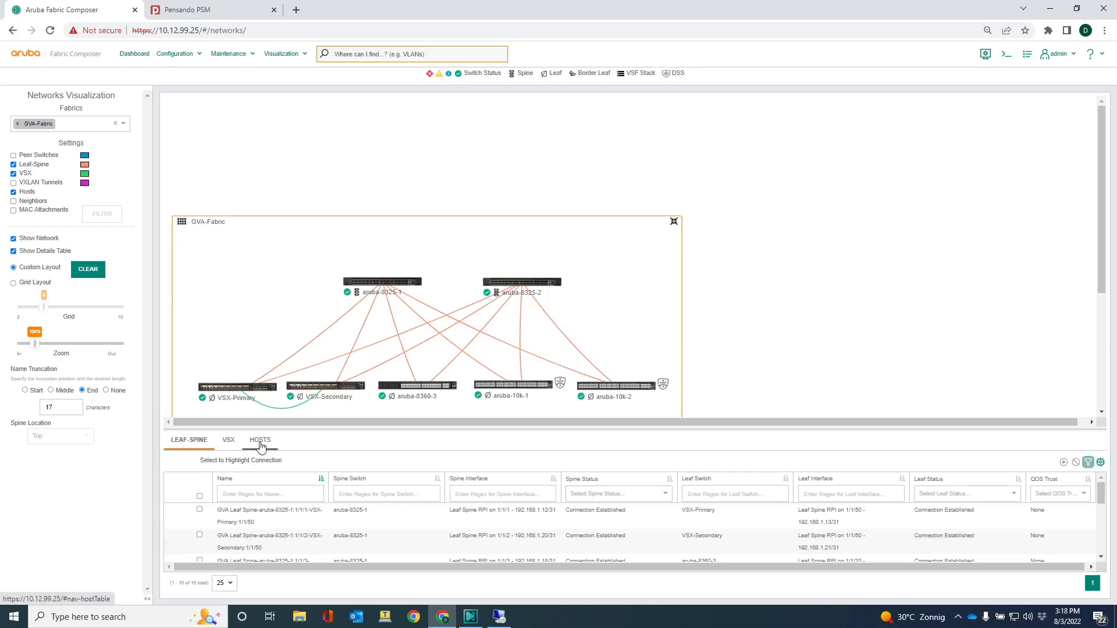
left_click(259, 440)
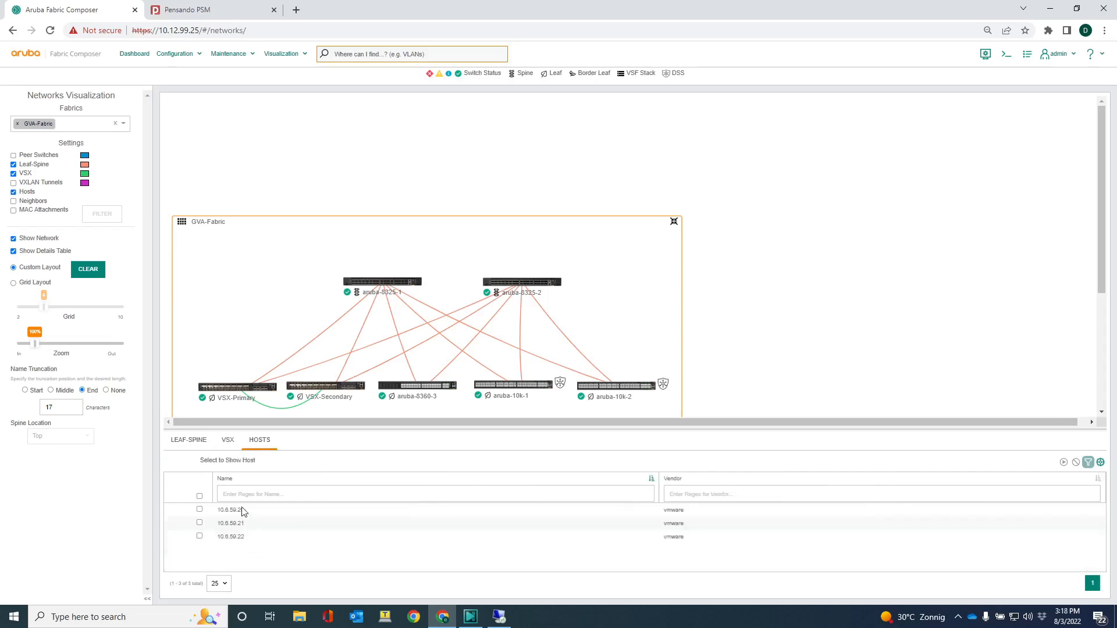
mouse_move(247, 535)
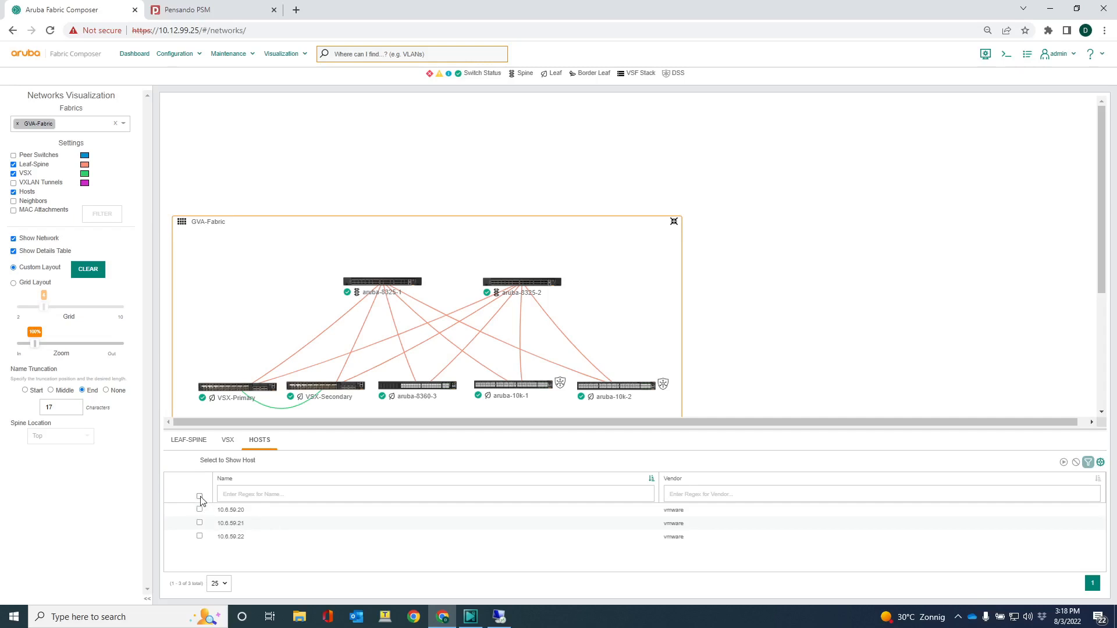
left_click(199, 496)
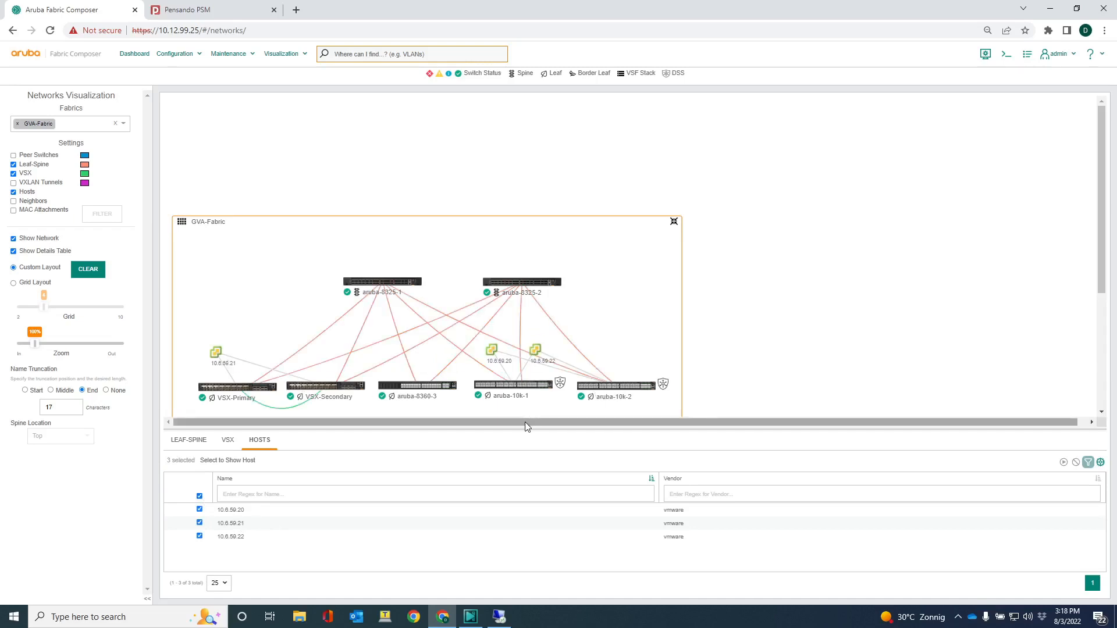
mouse_move(495, 359)
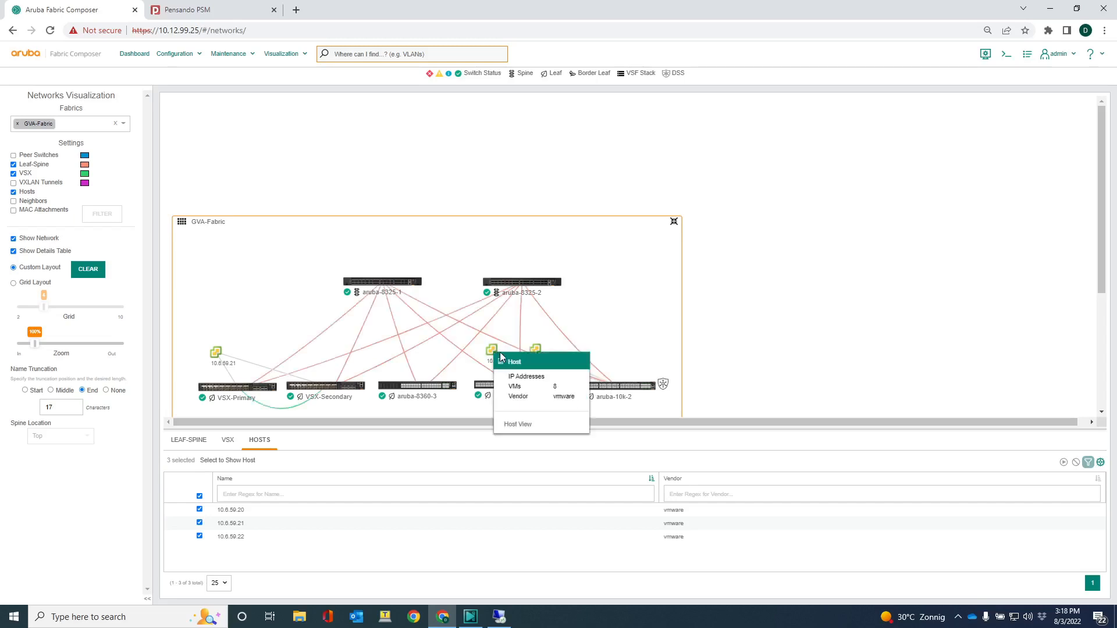
mouse_move(543, 395)
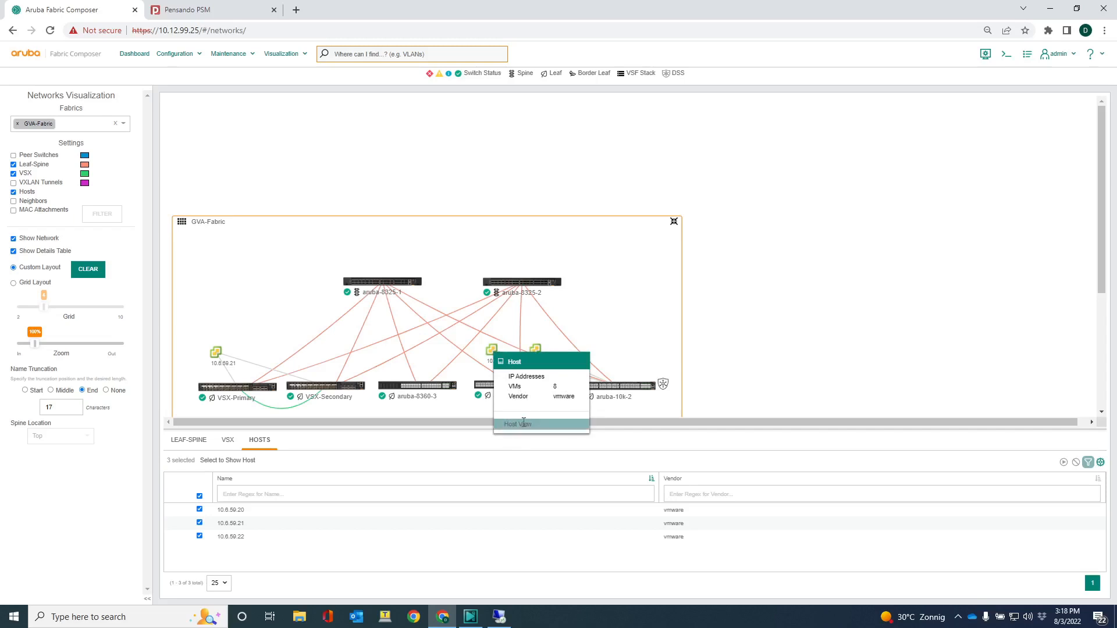
- Show Host View for 10.6.59.20 and inspect its NICs, vSwitches and port groups
left_click(518, 424)
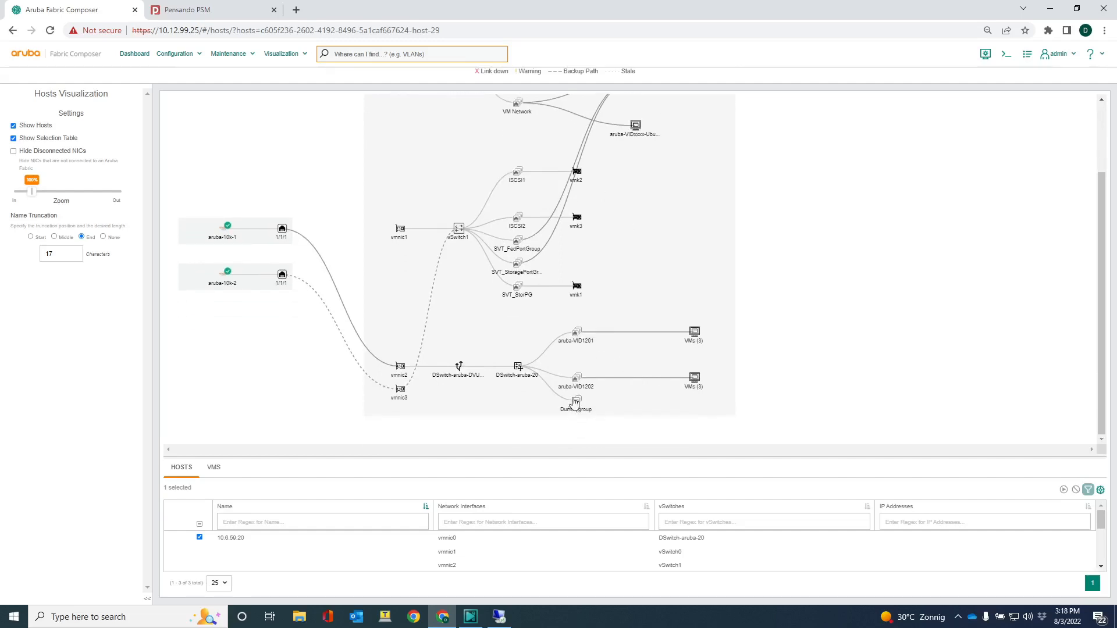
mouse_move(443, 256)
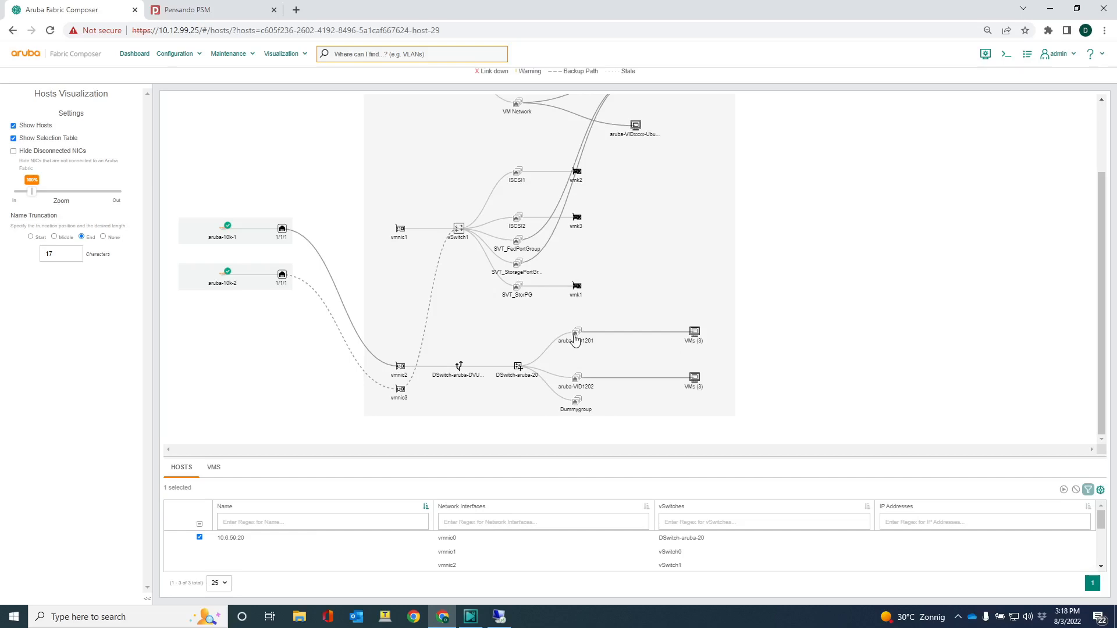
mouse_move(576, 337)
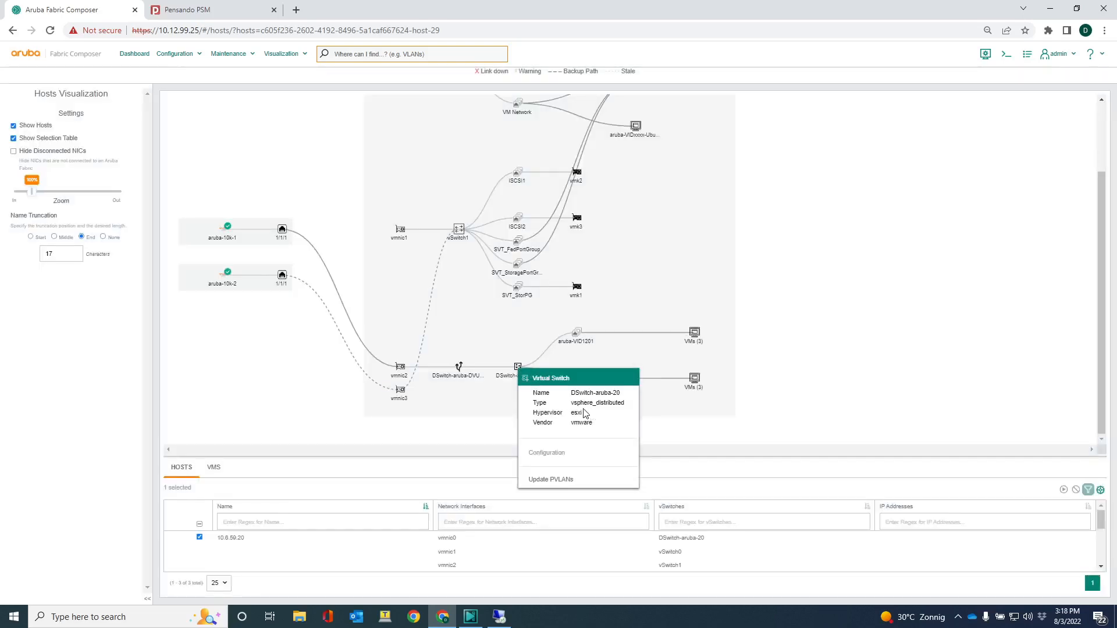
mouse_move(403, 380)
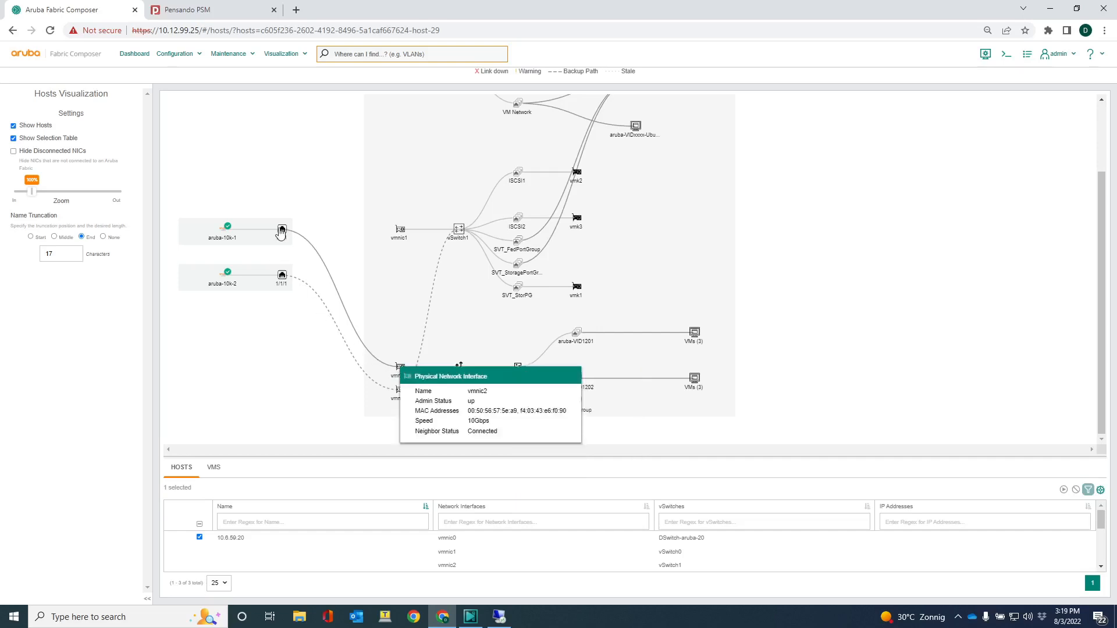
left_click(282, 230)
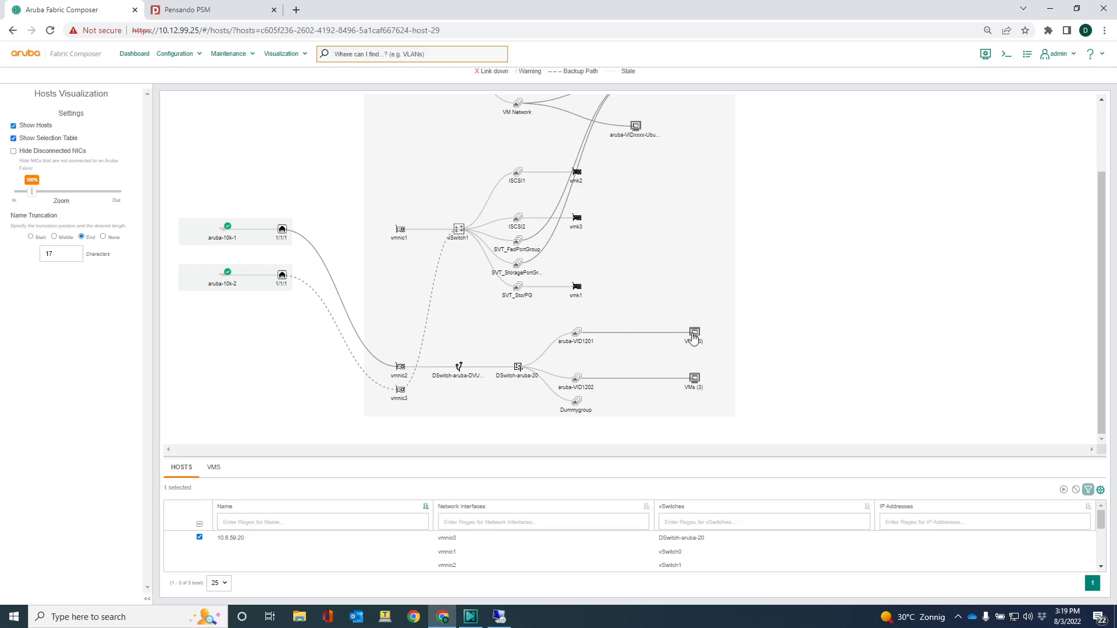
left_click(692, 335)
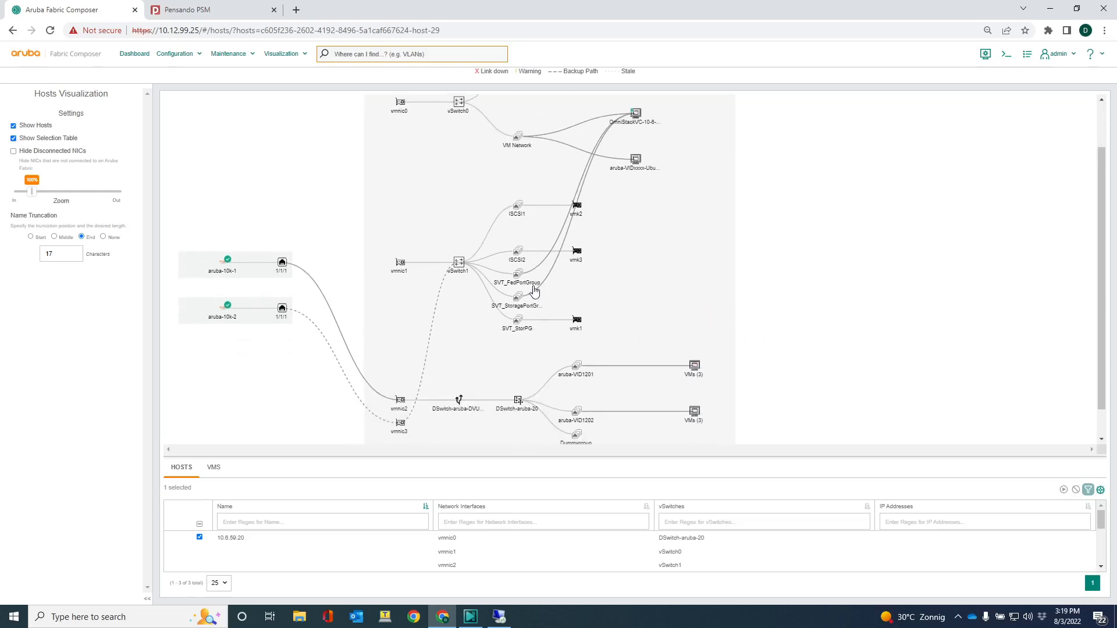
mouse_move(585, 291)
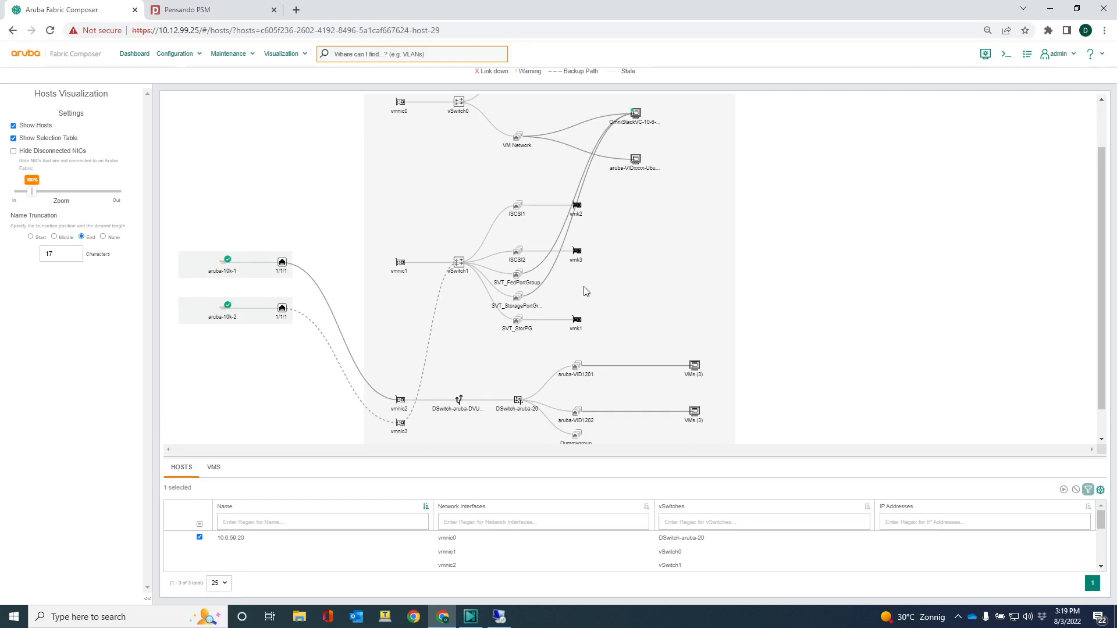
mouse_move(597, 292)
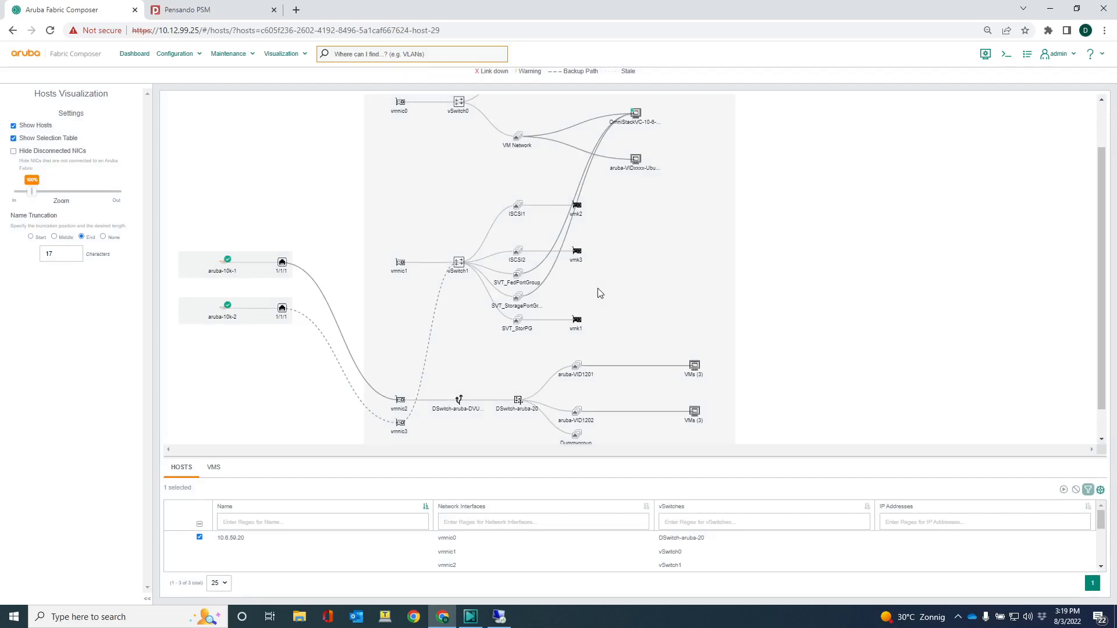
mouse_move(386, 189)
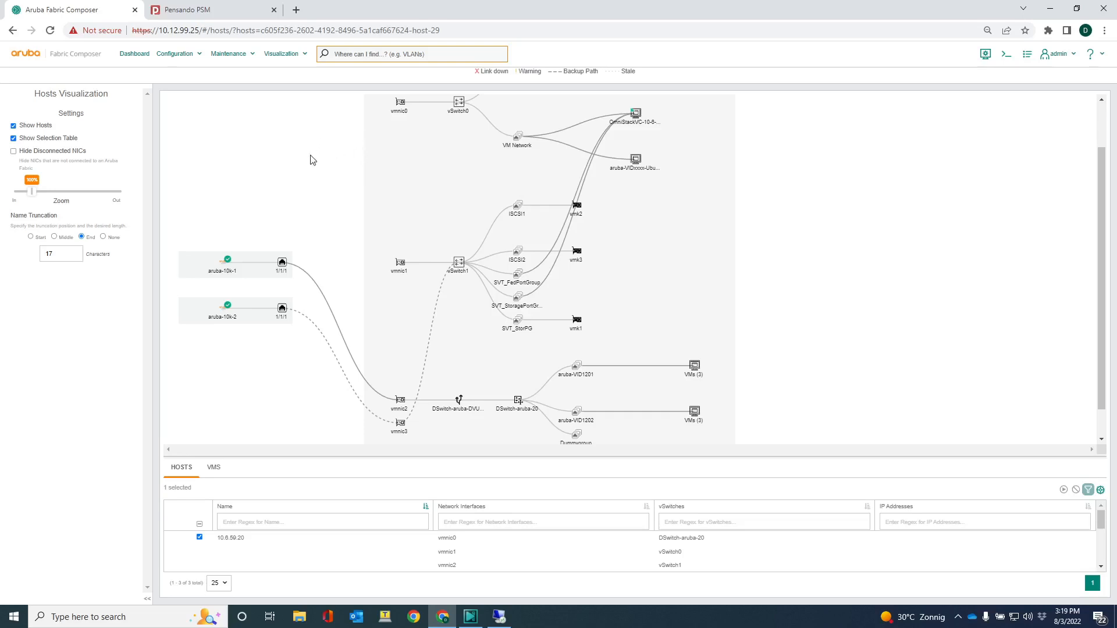
mouse_move(567, 255)
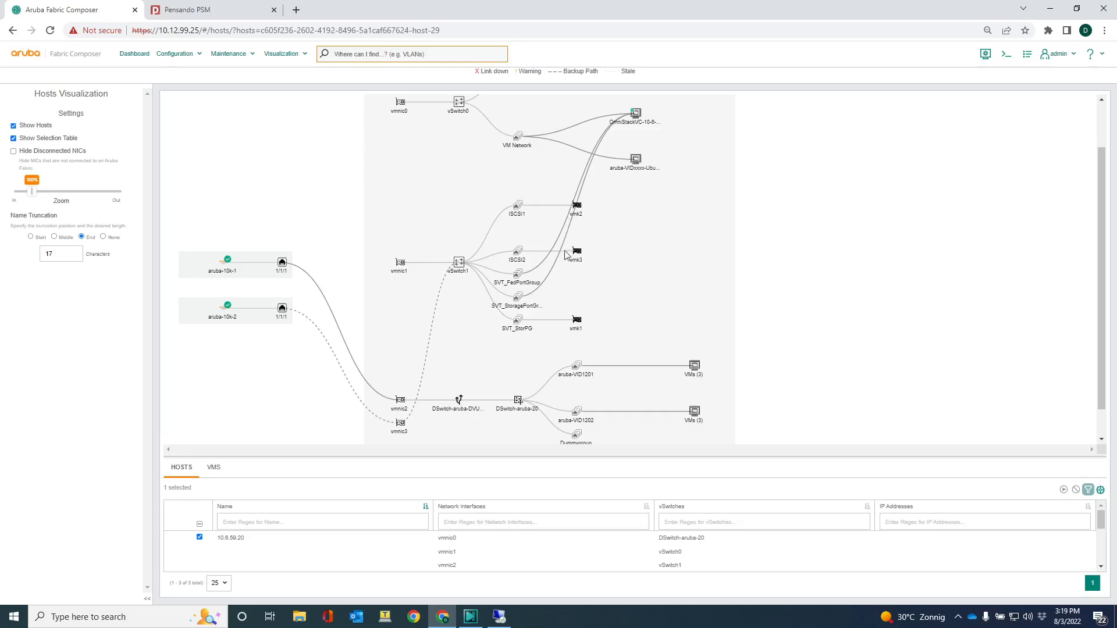
mouse_move(595, 285)
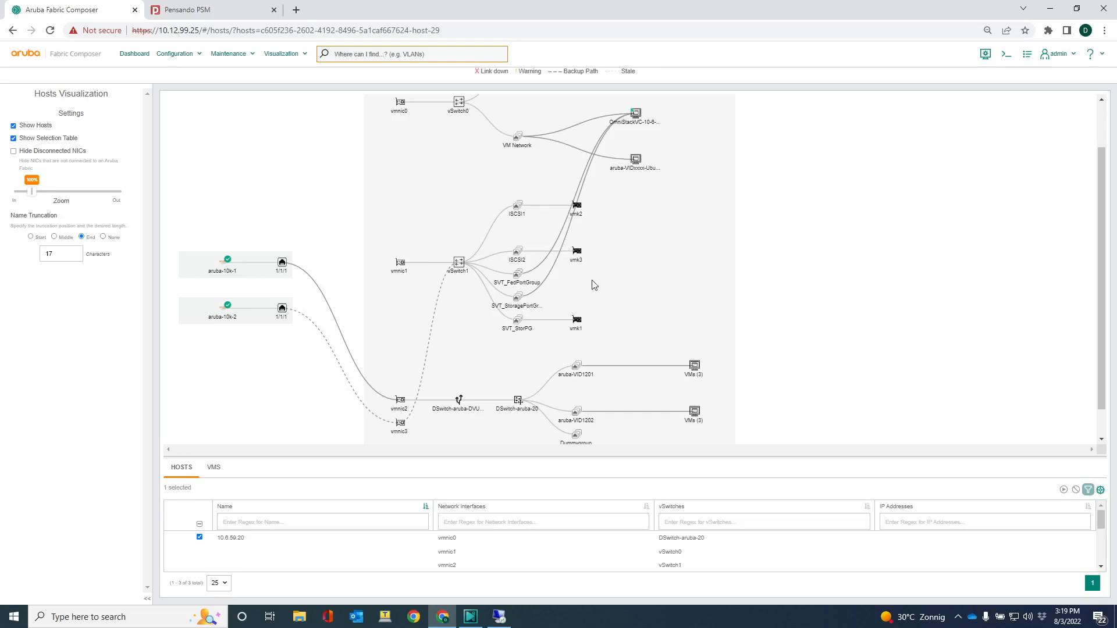
mouse_move(614, 360)
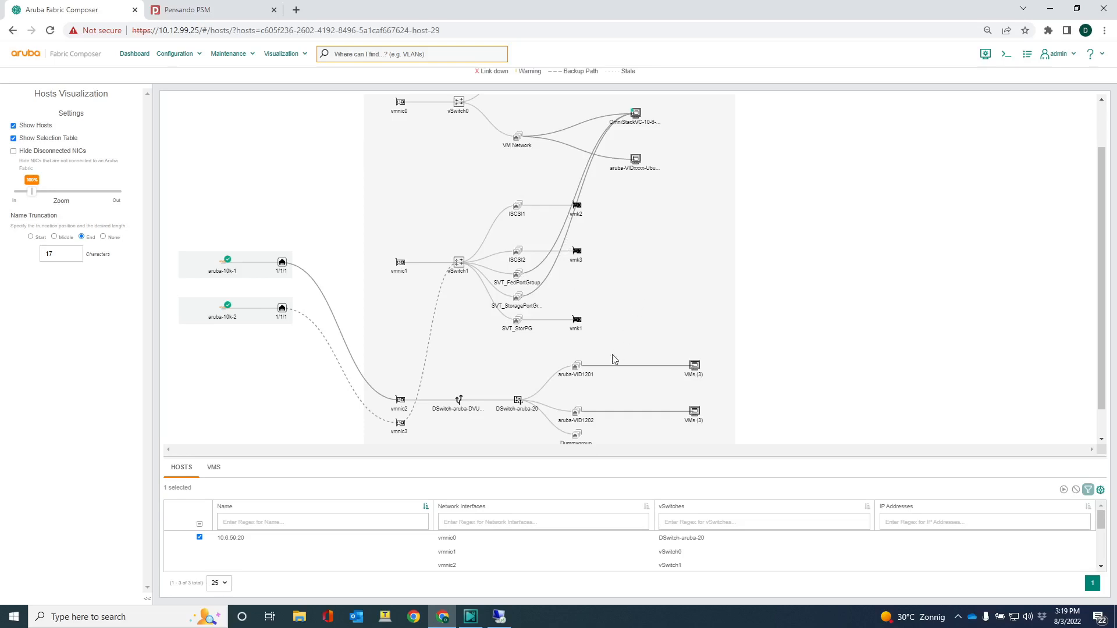
mouse_move(520, 422)
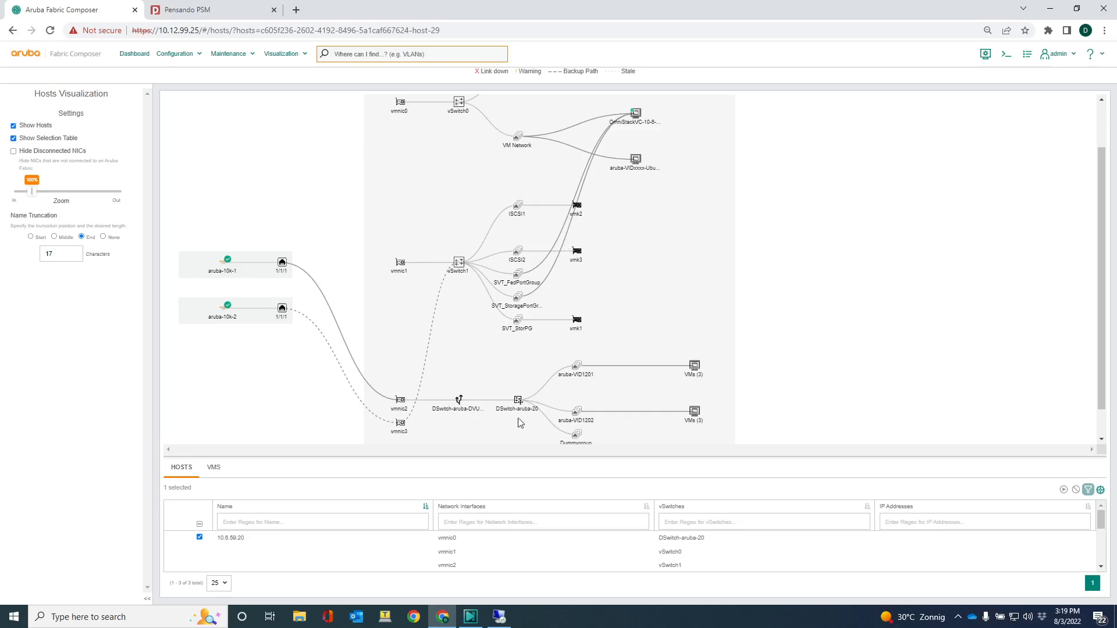
mouse_move(408, 414)
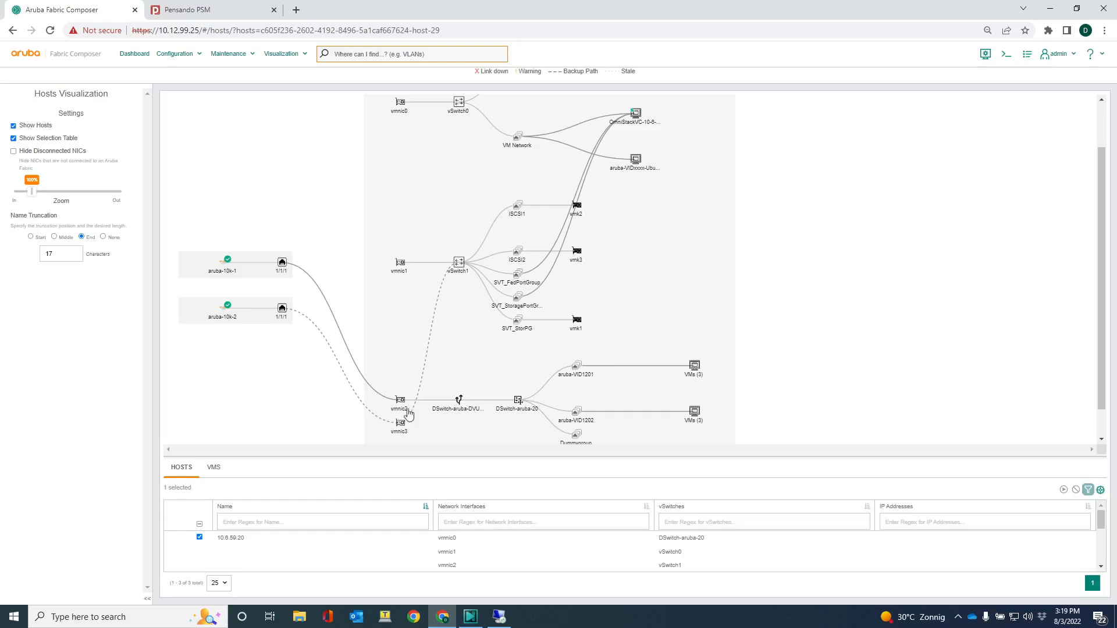
mouse_move(322, 312)
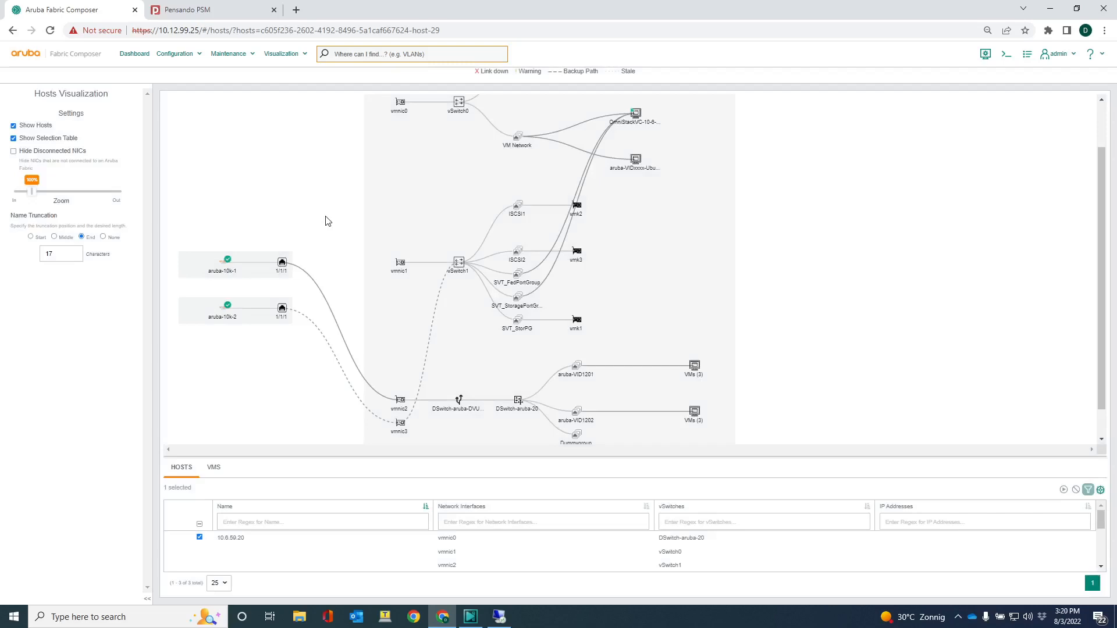
mouse_move(182, 74)
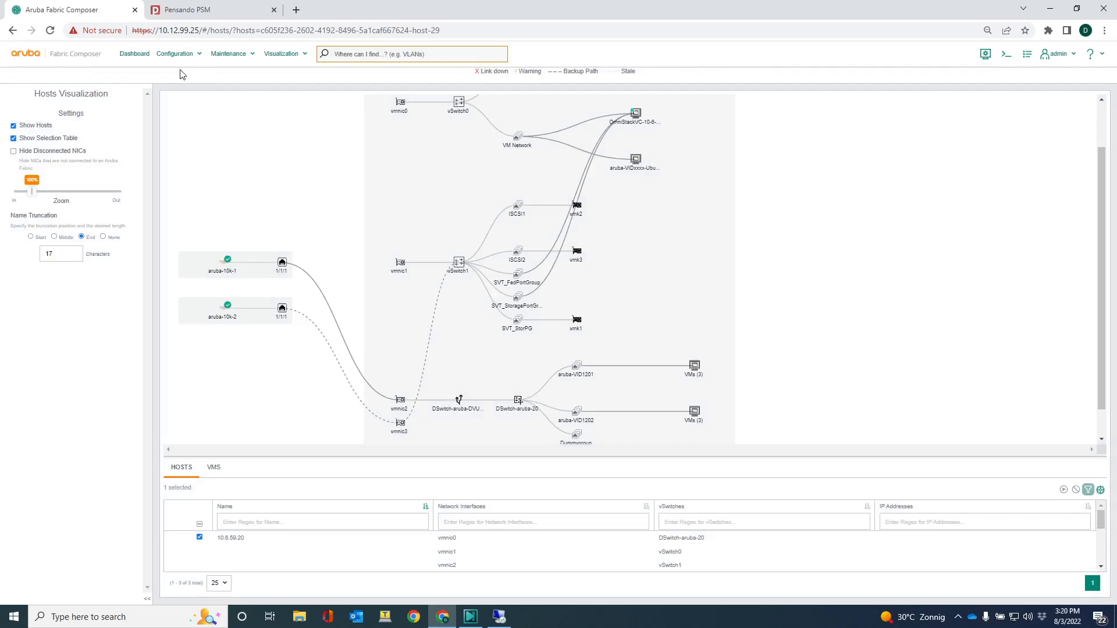
- Navigate to the empty Pensando PSM integrations page, then browse the Configuration menu again
left_click(174, 54)
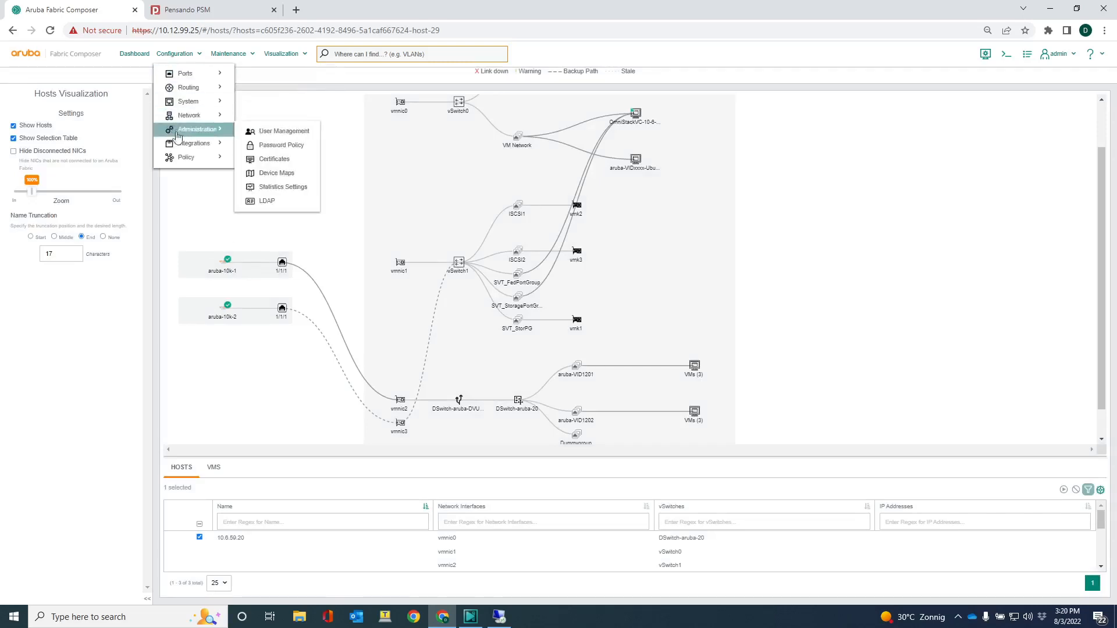
mouse_move(194, 144)
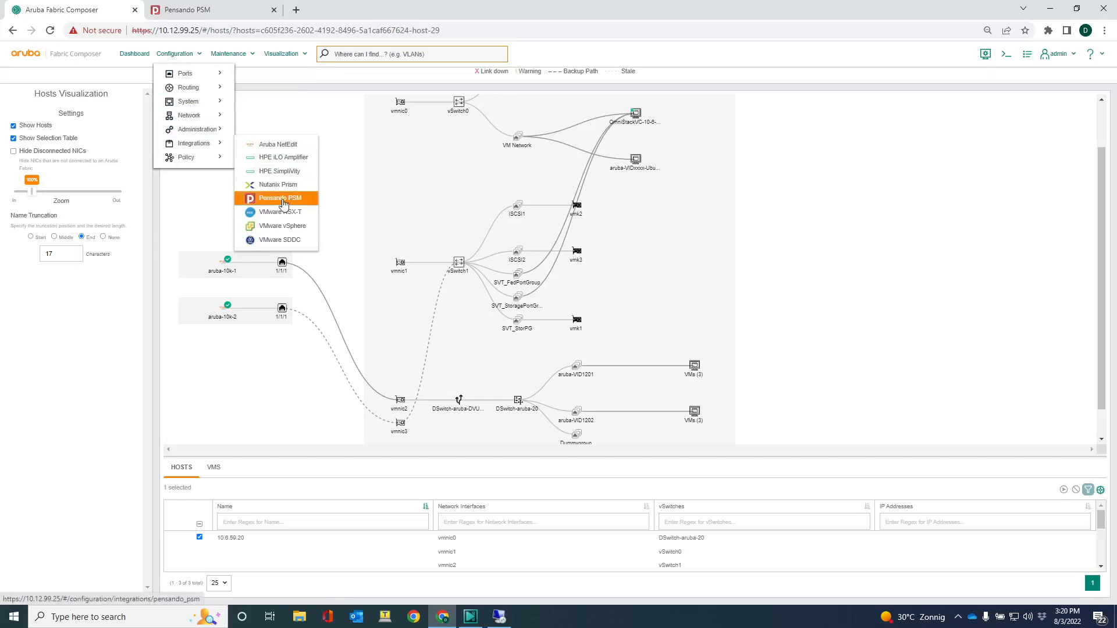
left_click(277, 198)
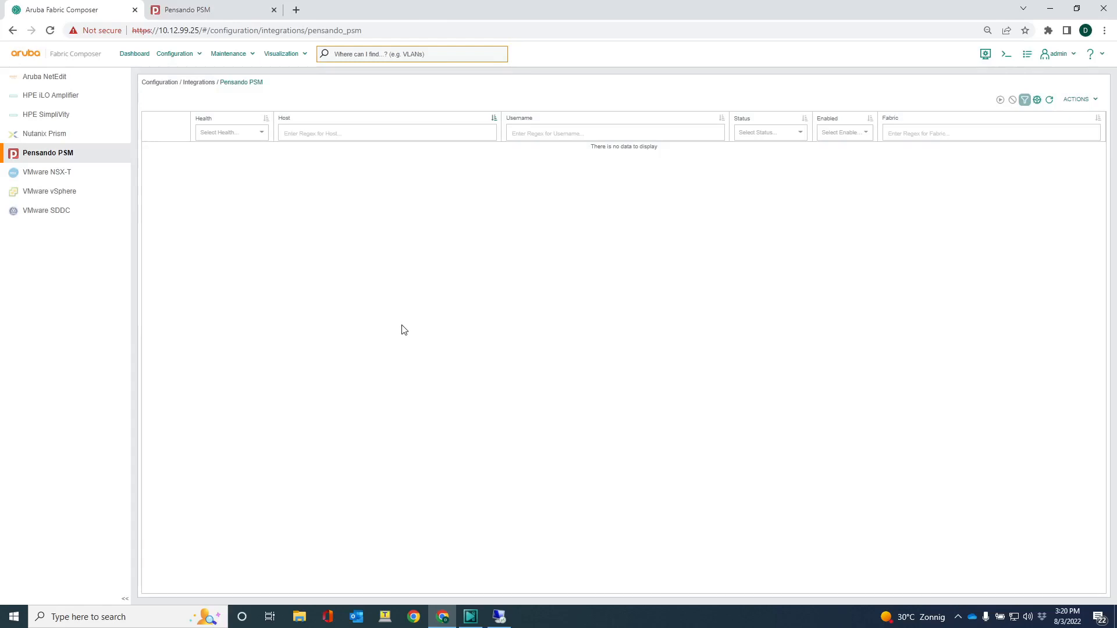
mouse_move(407, 342)
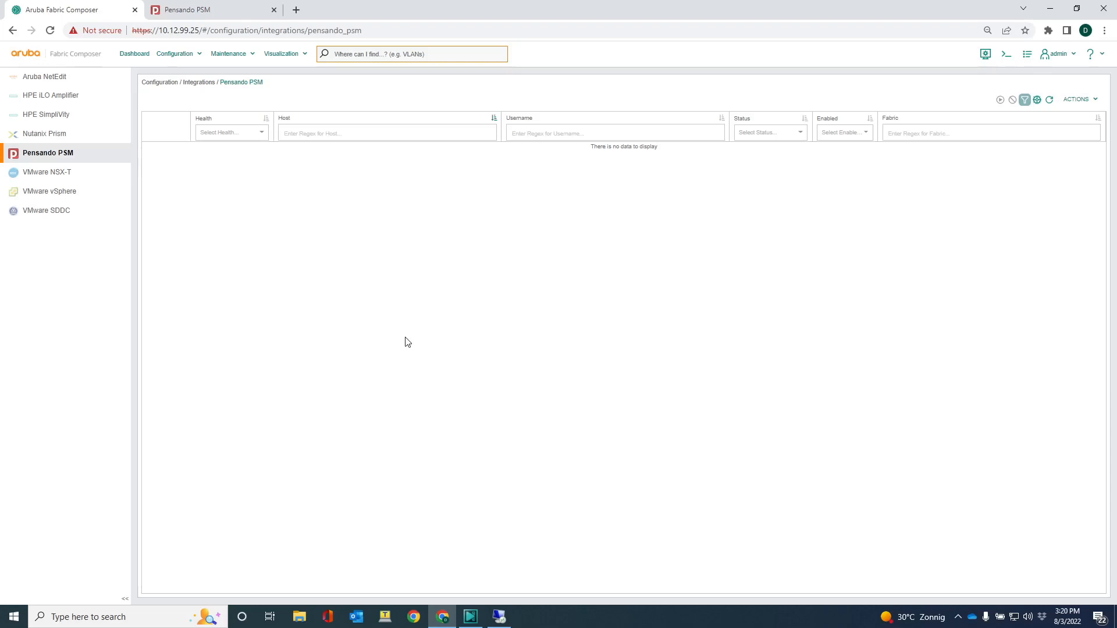
mouse_move(369, 361)
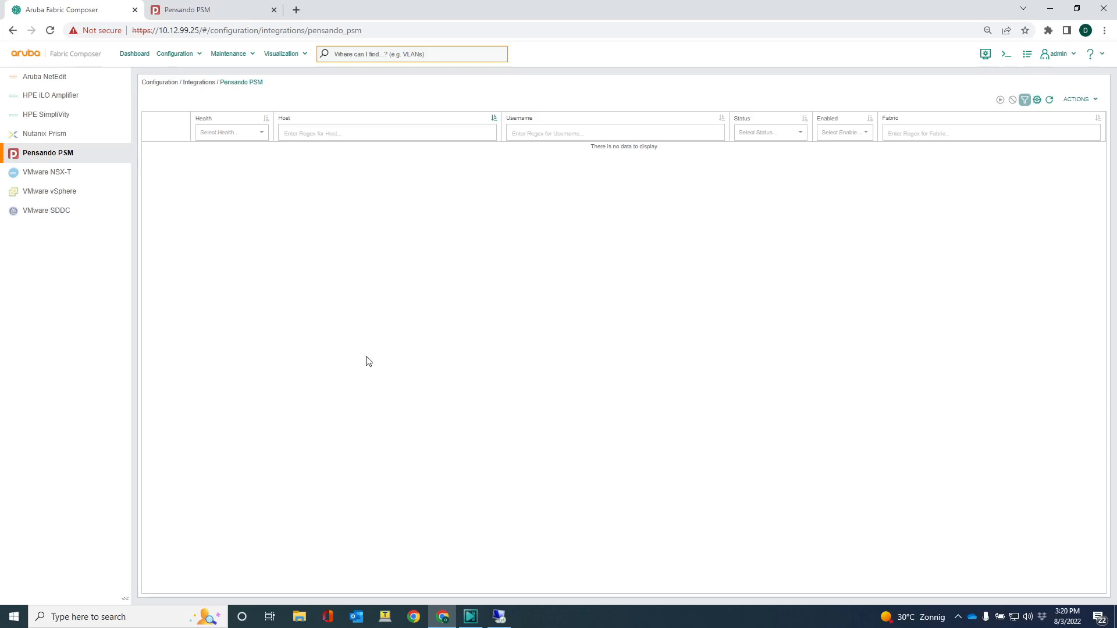
mouse_move(646, 361)
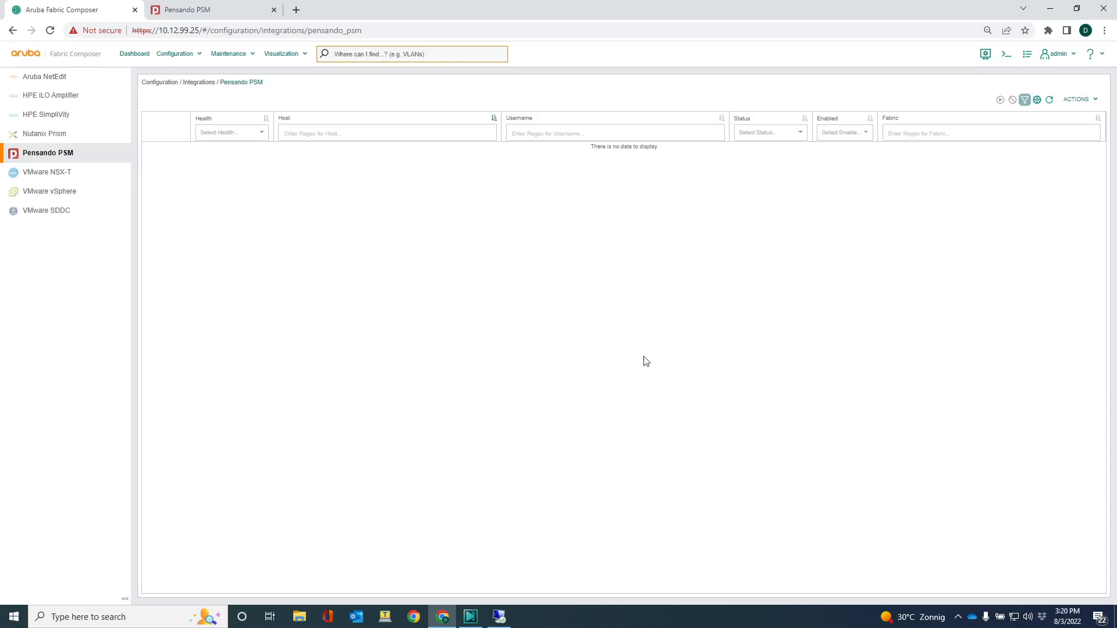
mouse_move(228, 176)
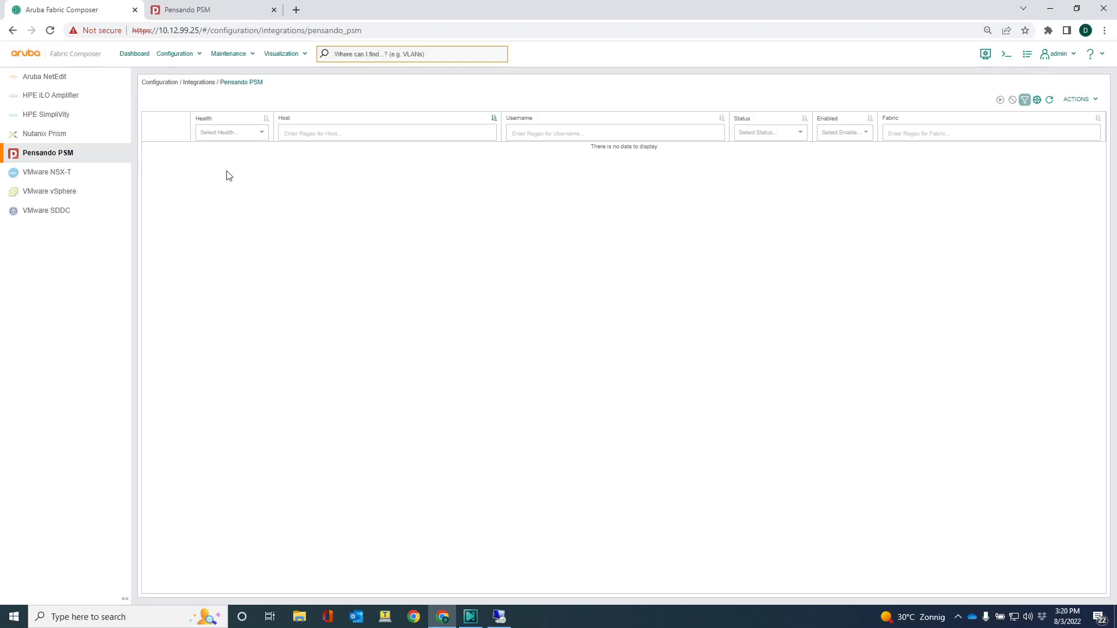
left_click(175, 53)
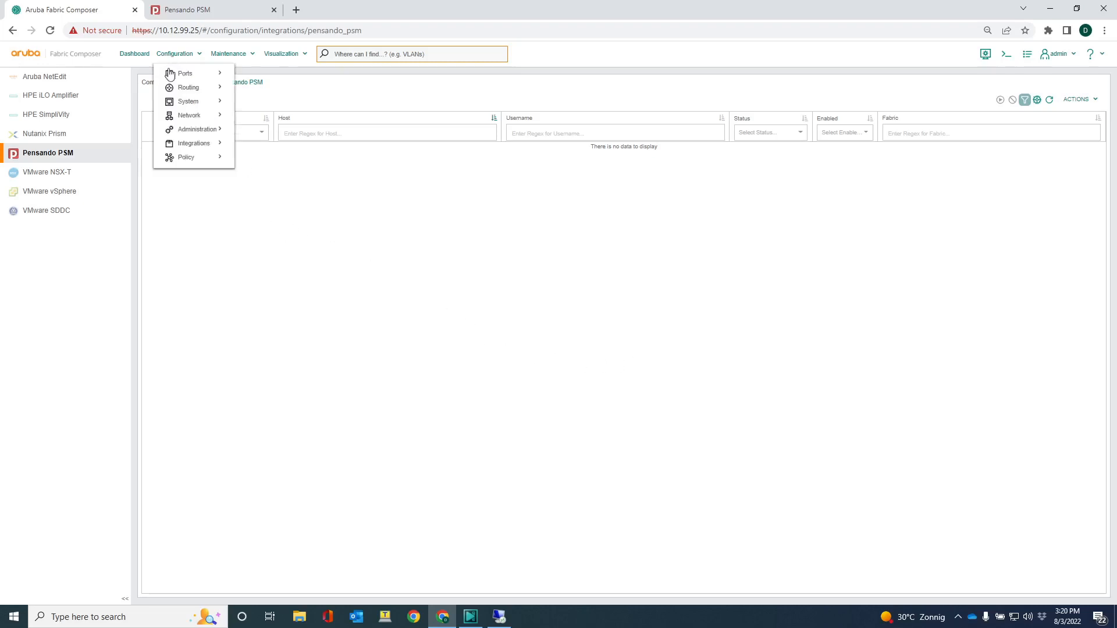
mouse_move(186, 157)
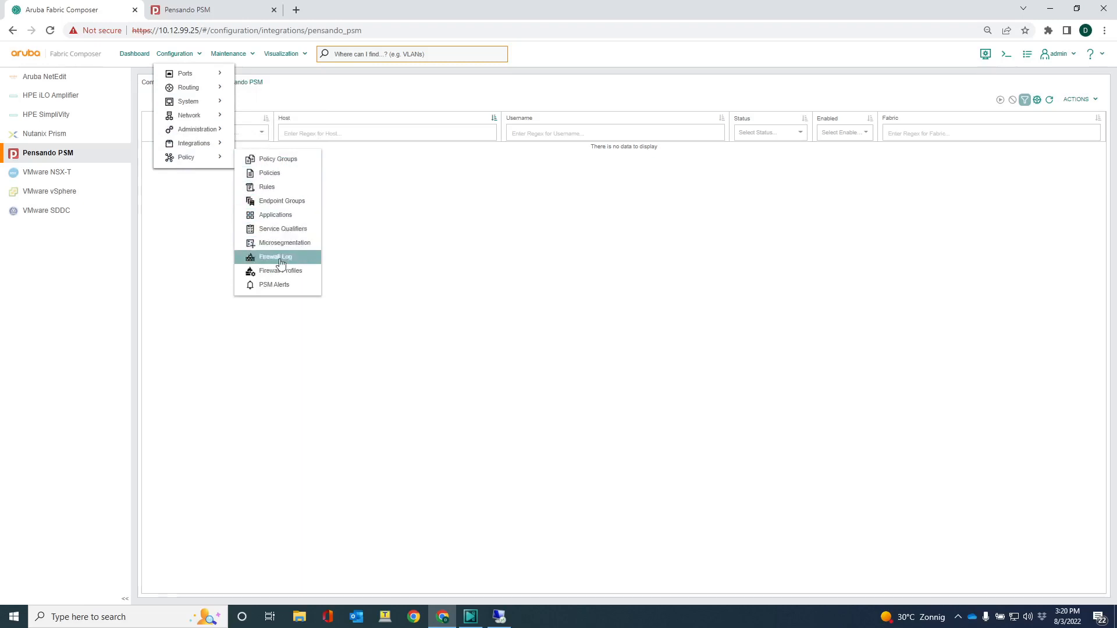
mouse_move(274, 215)
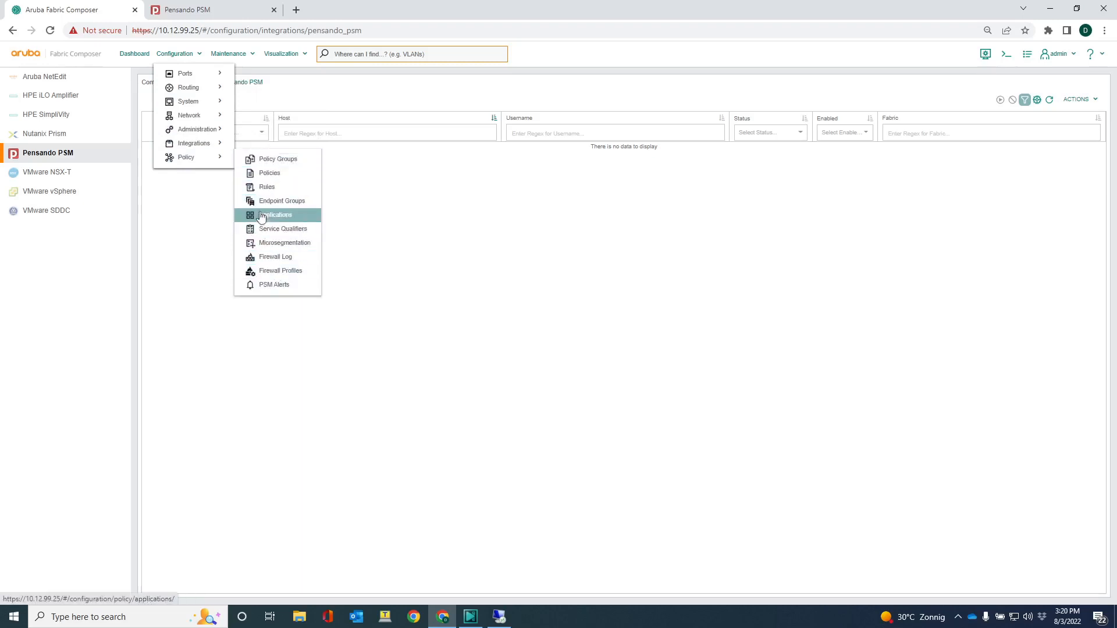
mouse_move(273, 284)
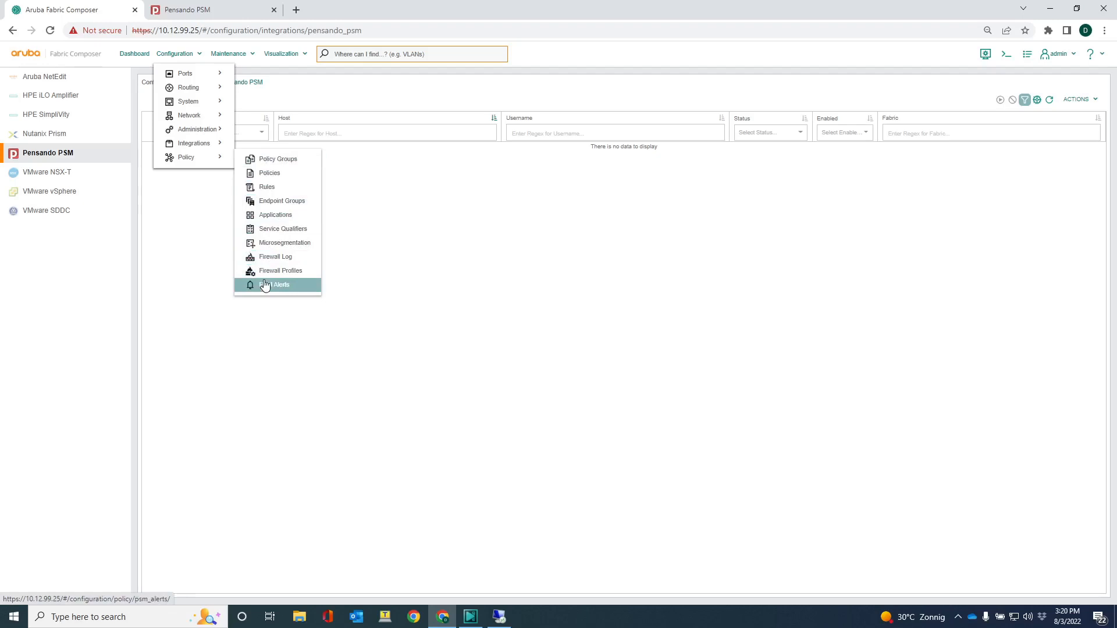
mouse_move(268, 173)
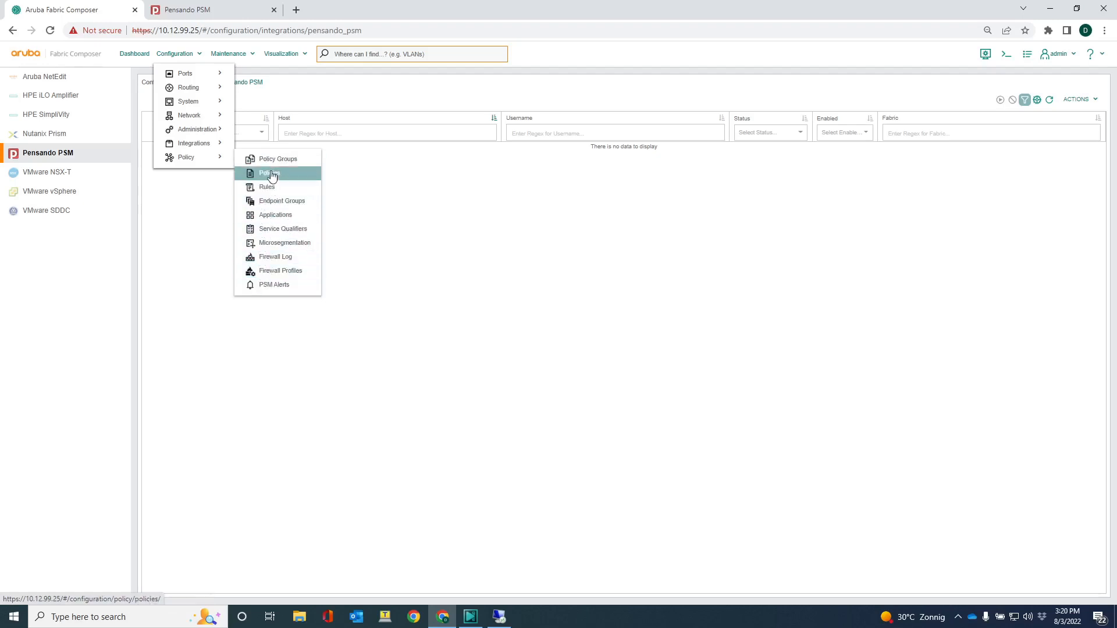
mouse_move(278, 158)
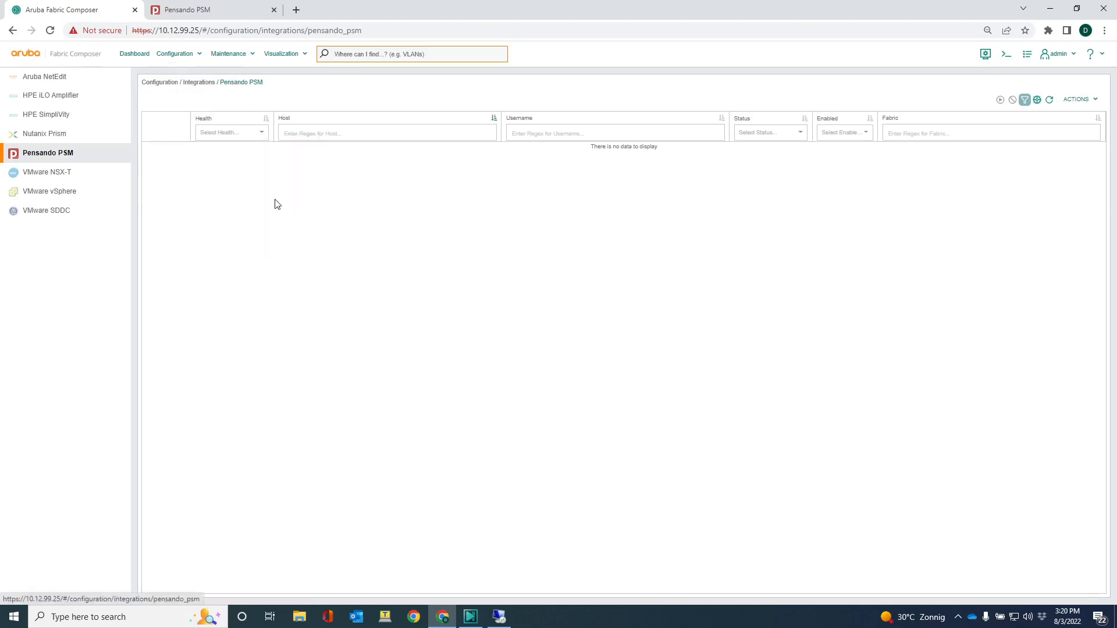
mouse_move(1076, 100)
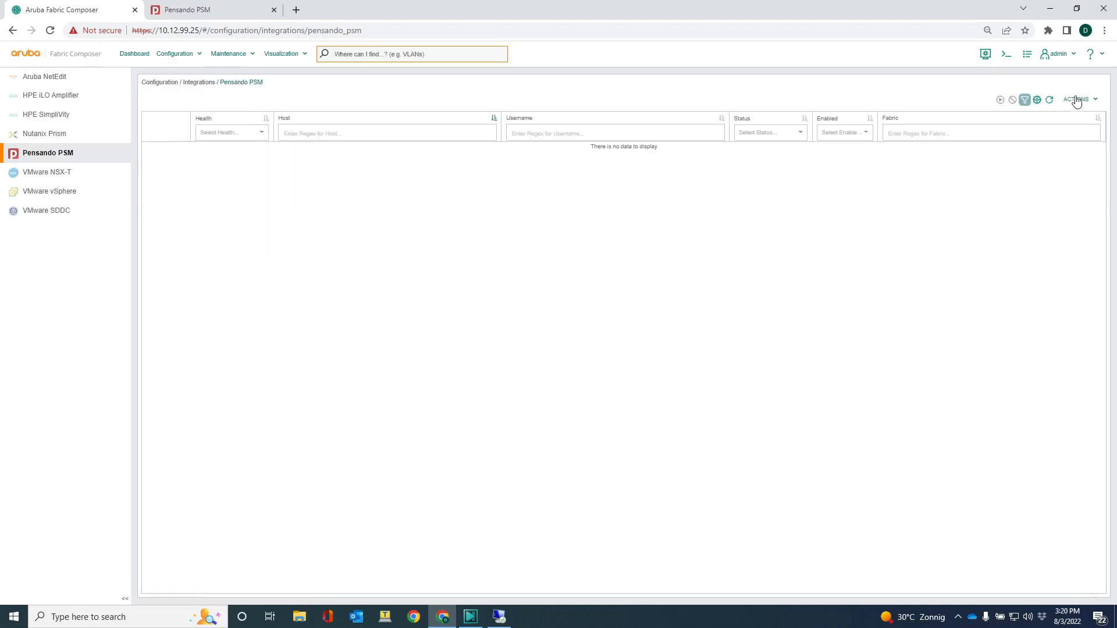
- Add a PSM integration named GVA PSM for host 10.12.99.26 with admin credentials, validate it and continue
left_click(1077, 99)
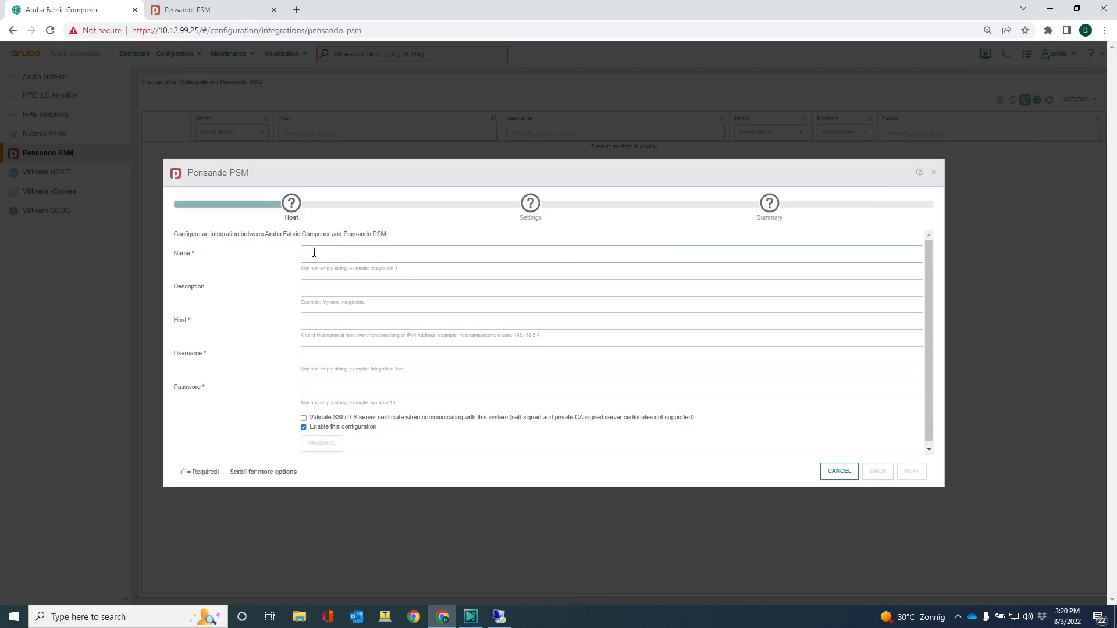
type("GU")
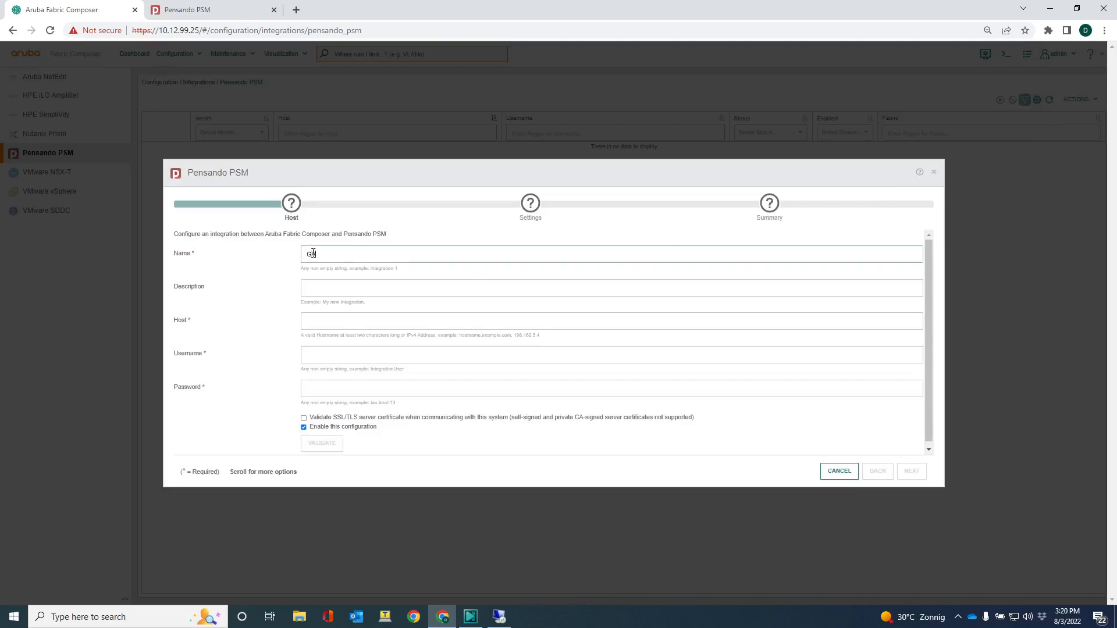
type("VA PSM")
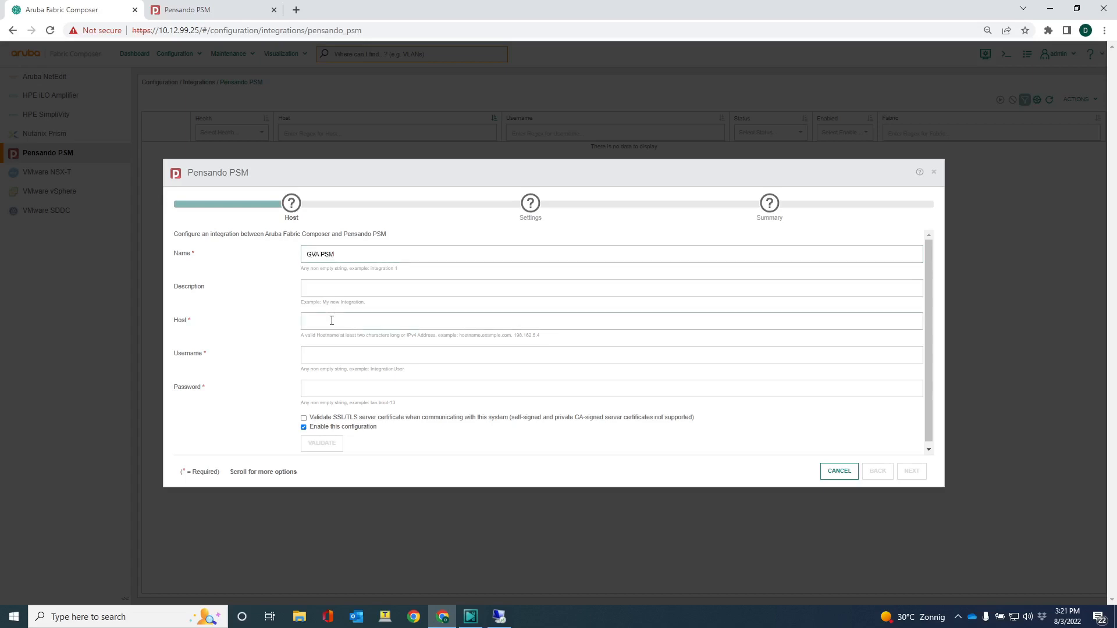
type("10.12.99.26")
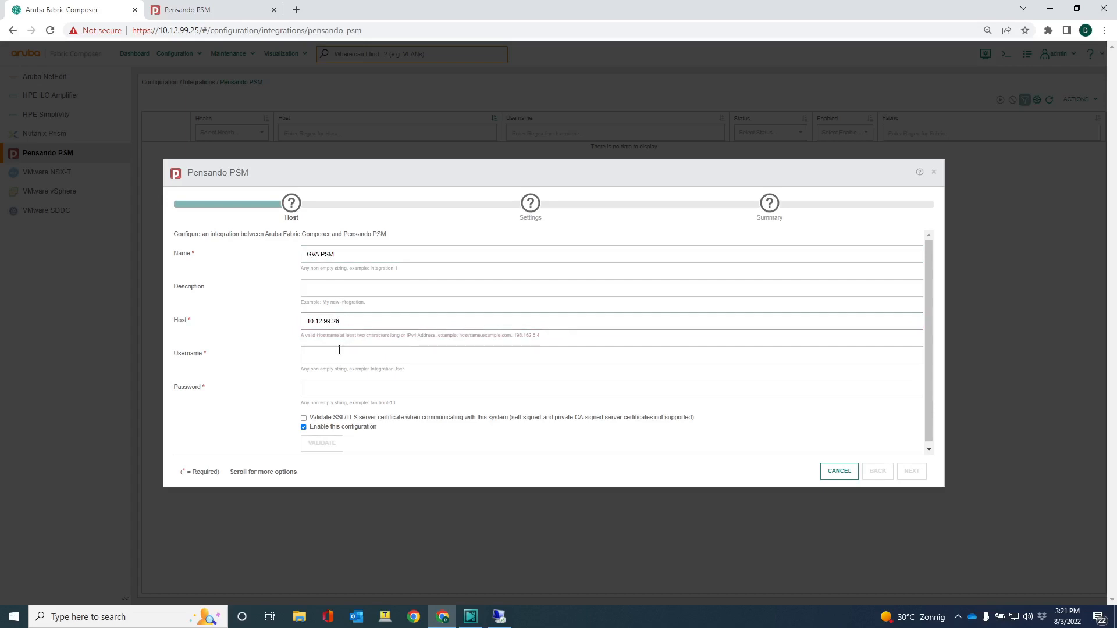
type("admin")
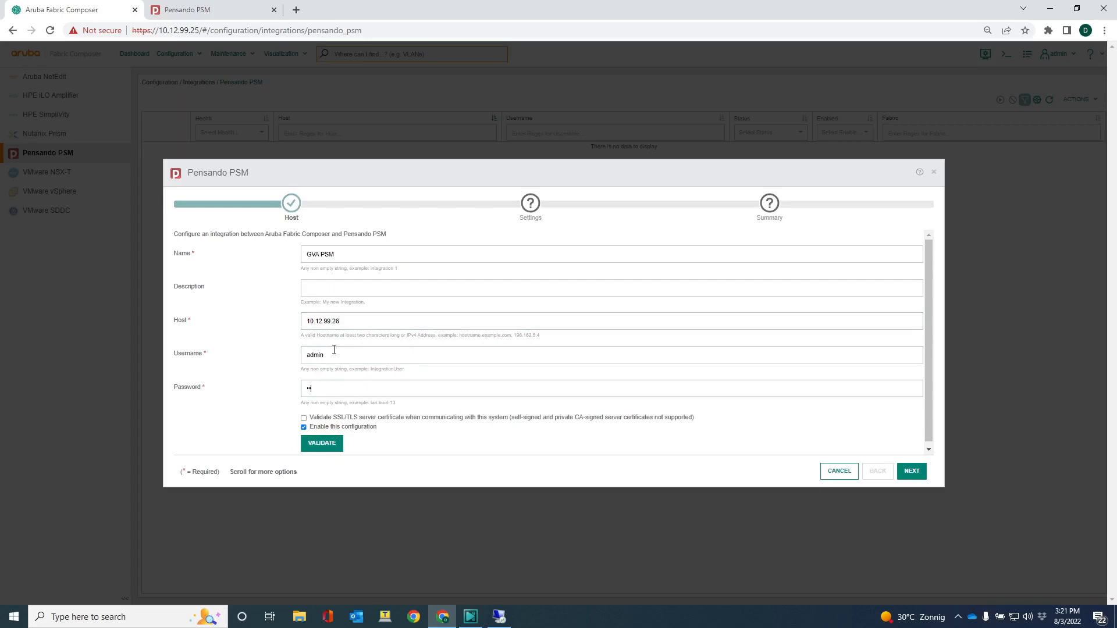
type("password")
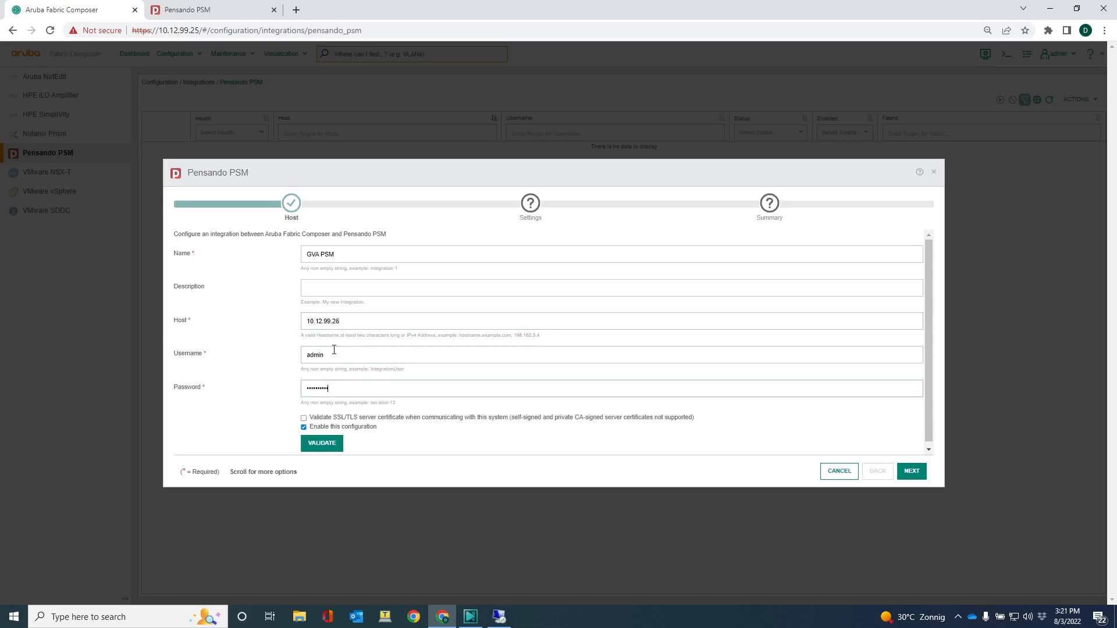
mouse_move(321, 443)
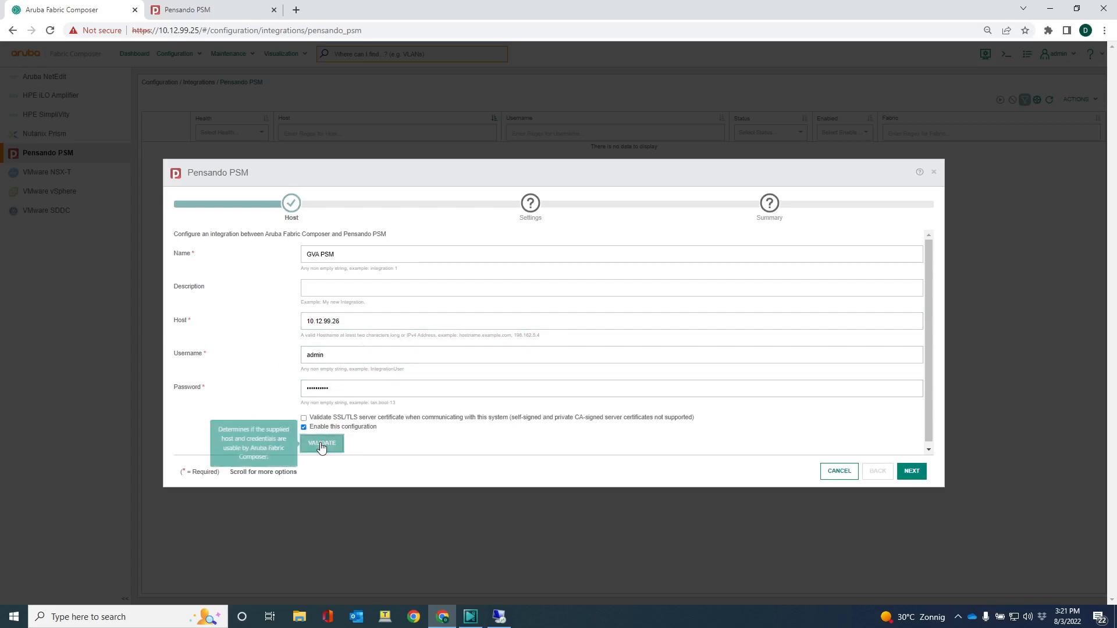
left_click(322, 442)
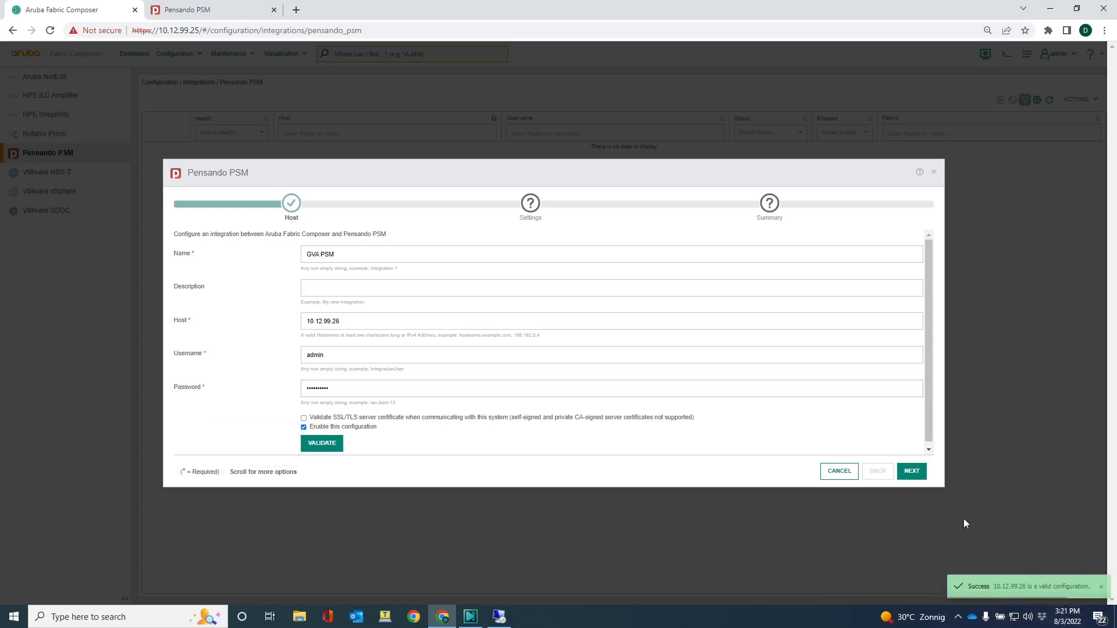
left_click(912, 471)
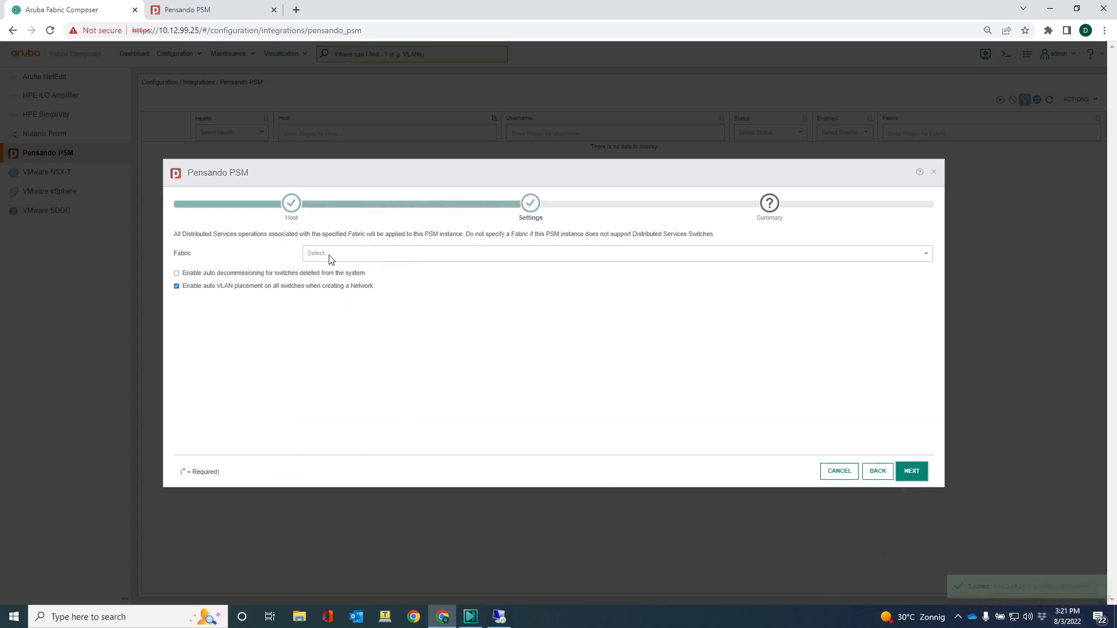
- Assign GVA-Fabric to the integration, review the summary and apply to create GVA PSM
left_click(615, 253)
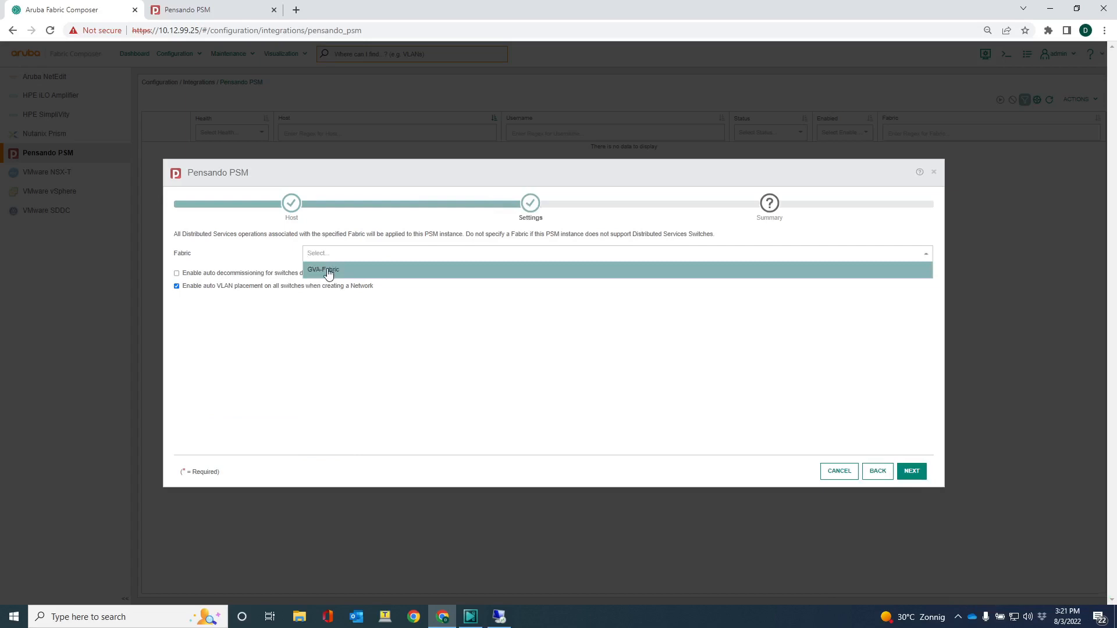
left_click(323, 268)
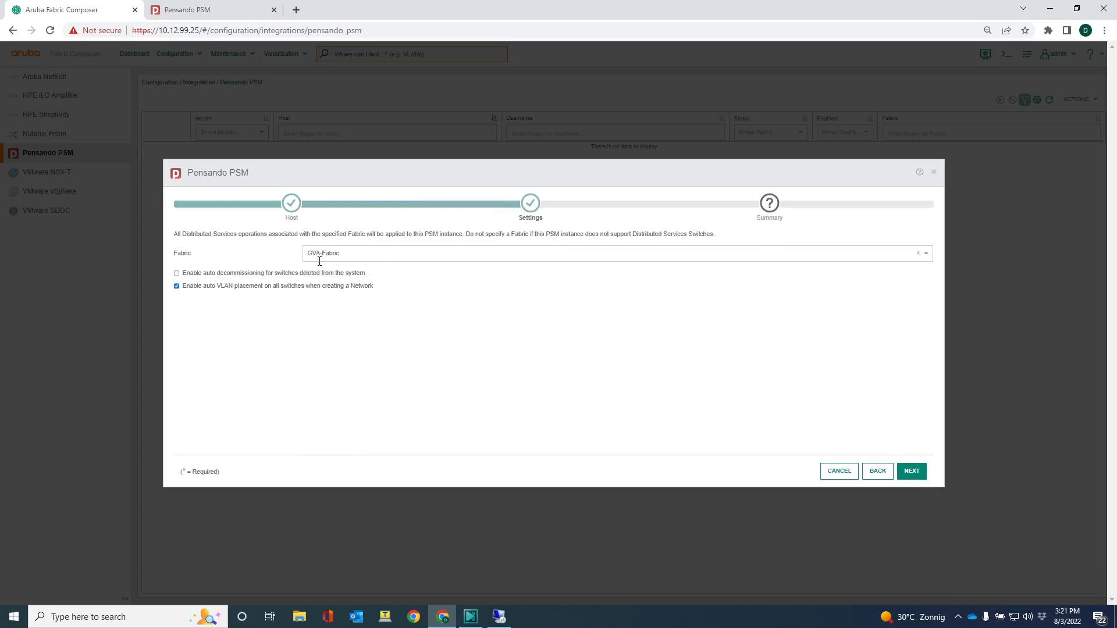
mouse_move(319, 268)
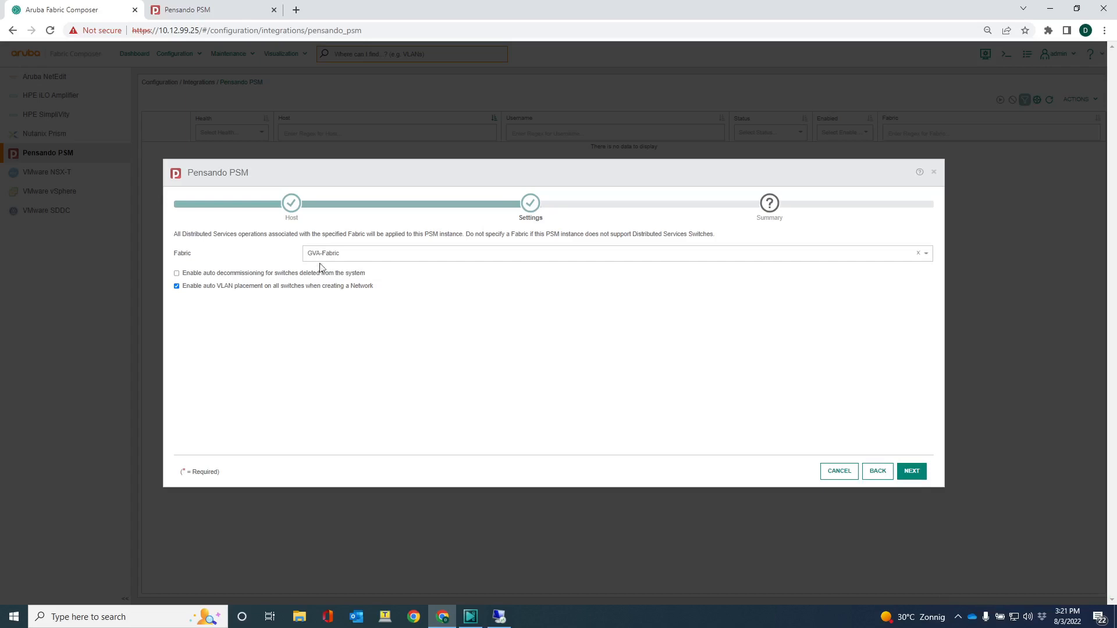
mouse_move(344, 322)
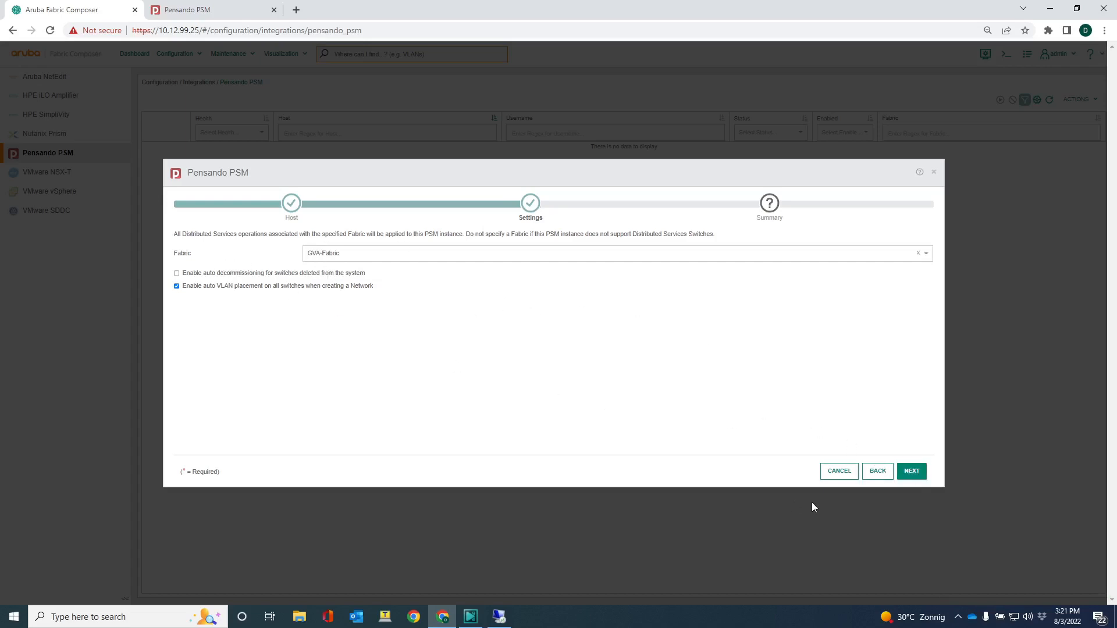
left_click(911, 471)
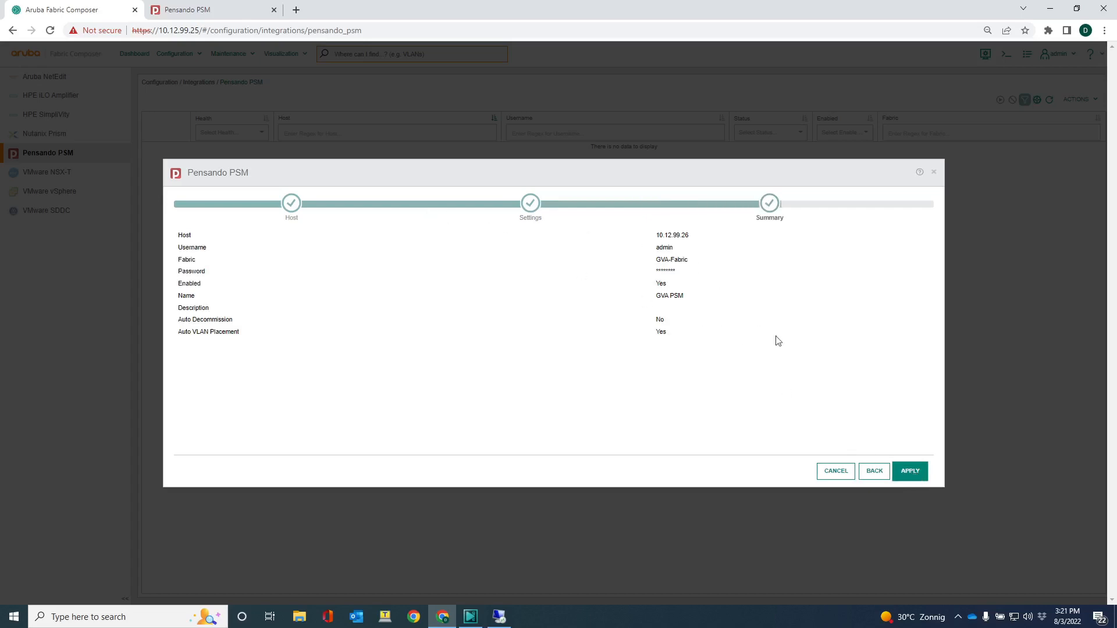
left_click(910, 471)
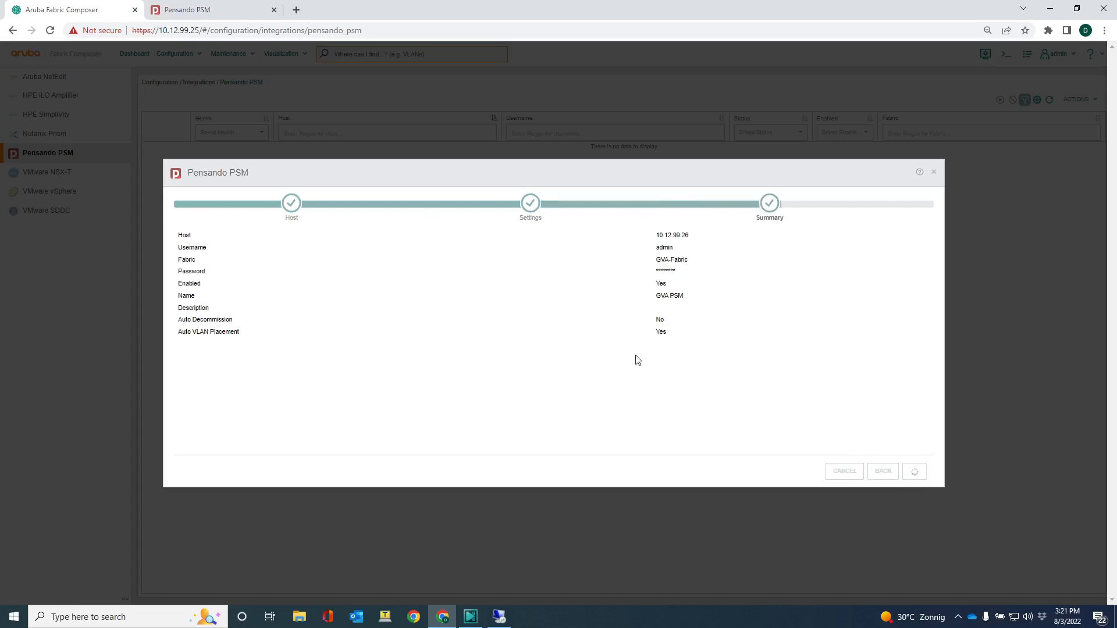
mouse_move(307, 211)
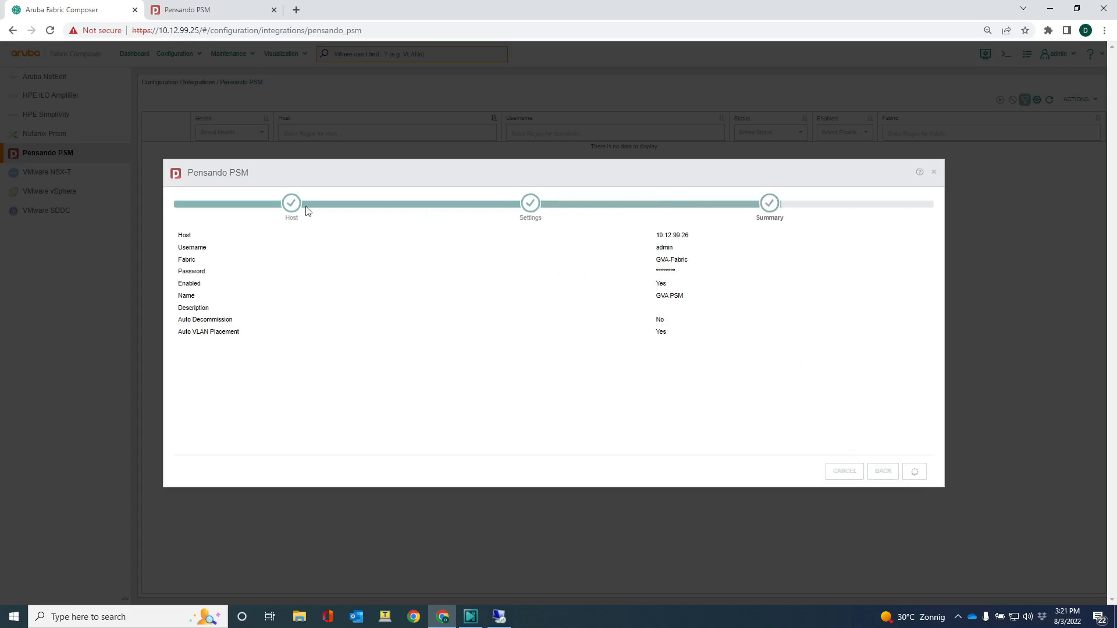
left_click(914, 472)
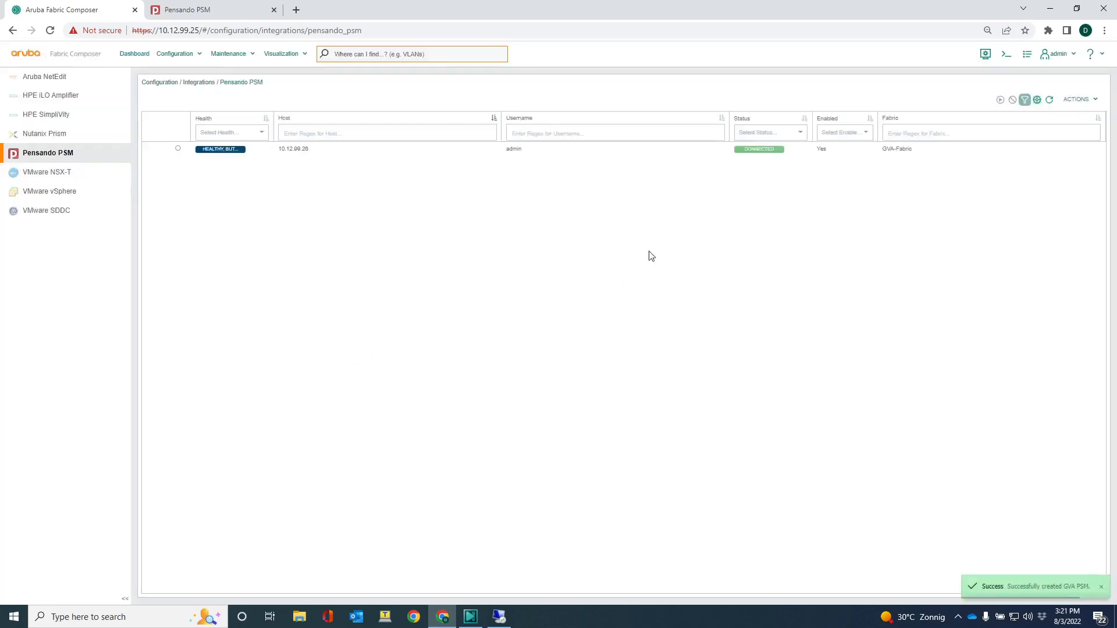
mouse_move(220, 149)
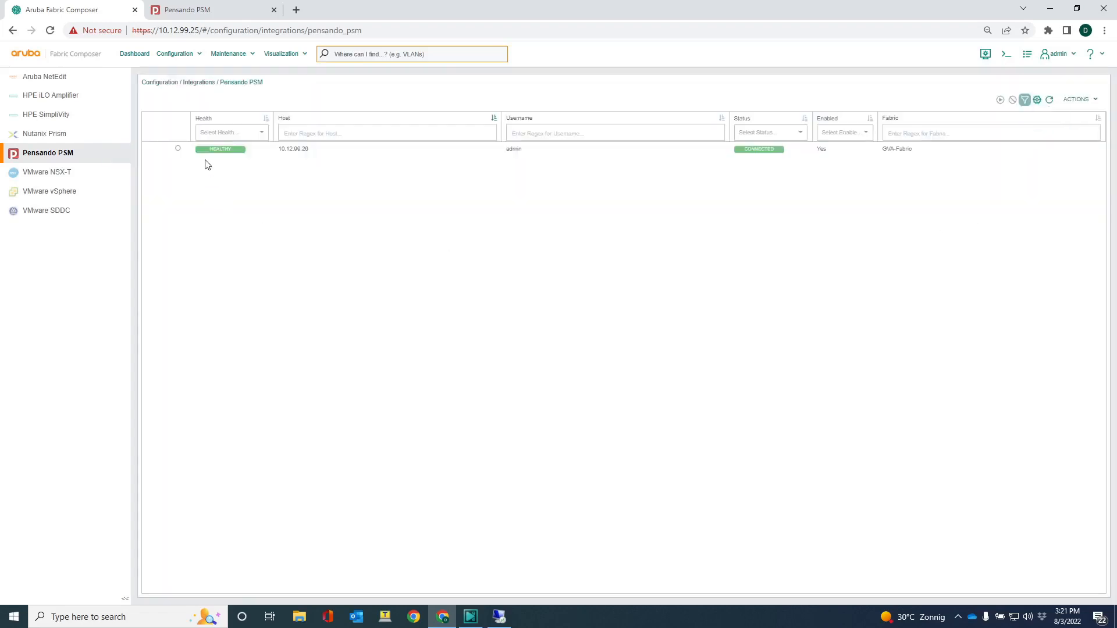
mouse_move(371, 398)
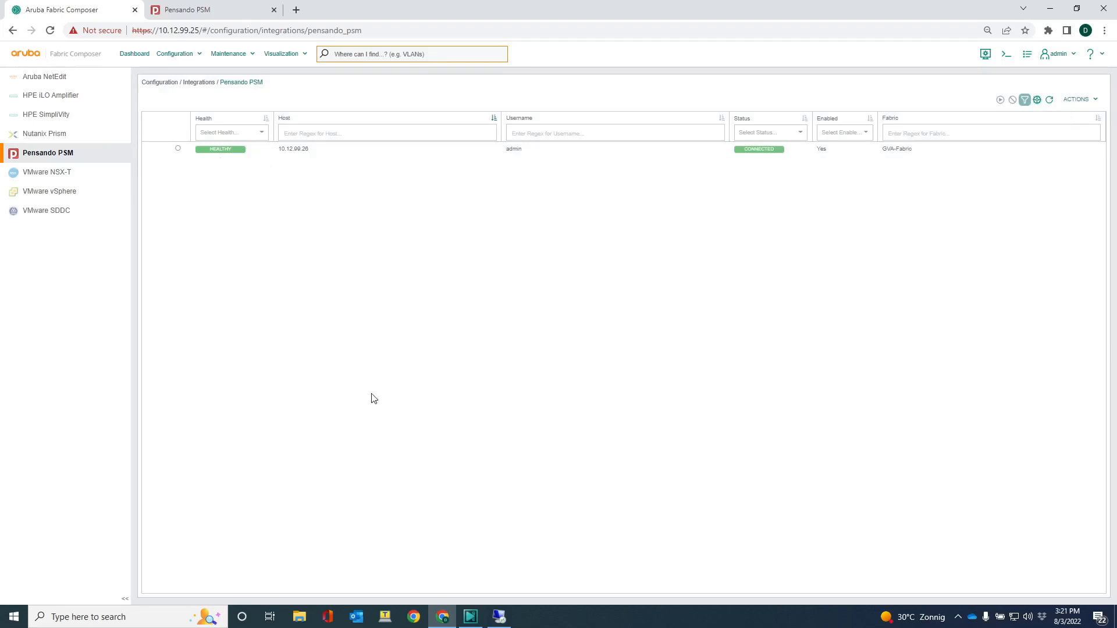
mouse_move(374, 379)
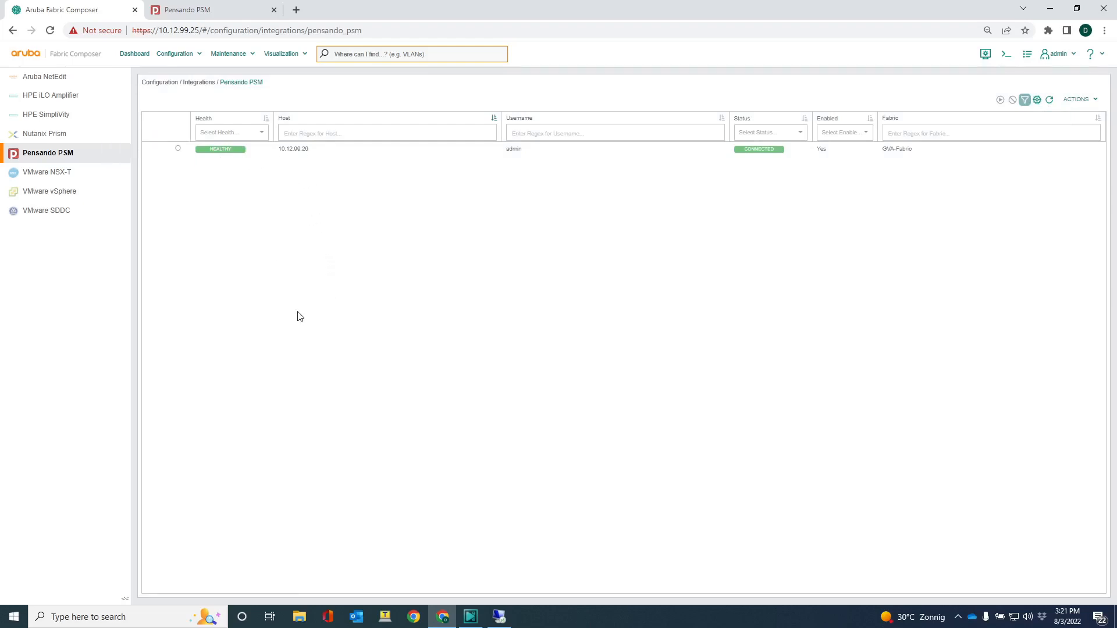
- Return to the dashboard once GVA PSM shows HEALTHY and CONNECTED
left_click(134, 53)
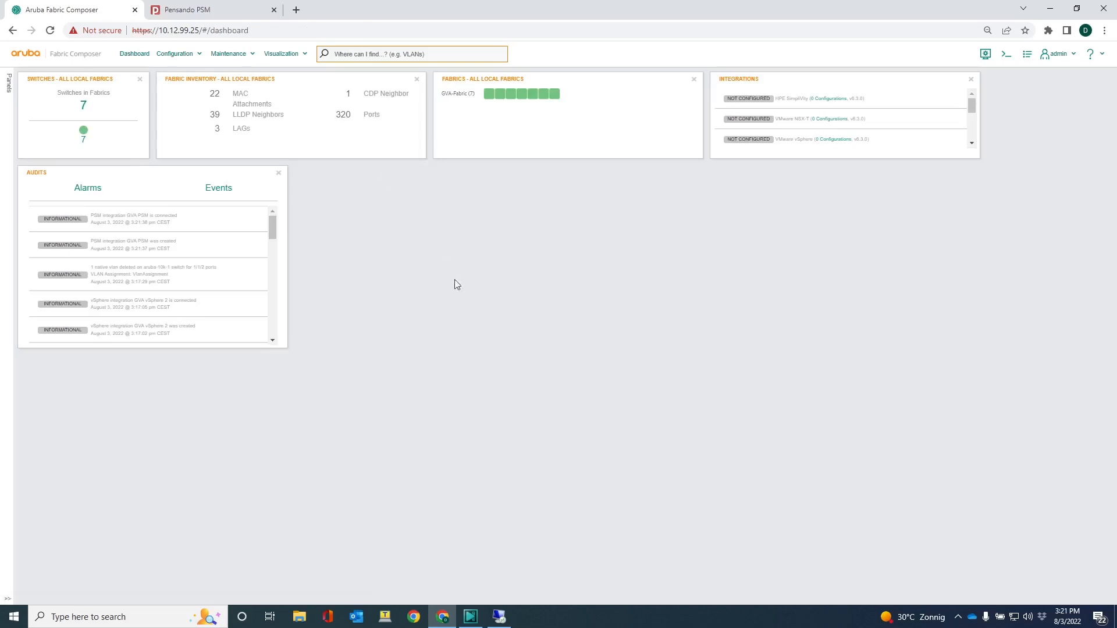
mouse_move(341, 281)
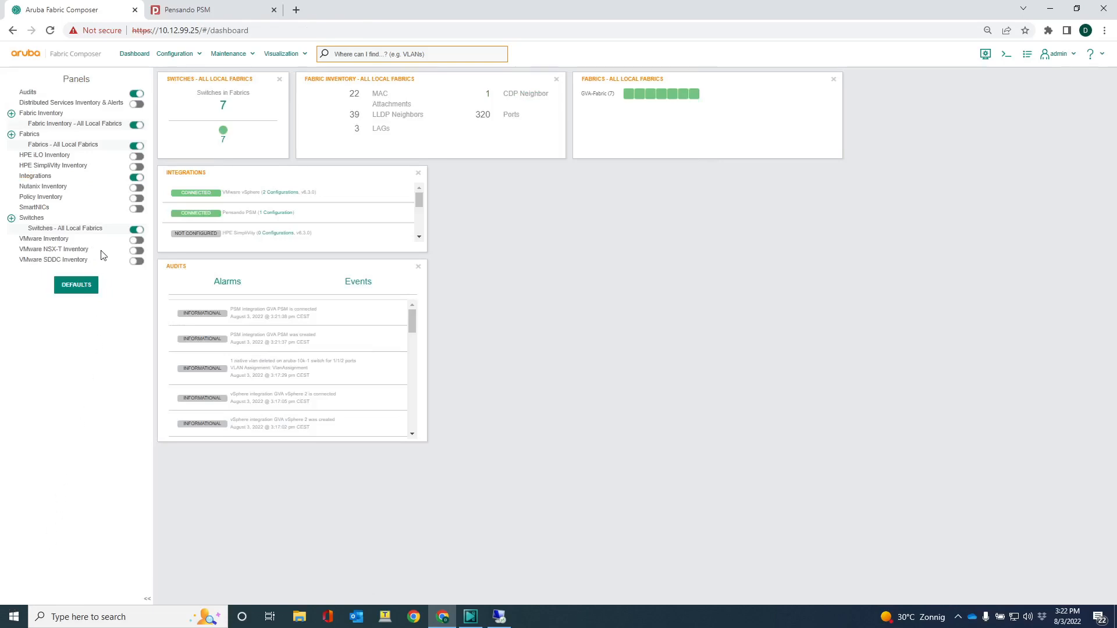
mouse_move(85, 195)
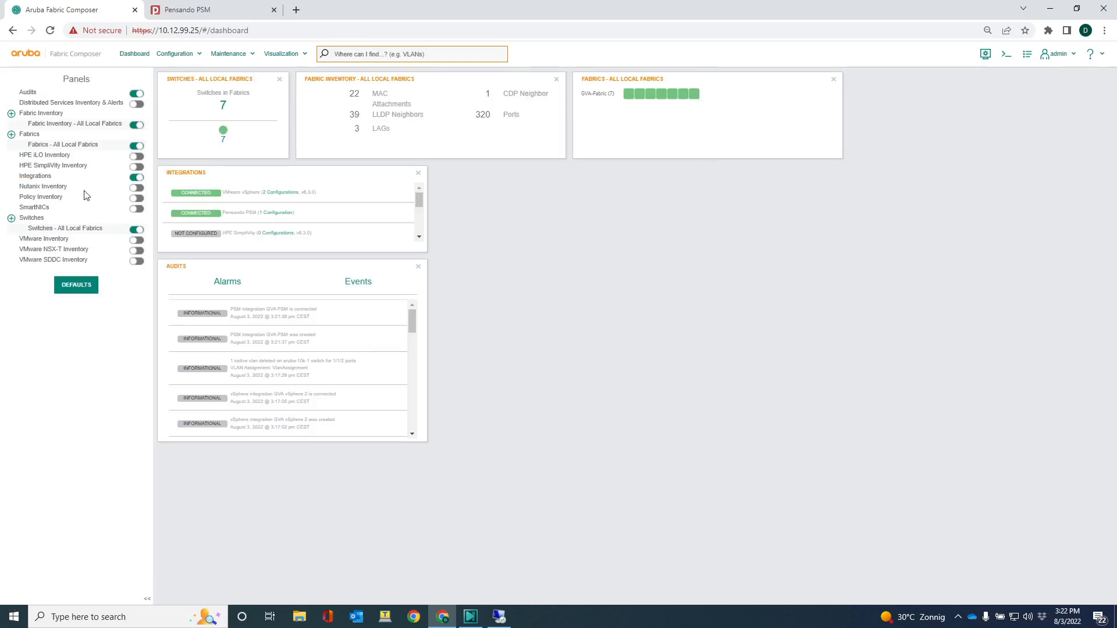
mouse_move(137, 199)
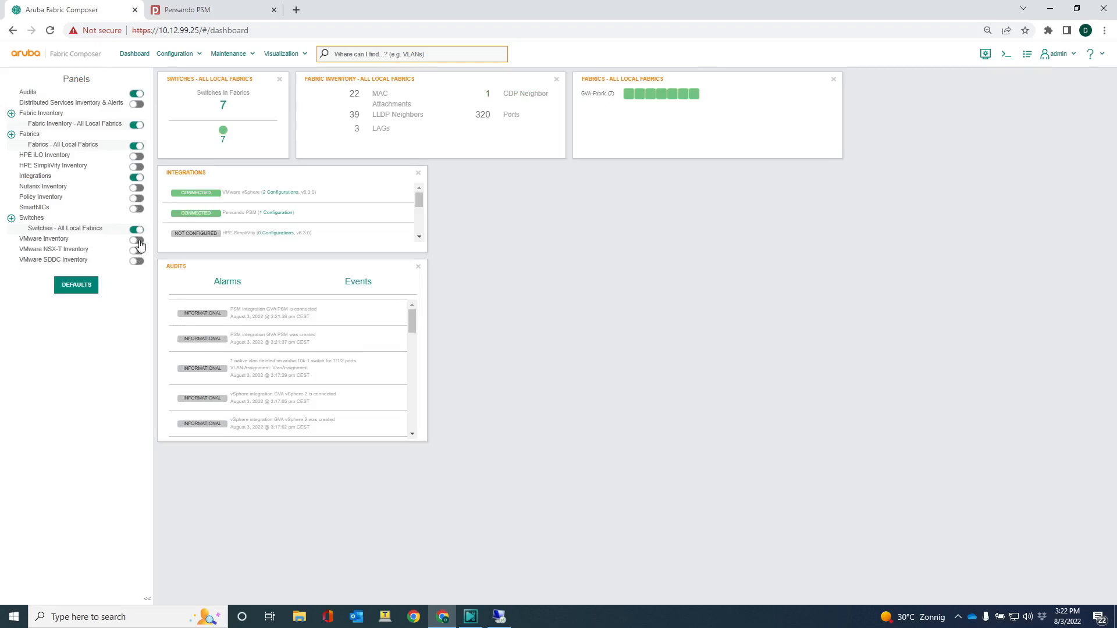
- Switch on the VMware Inventory and Policy Inventory panel toggles in the Panels sidebar
left_click(136, 242)
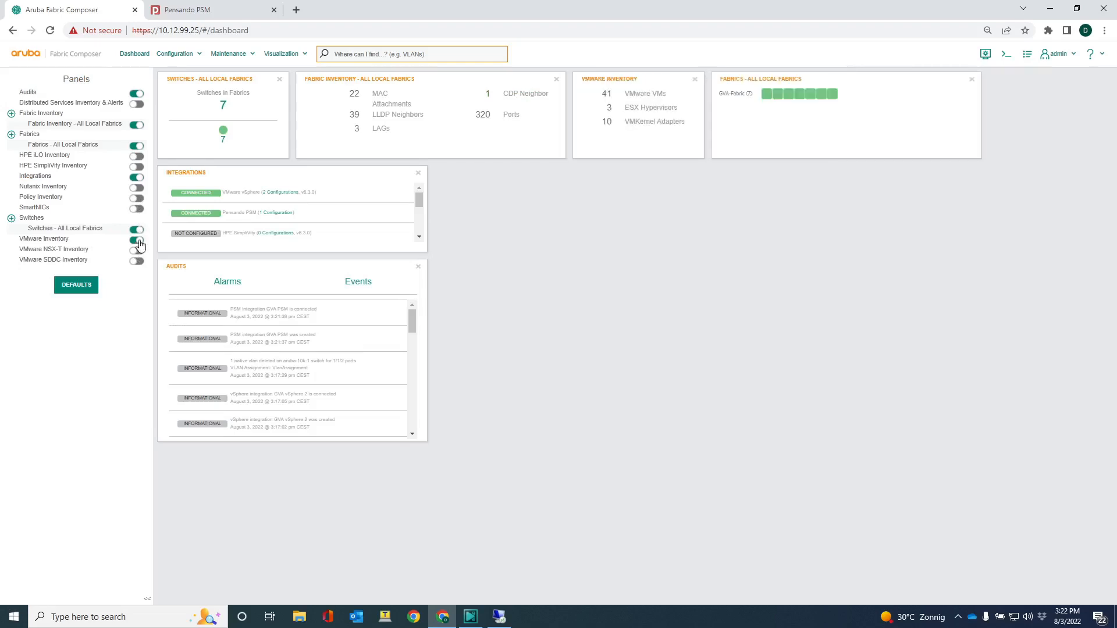
left_click(138, 239)
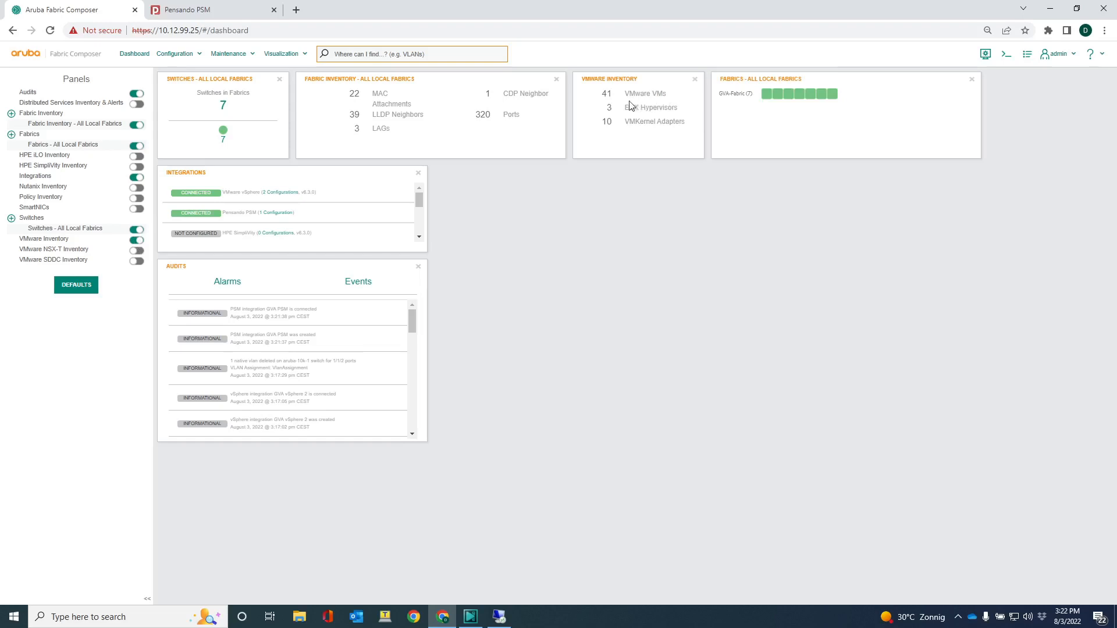
mouse_move(622, 117)
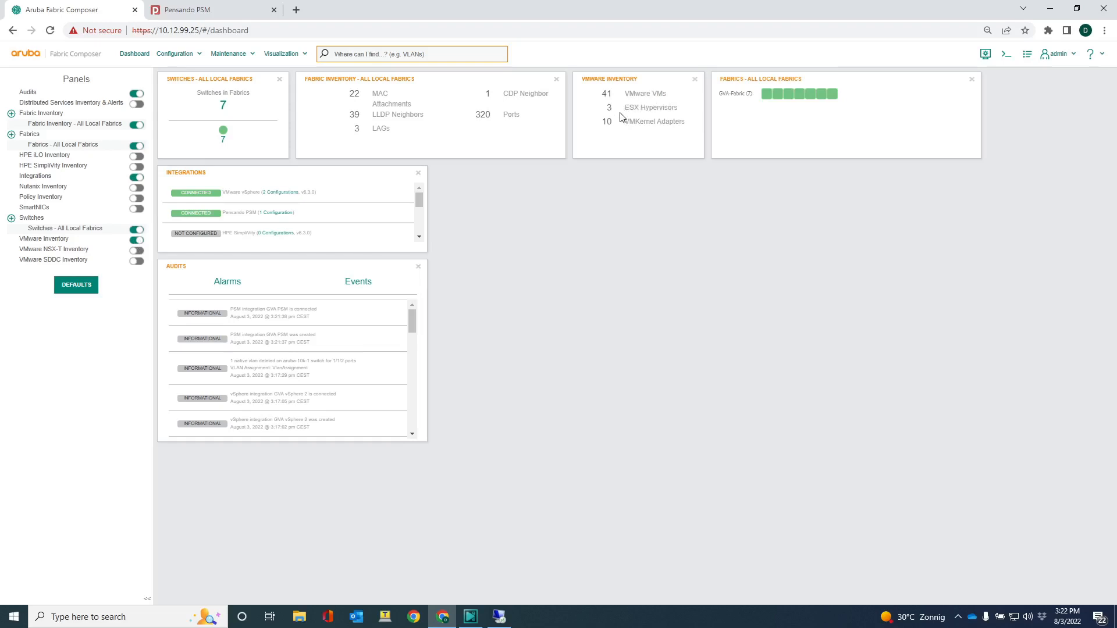
mouse_move(43, 249)
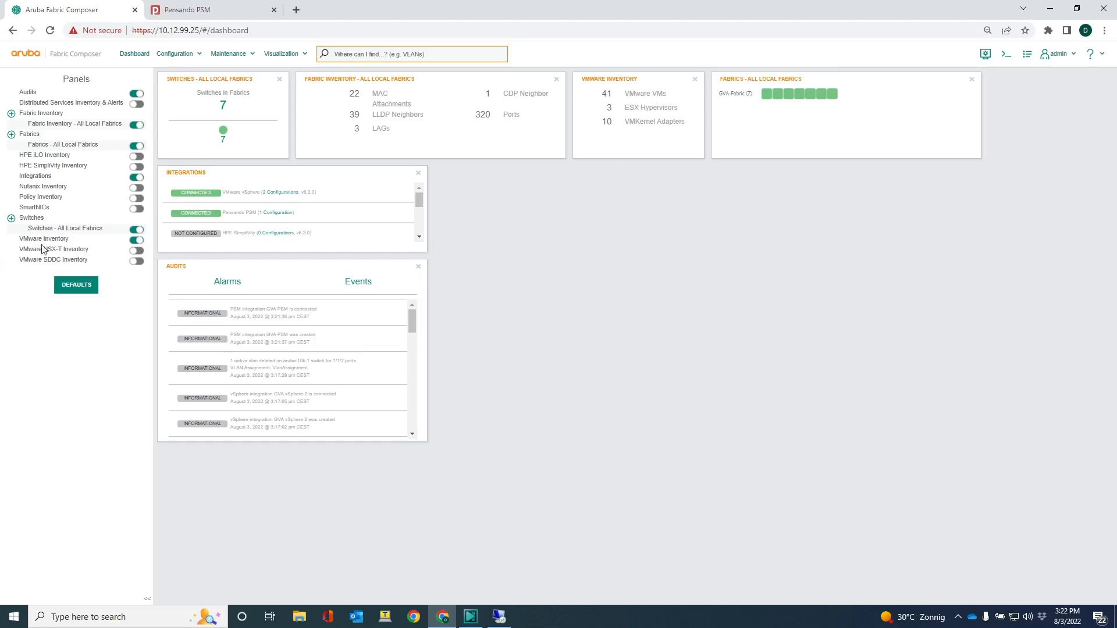
mouse_move(104, 237)
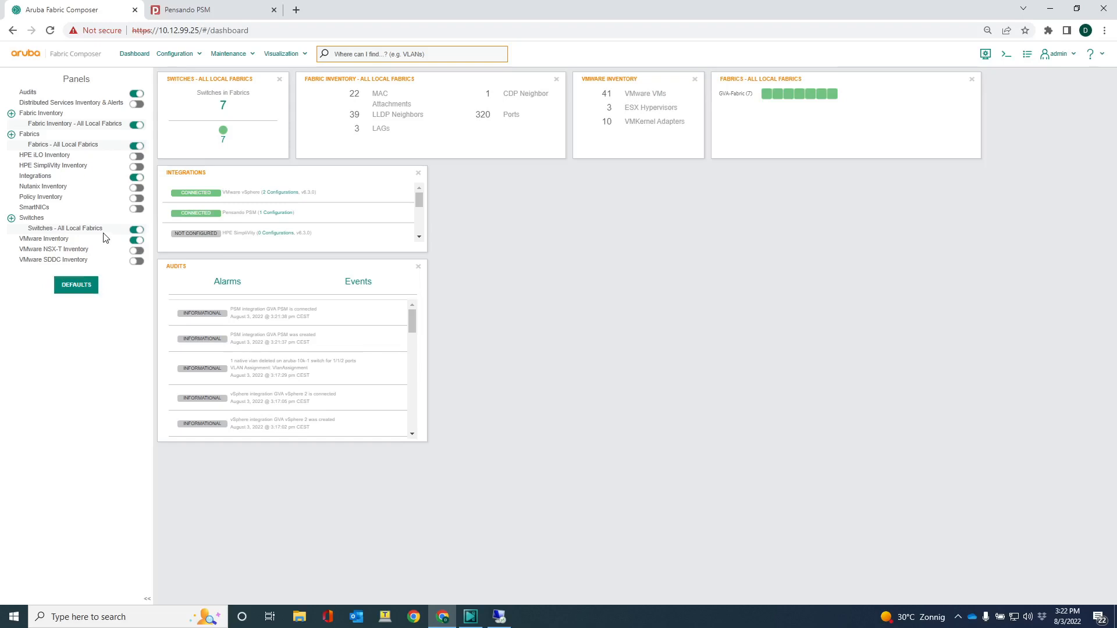
mouse_move(123, 211)
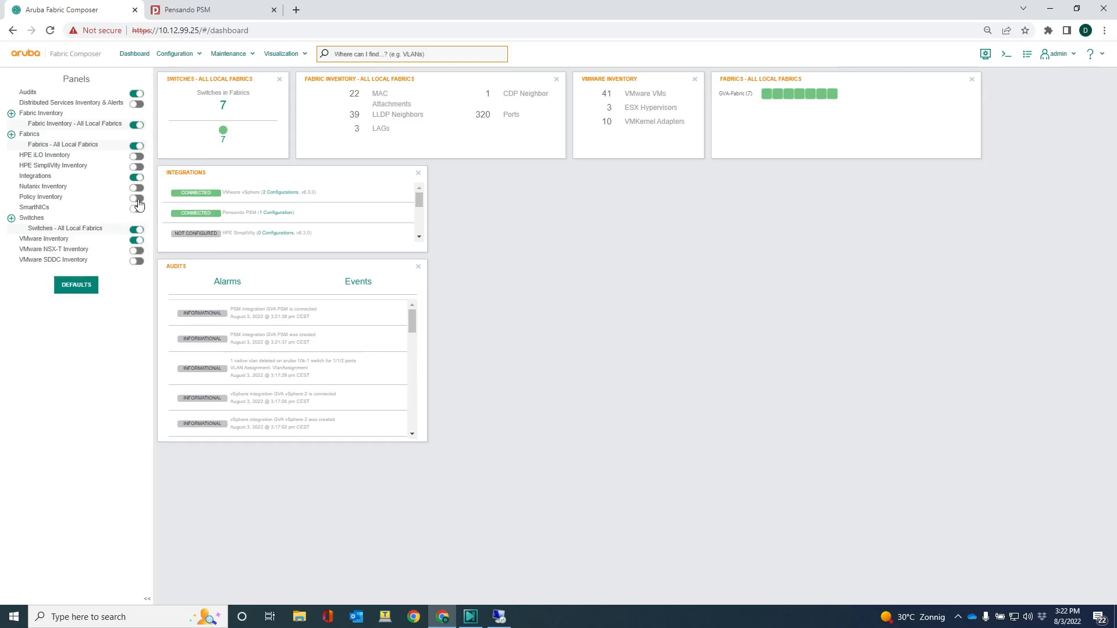
left_click(136, 197)
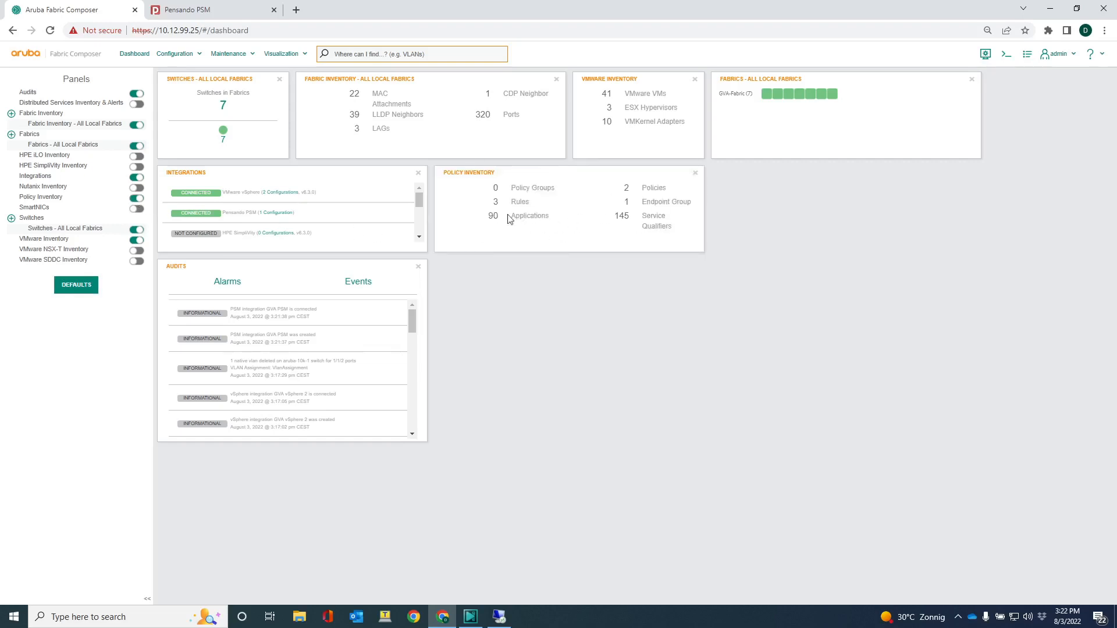
mouse_move(119, 242)
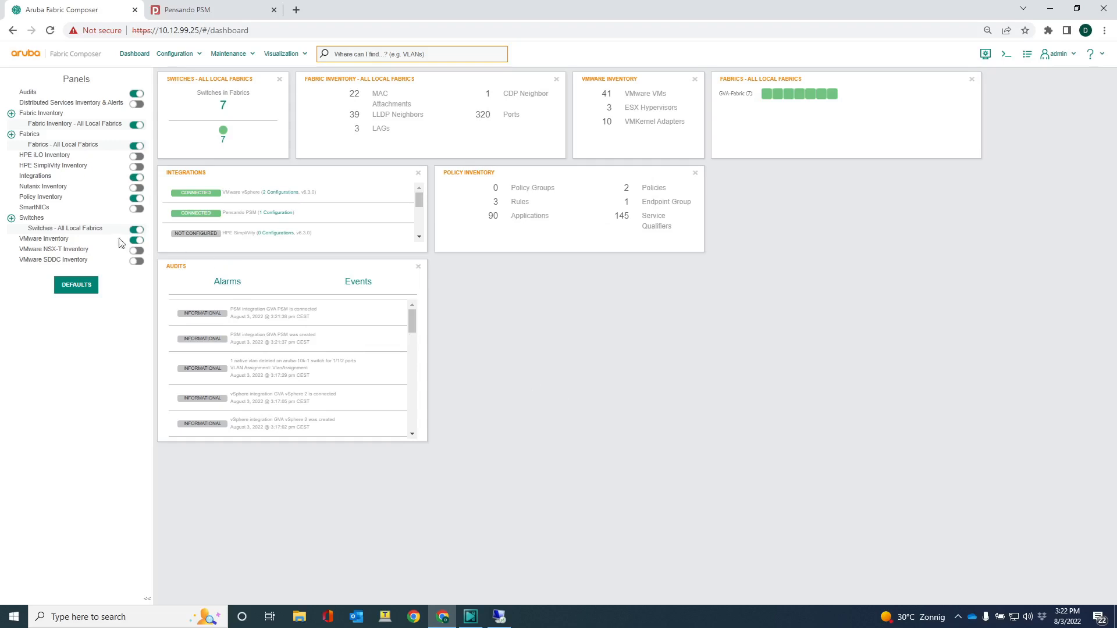
left_click(136, 188)
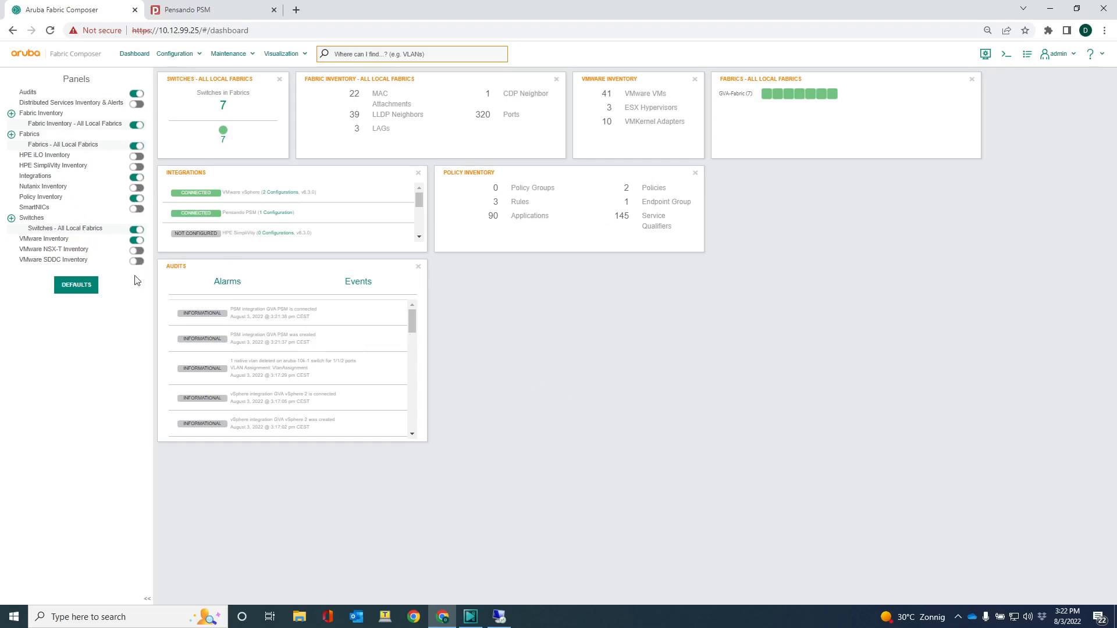
mouse_move(71, 165)
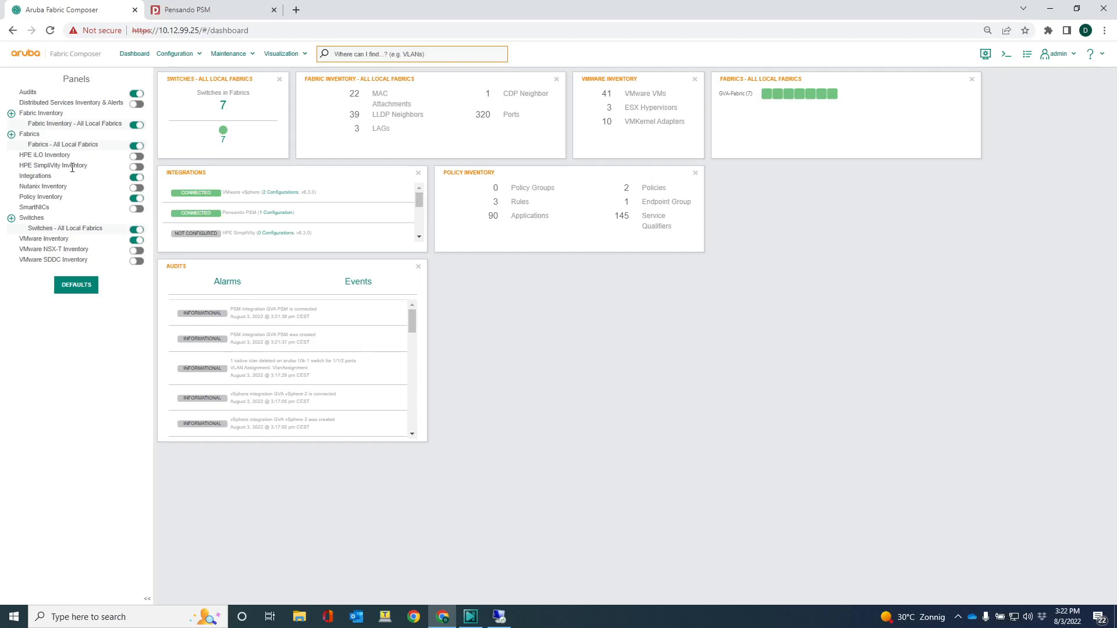